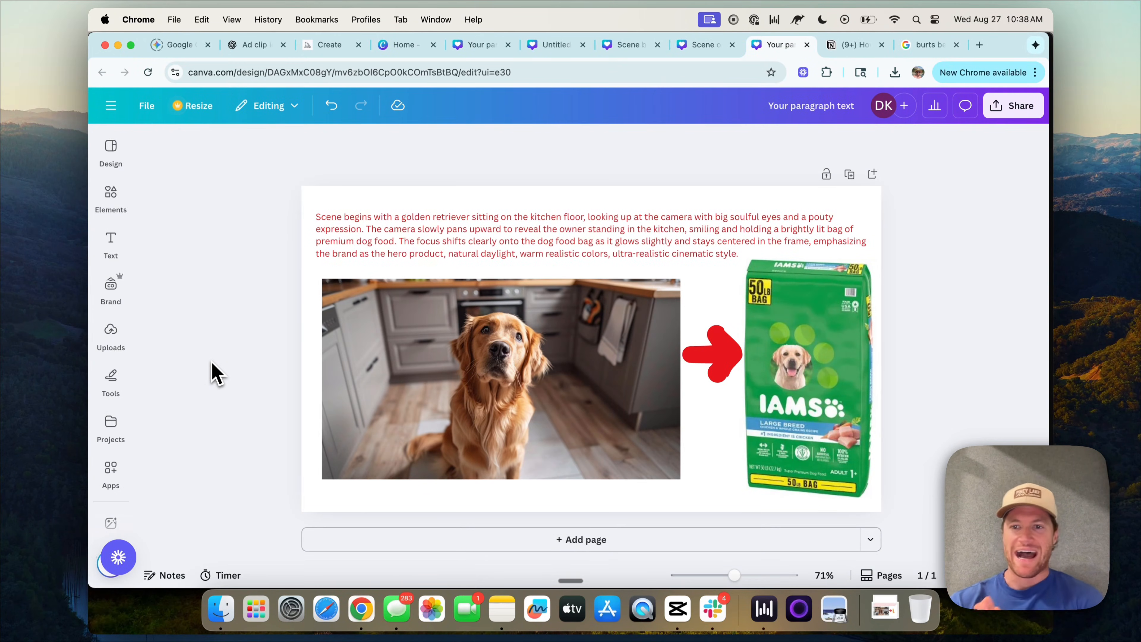
mouse_move(561, 179)
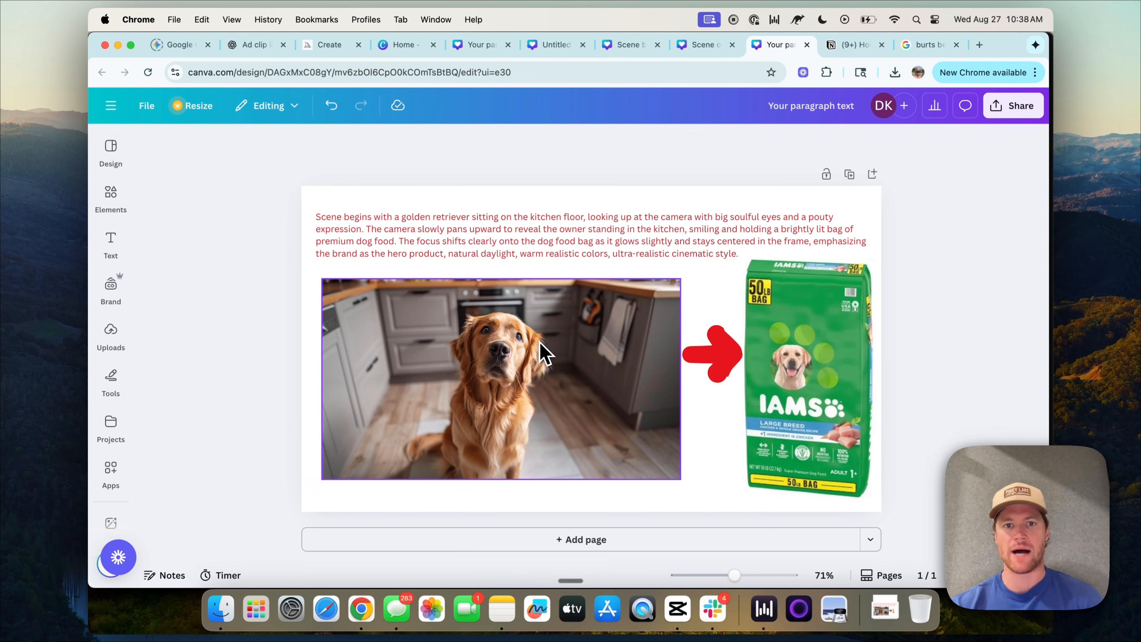
mouse_move(455, 400)
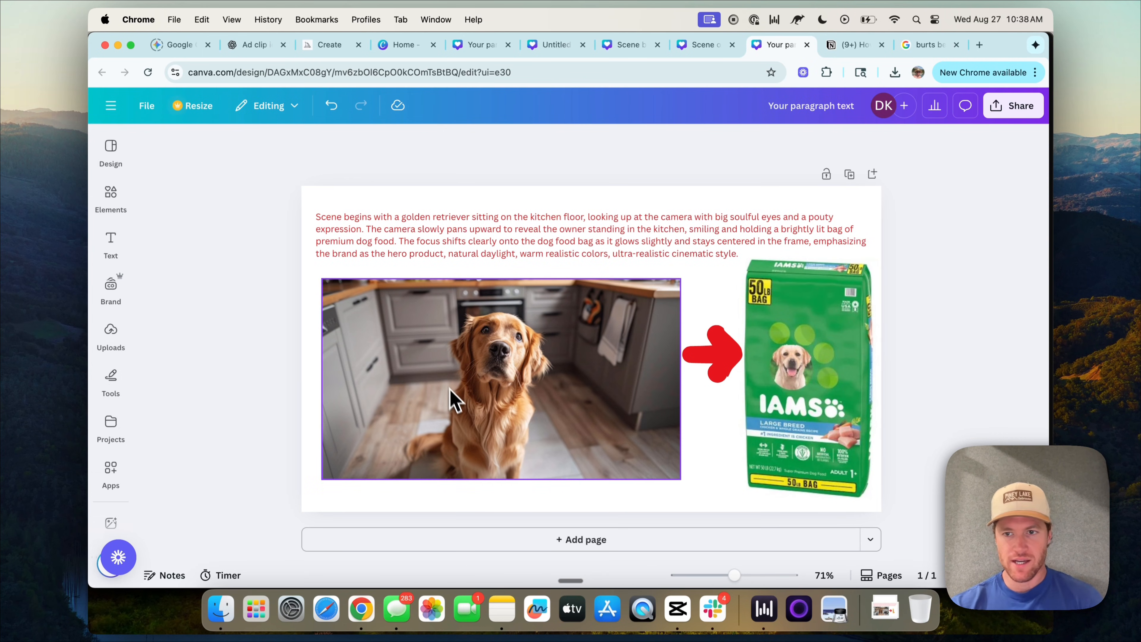
Review the IAMS frame, then the AG1 frame's pouch image and kitchen-scene description in Canva
click(808, 379)
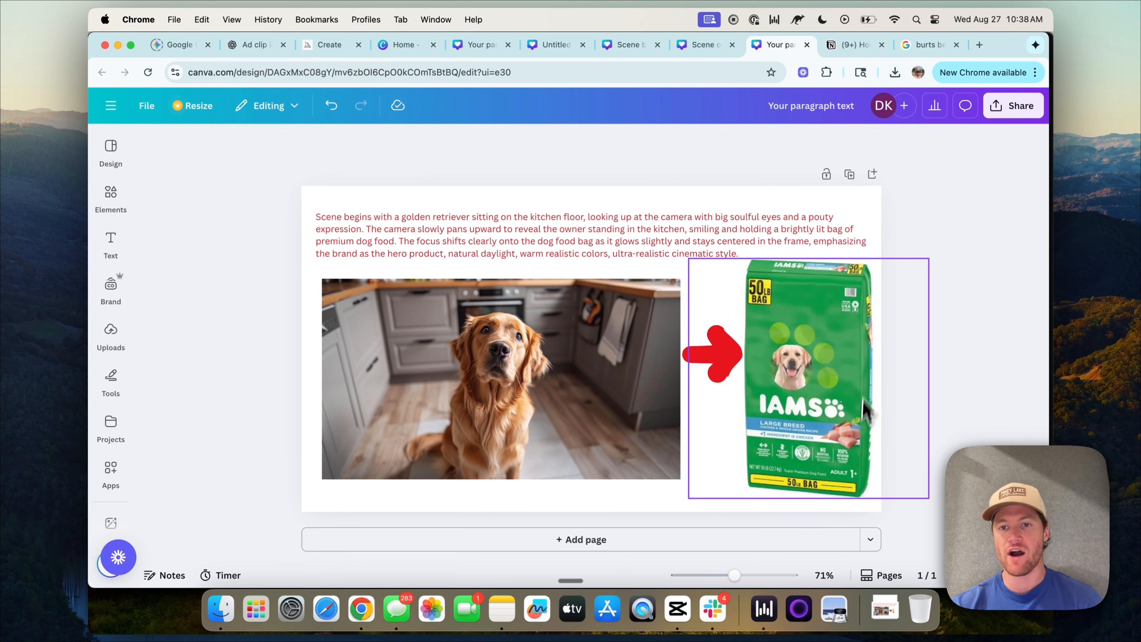
mouse_move(799, 442)
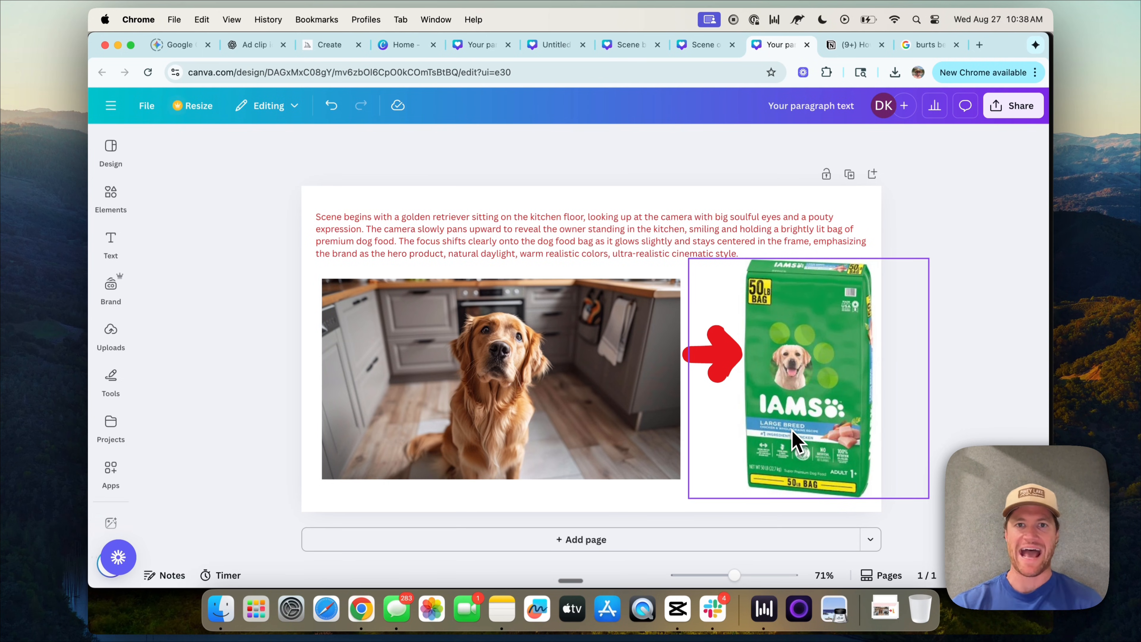
click(497, 234)
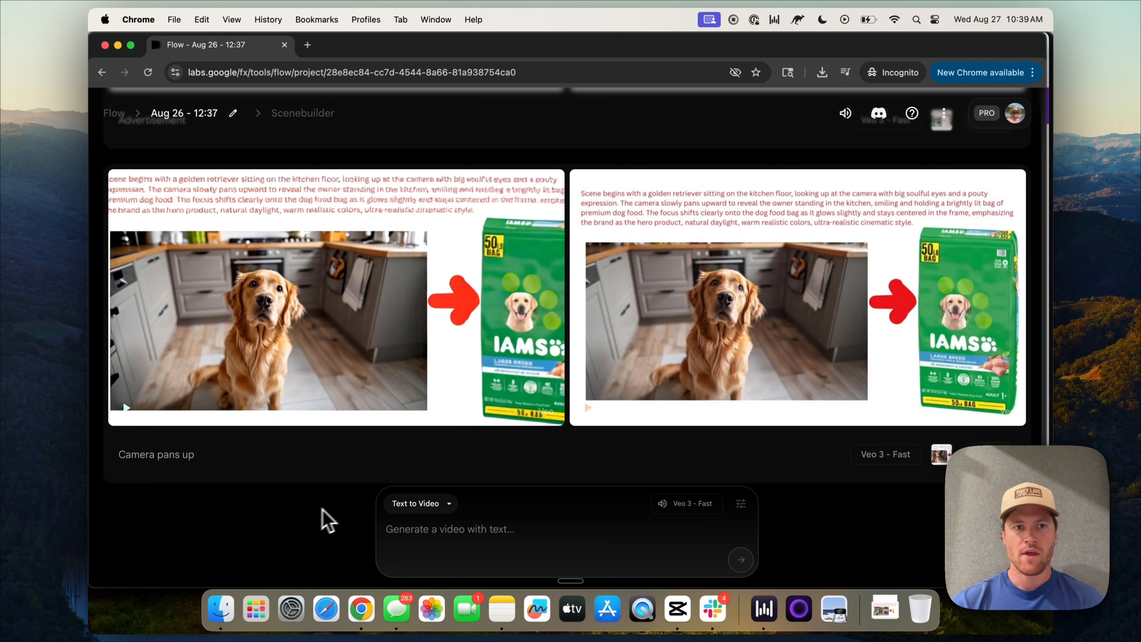
mouse_move(240, 433)
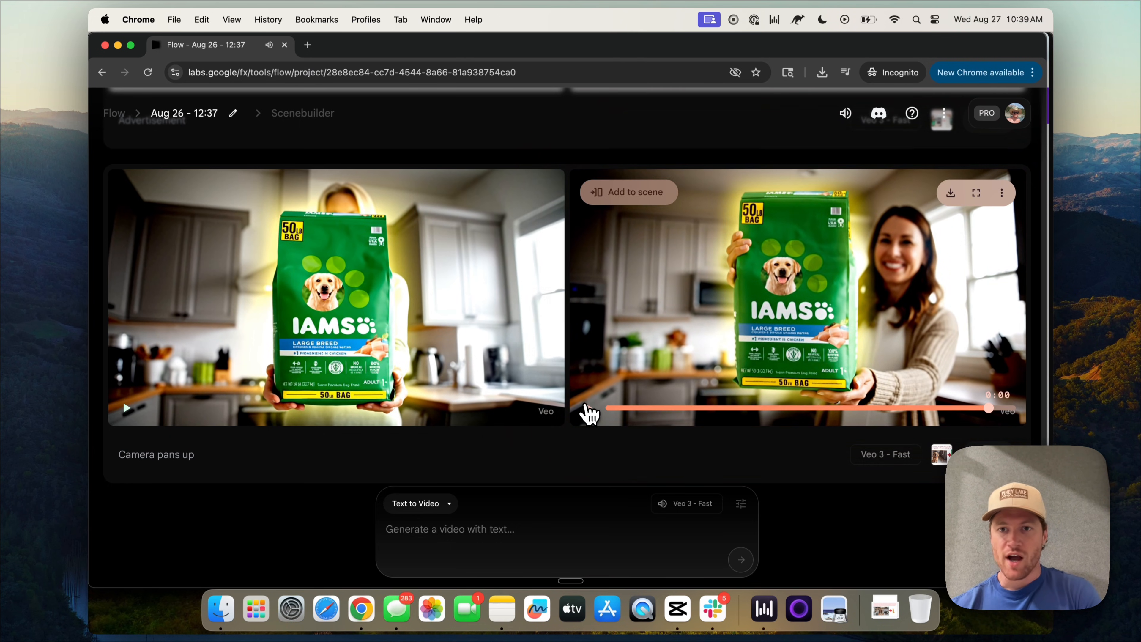
mouse_move(753, 364)
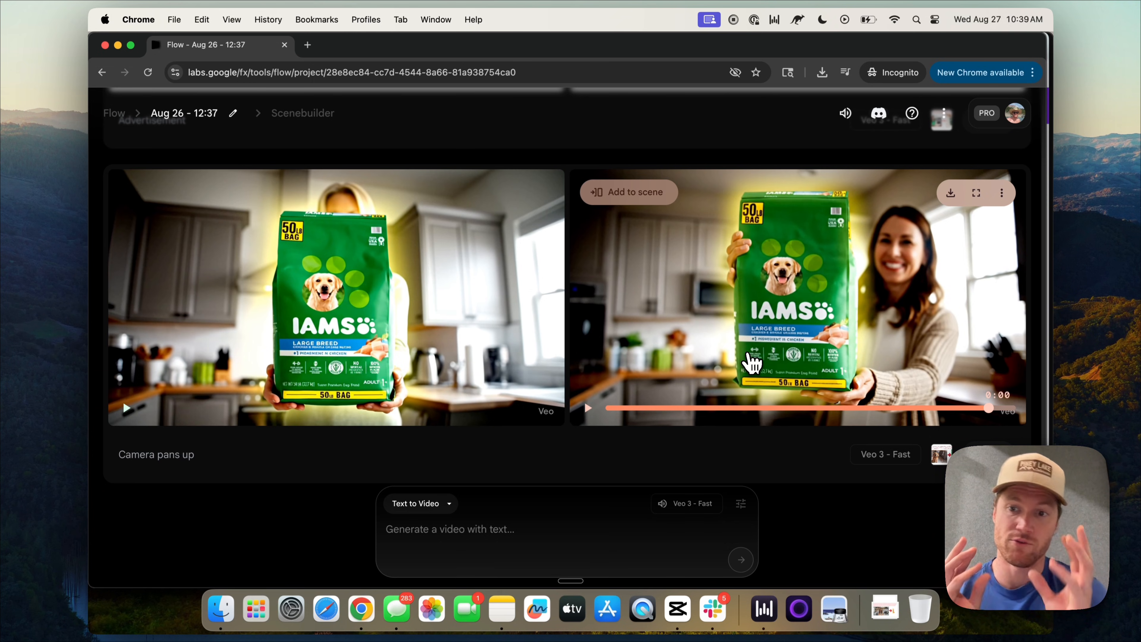
mouse_move(756, 368)
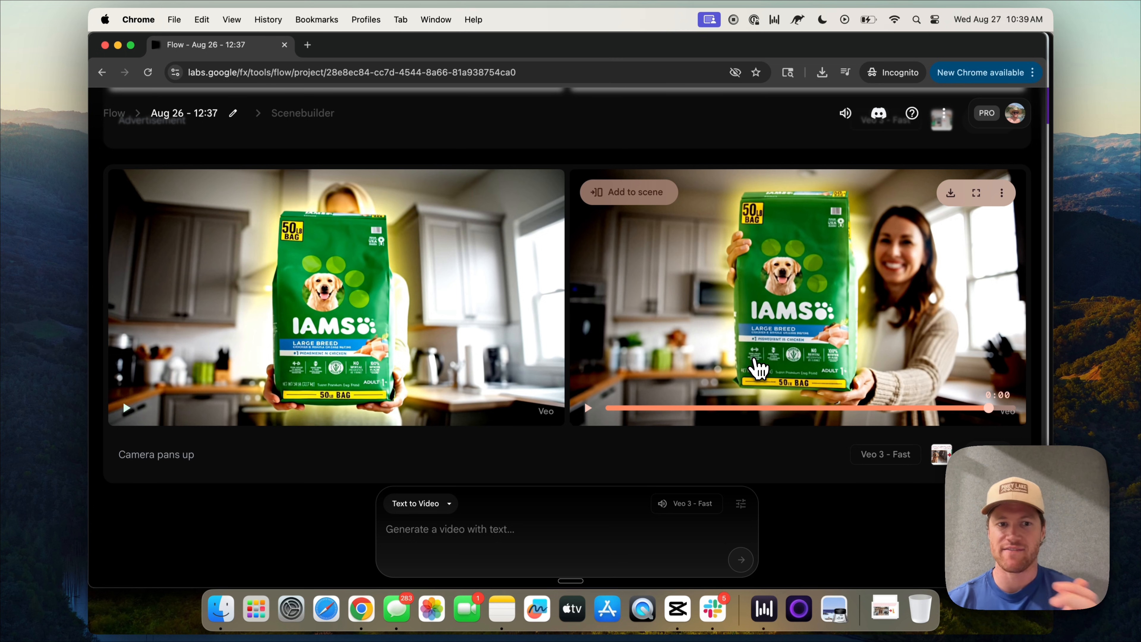
click(699, 45)
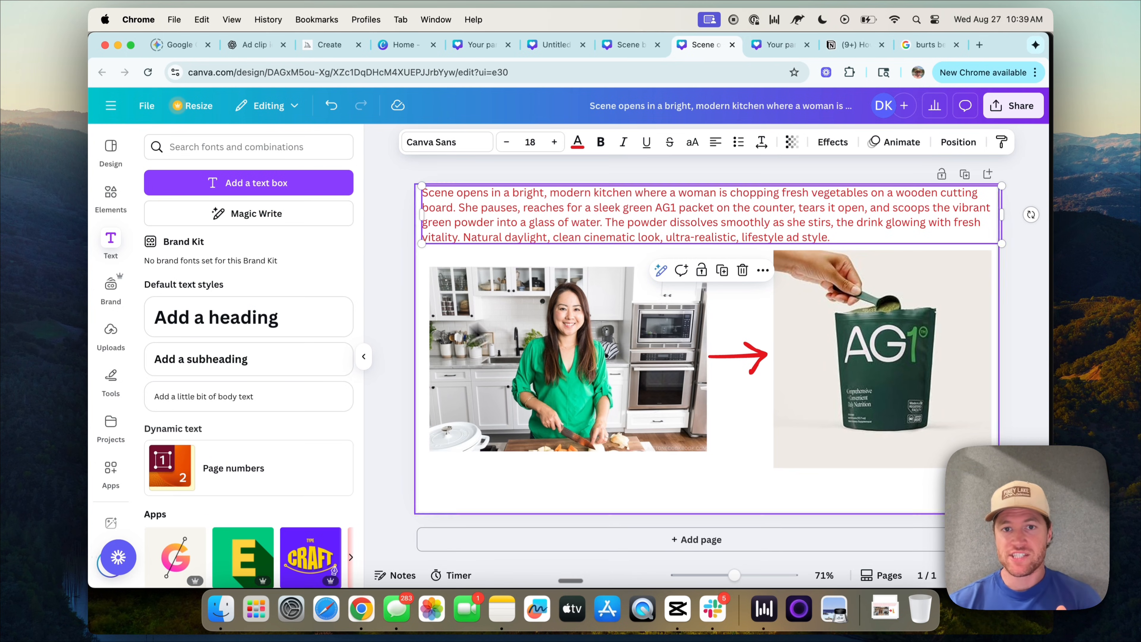
click(567, 358)
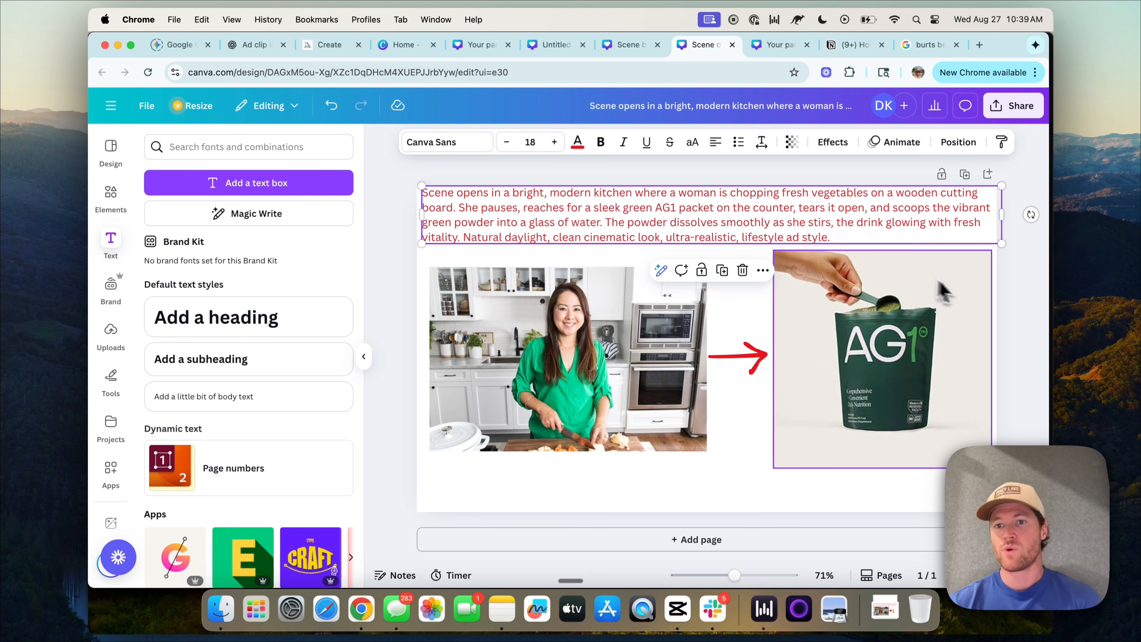
mouse_move(823, 366)
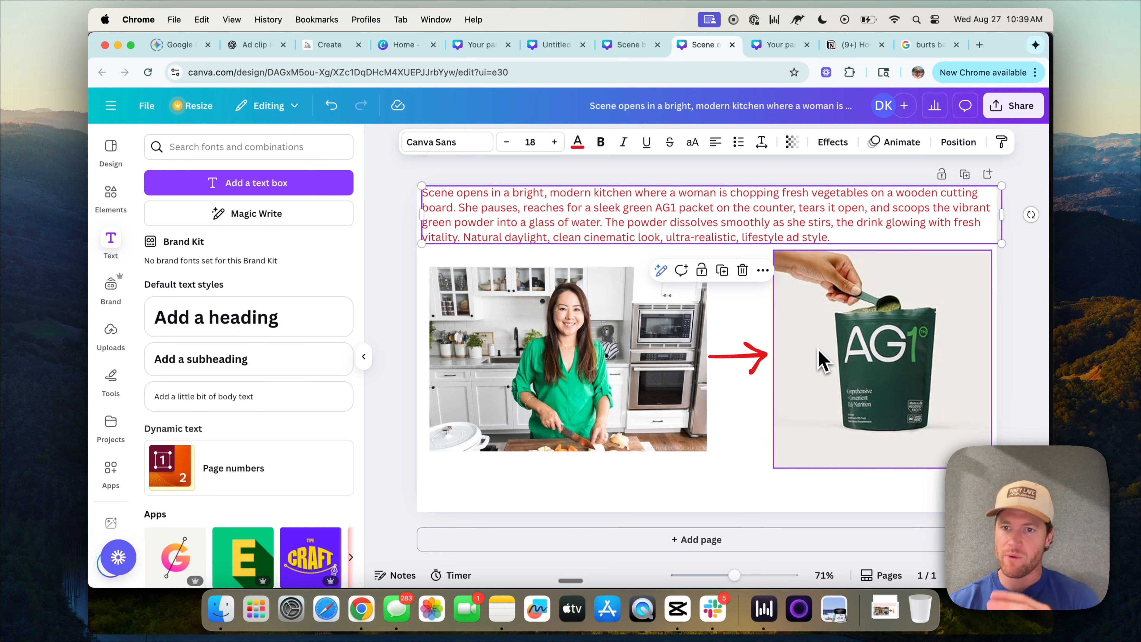
click(659, 211)
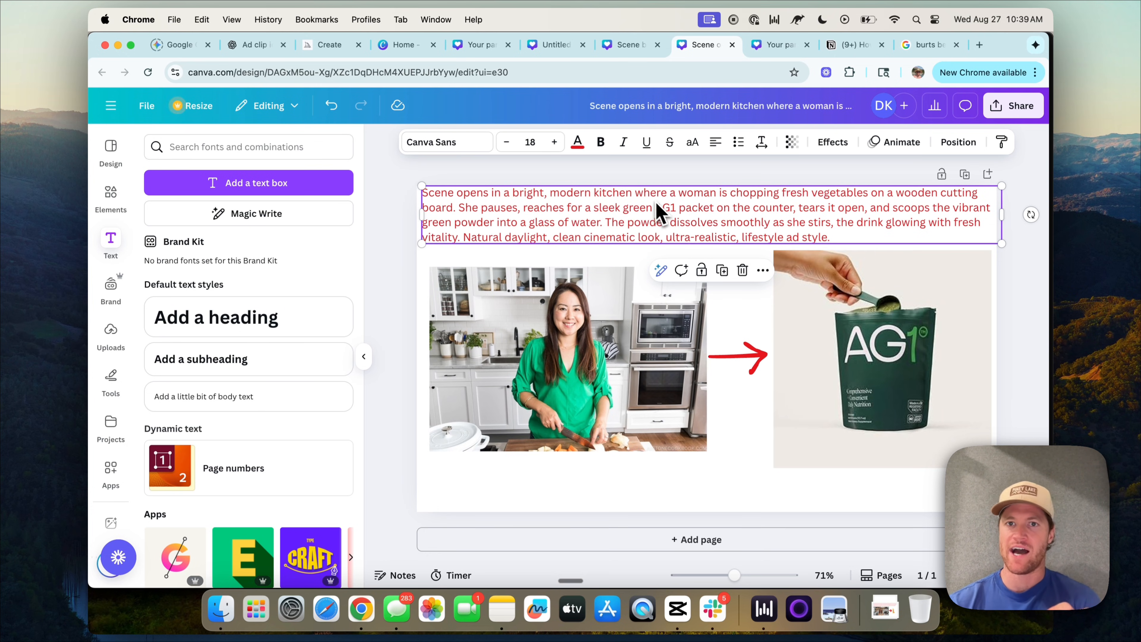
mouse_move(642, 609)
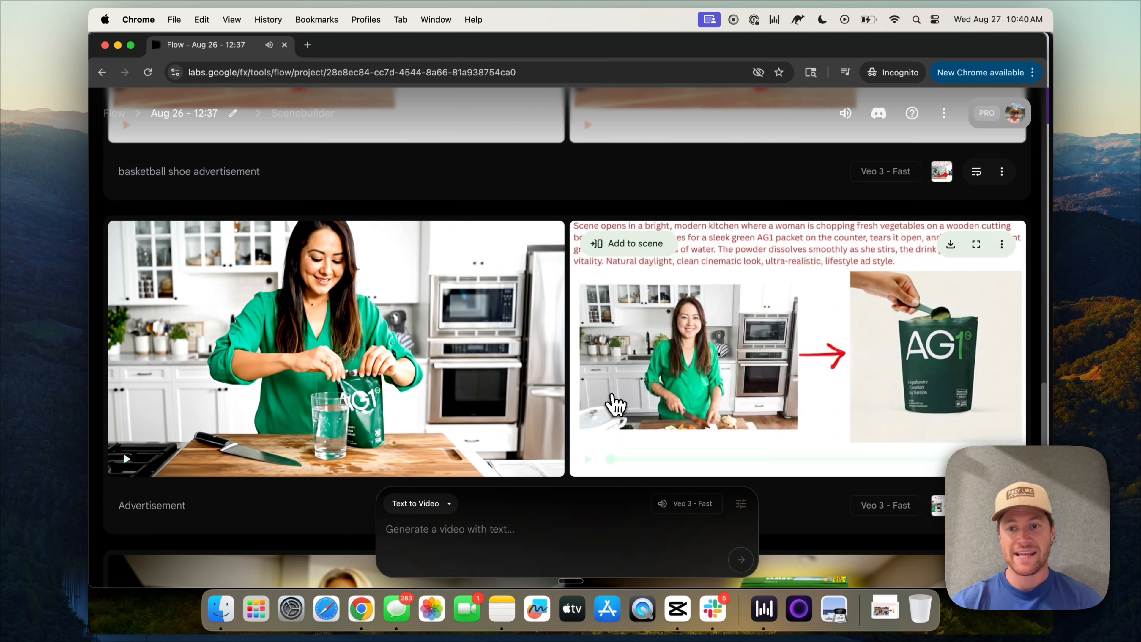
mouse_move(594, 469)
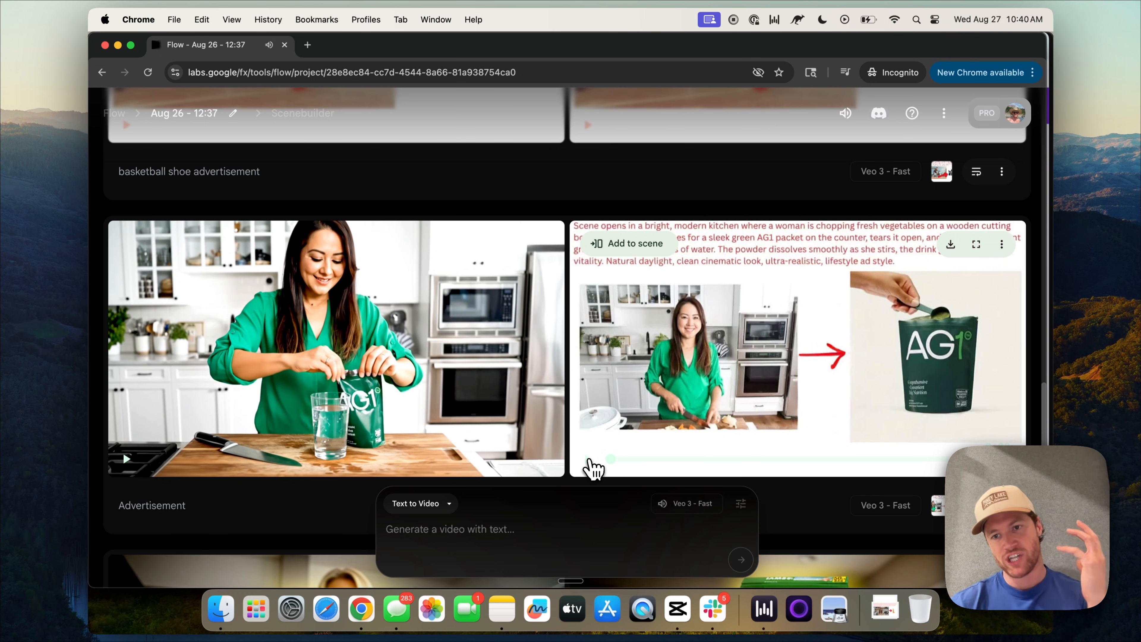
Scroll the Flow project to the AG1 Advertisement clips of the woman mixing green powder
scroll(up, 3)
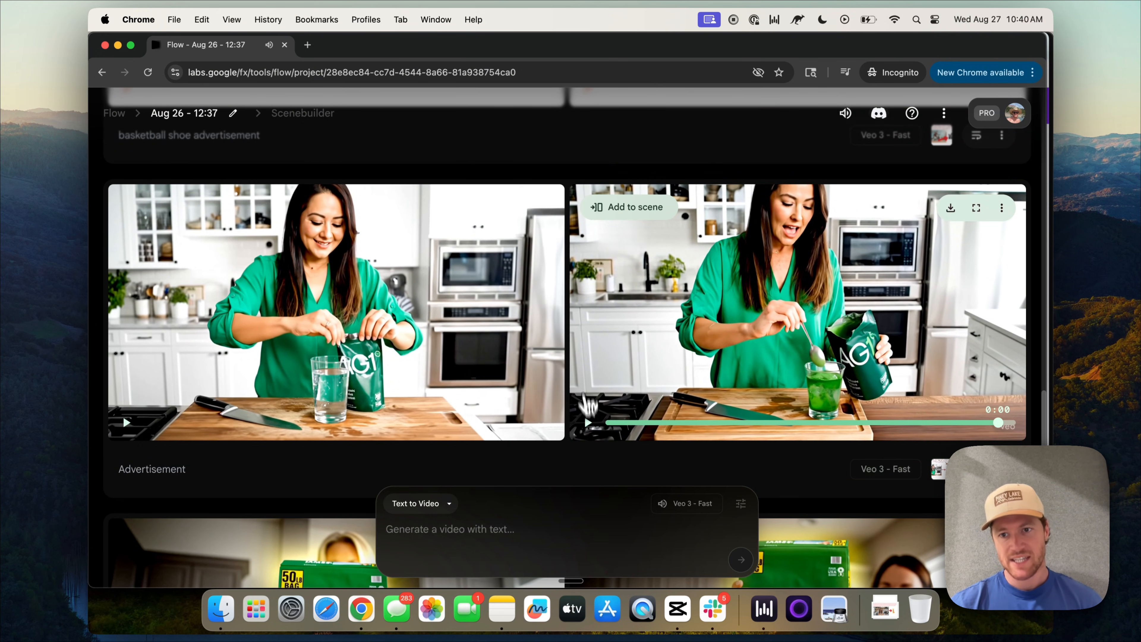
mouse_move(855, 367)
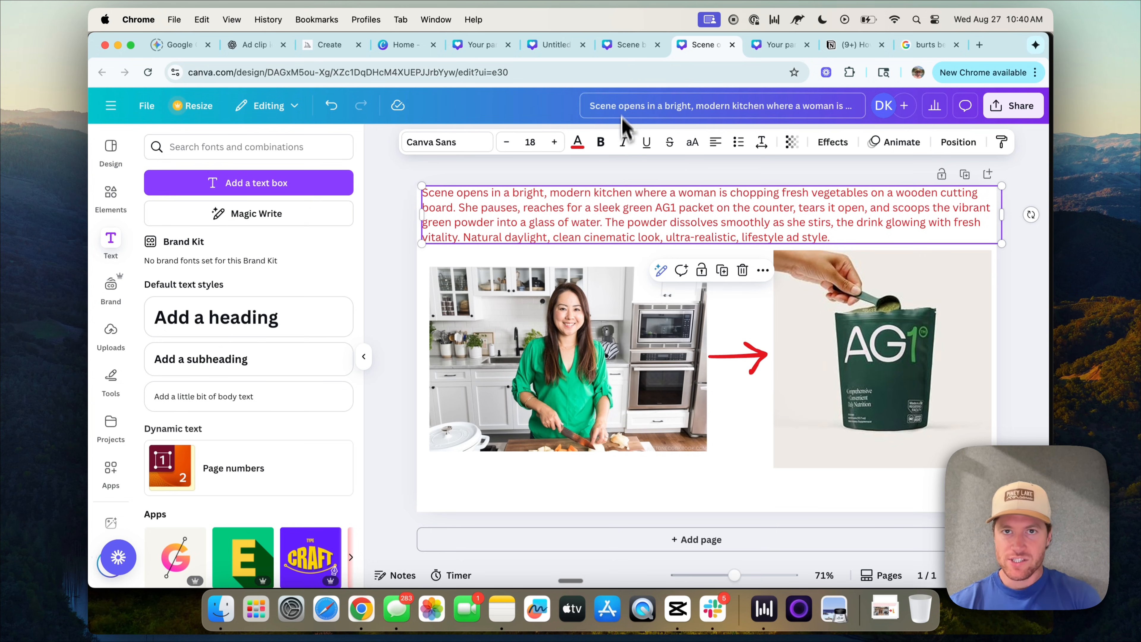
mouse_move(628, 45)
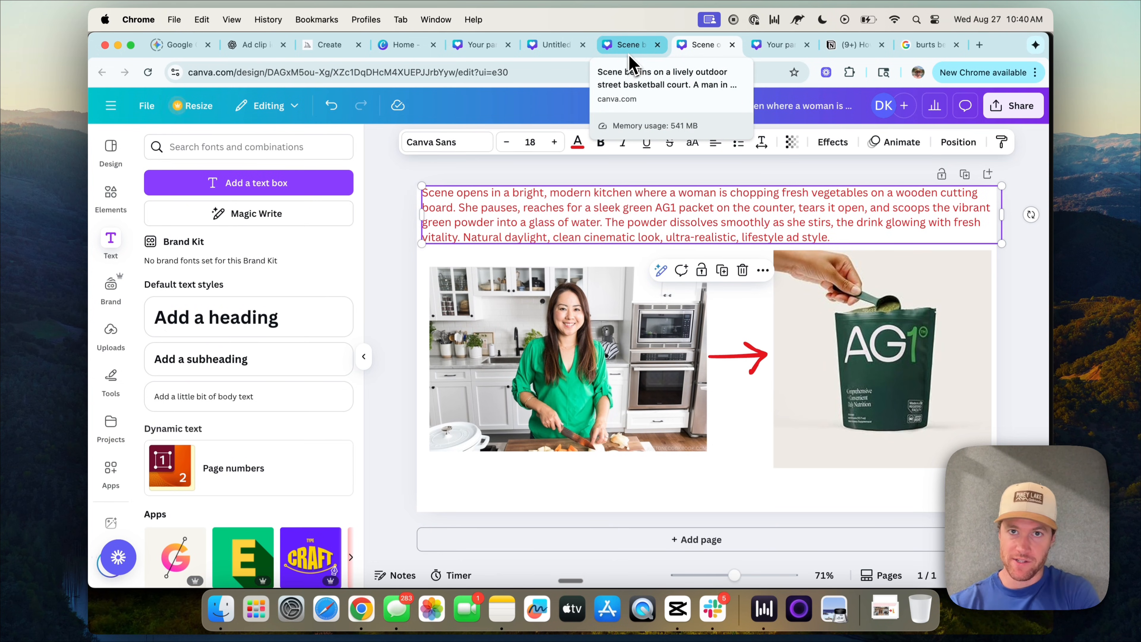
Bring up the street-basketball-court prompt frame with the dunking player and AIR sneaker
click(628, 45)
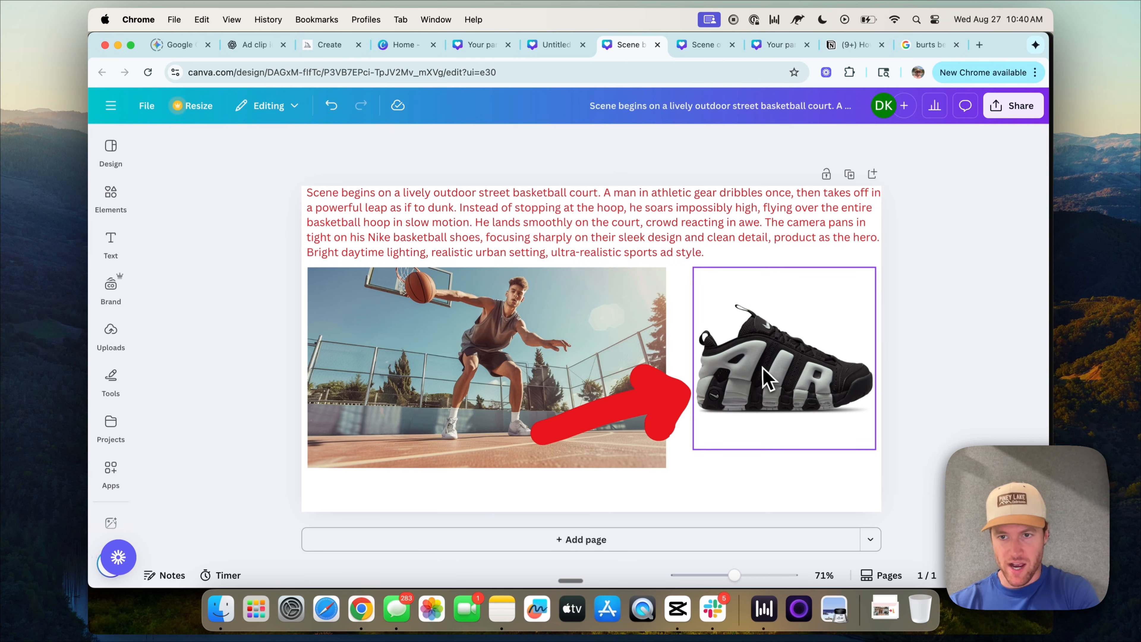
mouse_move(791, 356)
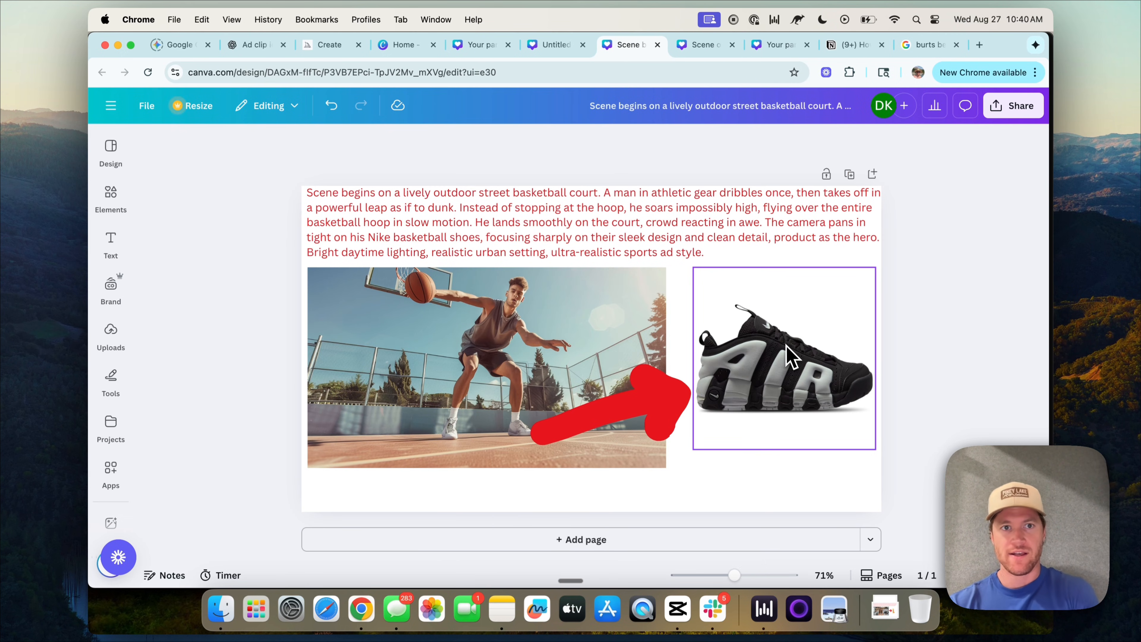
mouse_move(792, 357)
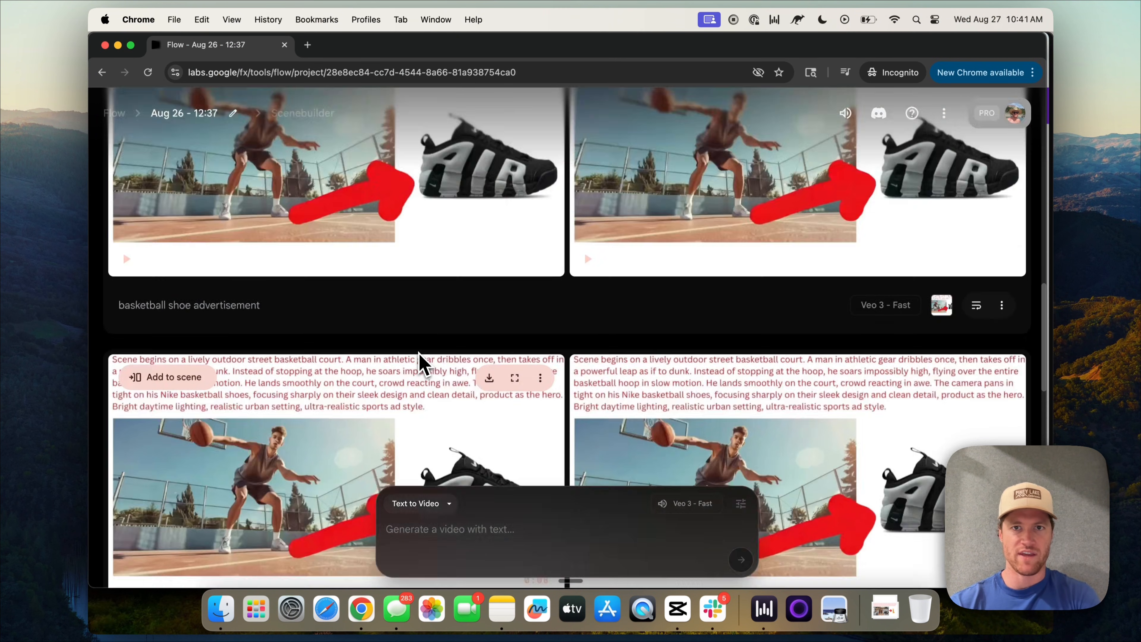
Scroll to the basketball shoe advertisement row in Flow and play the second clip
scroll(down, 3)
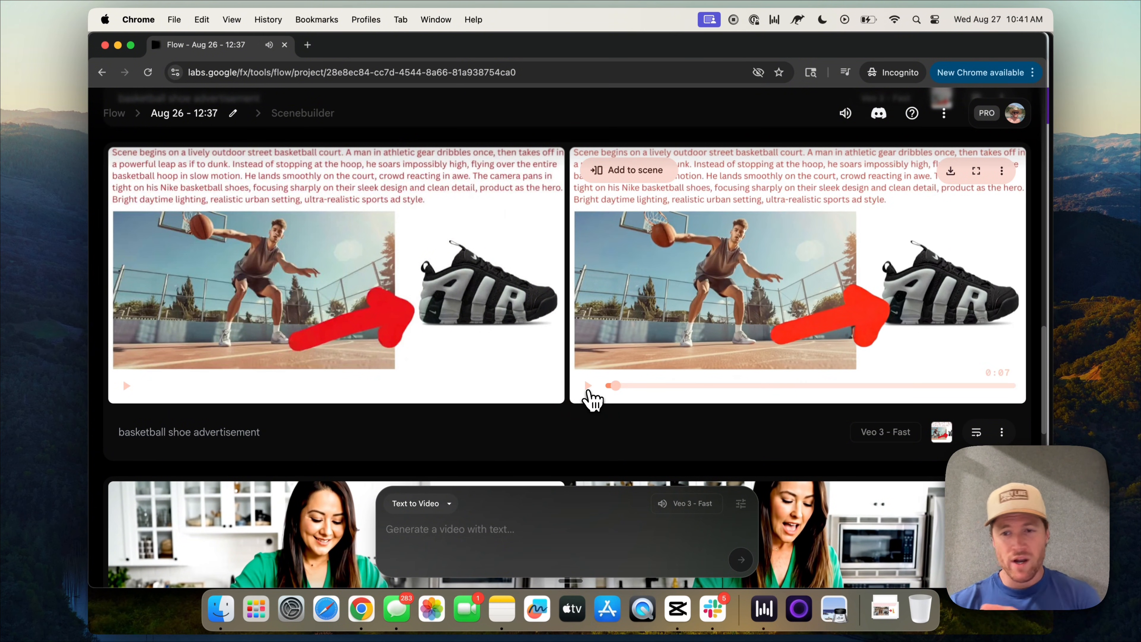
mouse_move(910, 277)
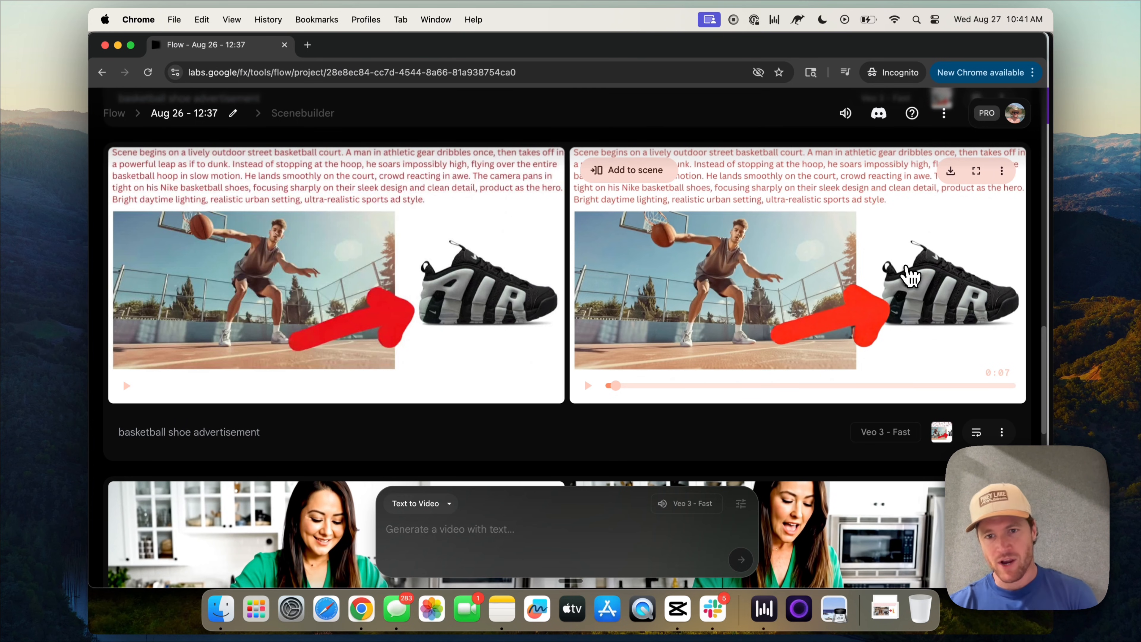
click(474, 44)
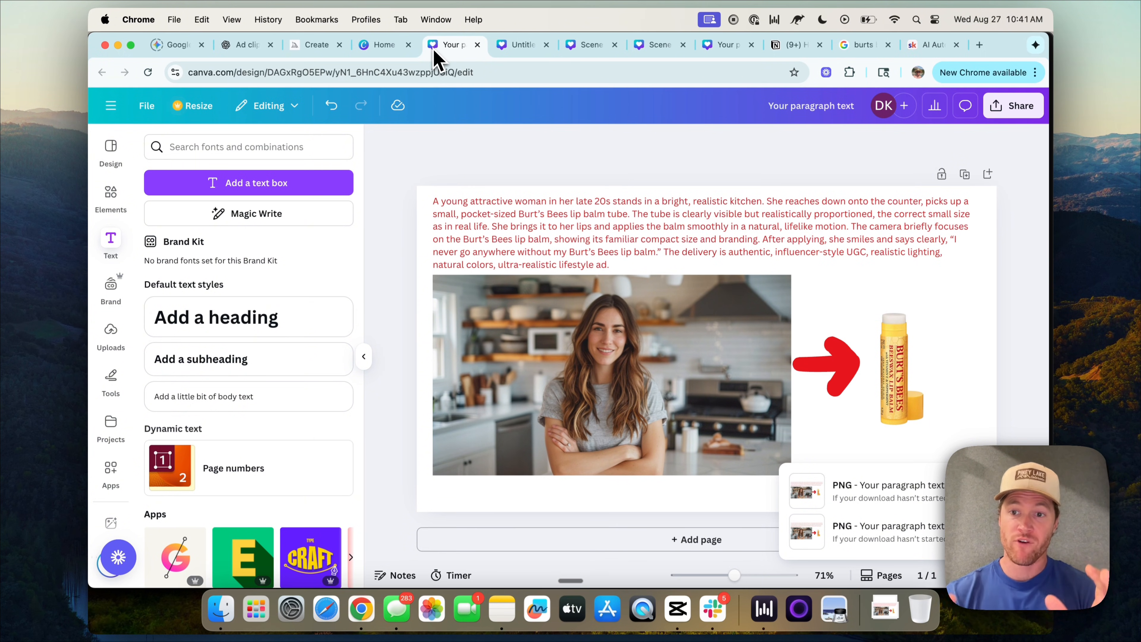
mouse_move(934, 45)
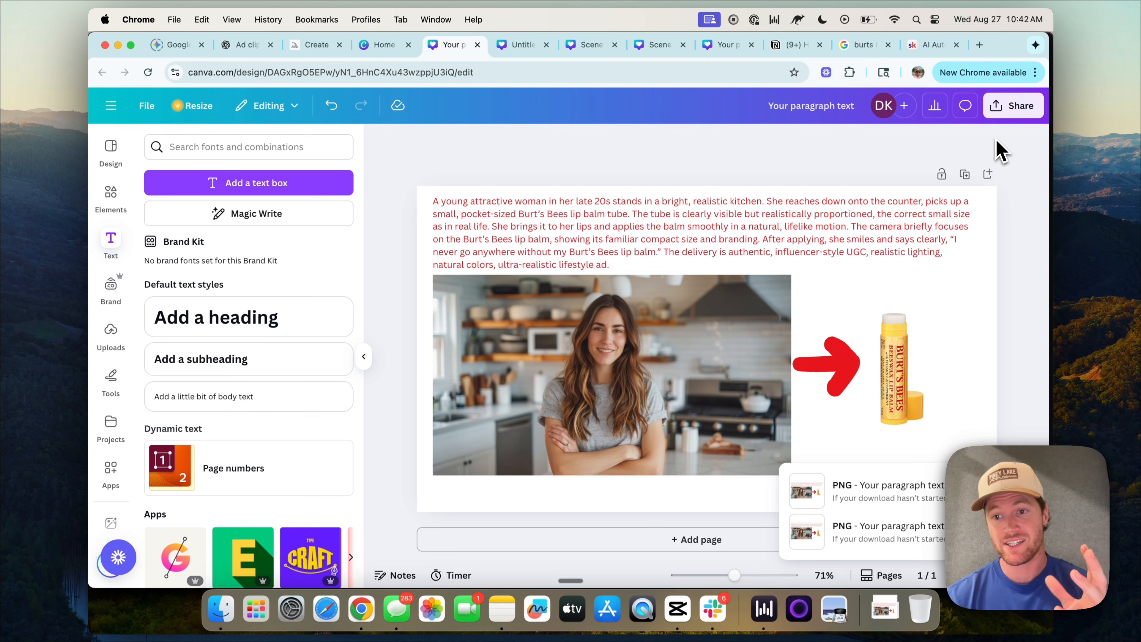
Bring up the AI Automation Mastery community page on Skool
click(934, 45)
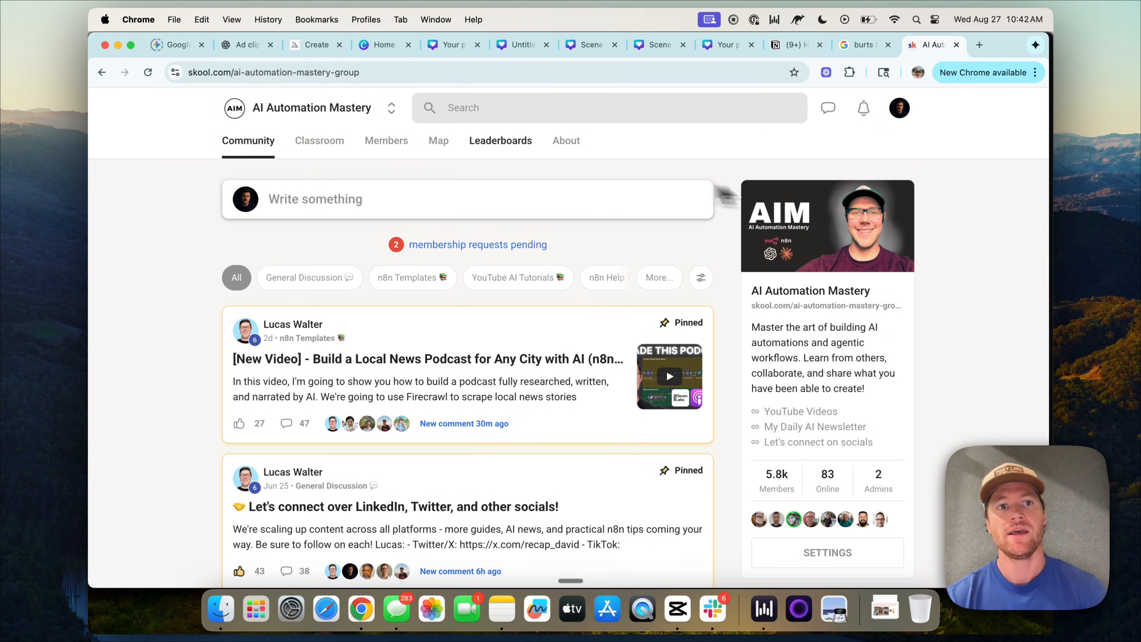
mouse_move(294, 117)
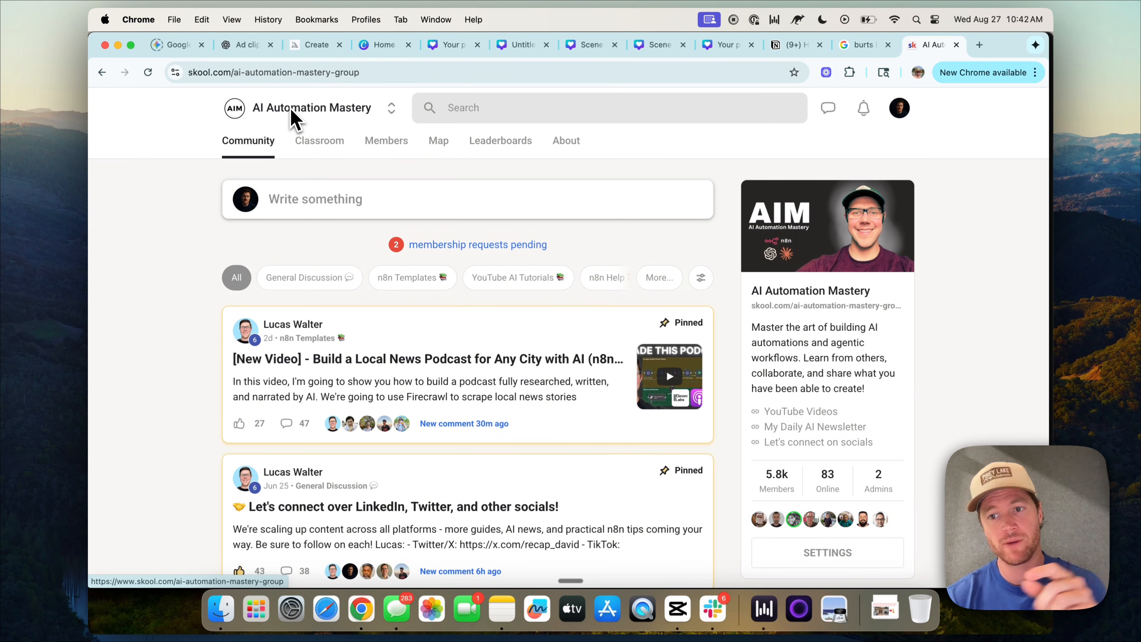
mouse_move(759, 428)
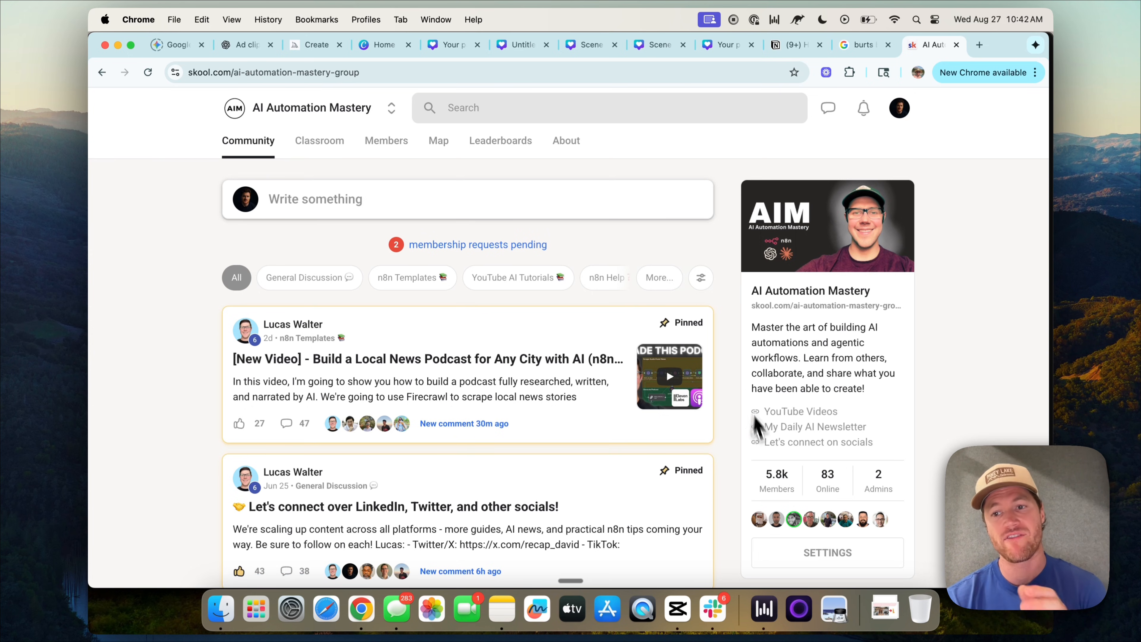
mouse_move(792, 495)
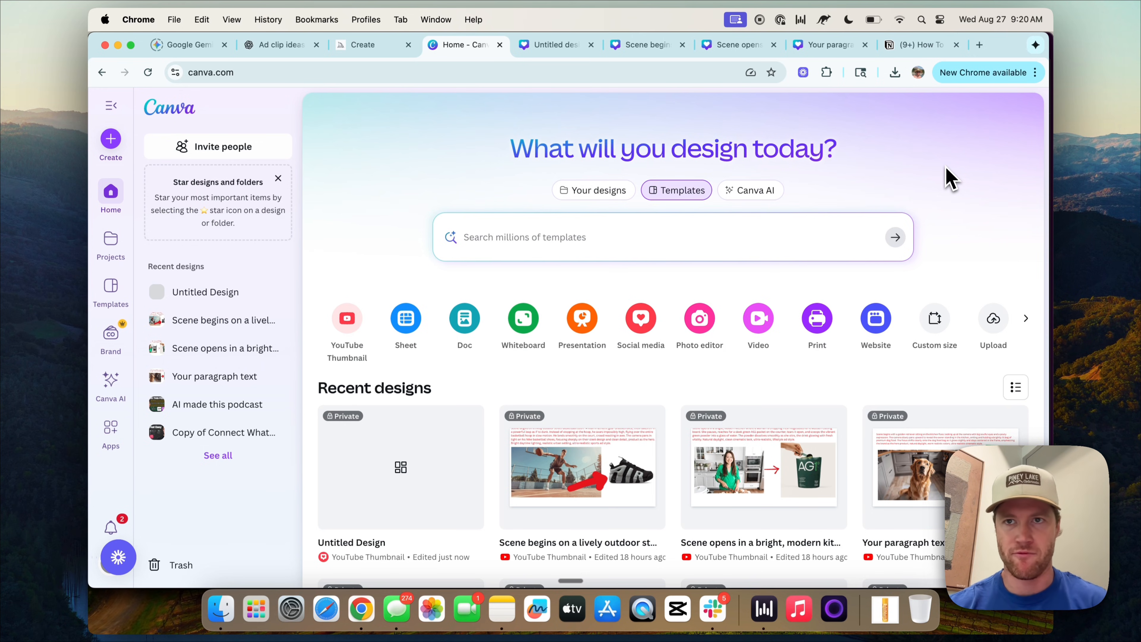
Search Google for 'burts bees lip balm' and save the product image to Downloads
click(979, 44)
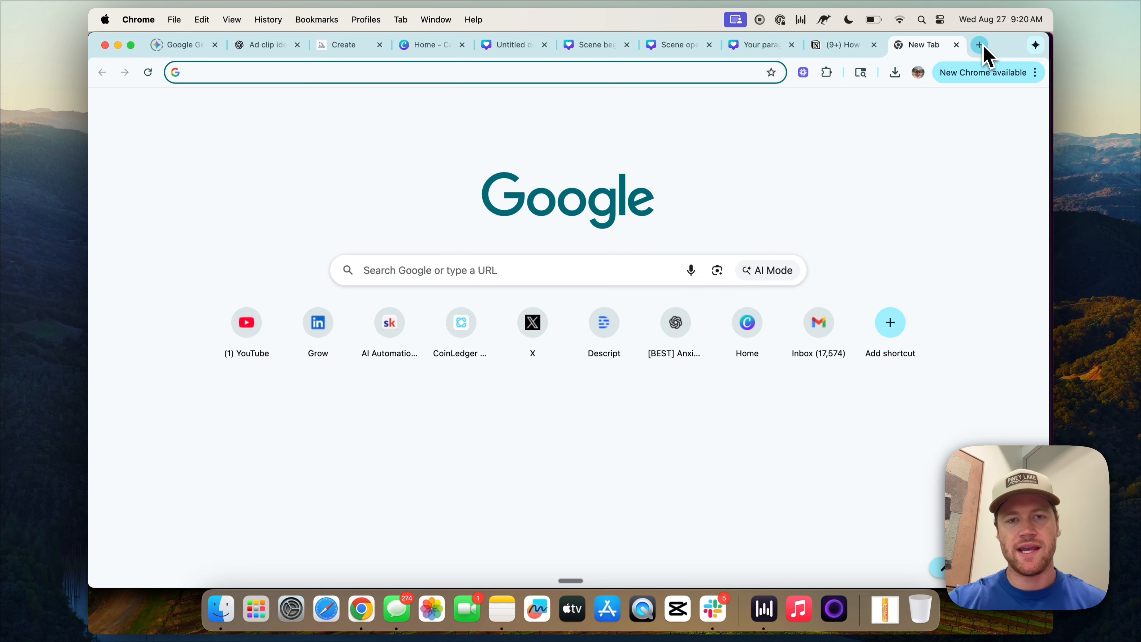
text(burts bees)
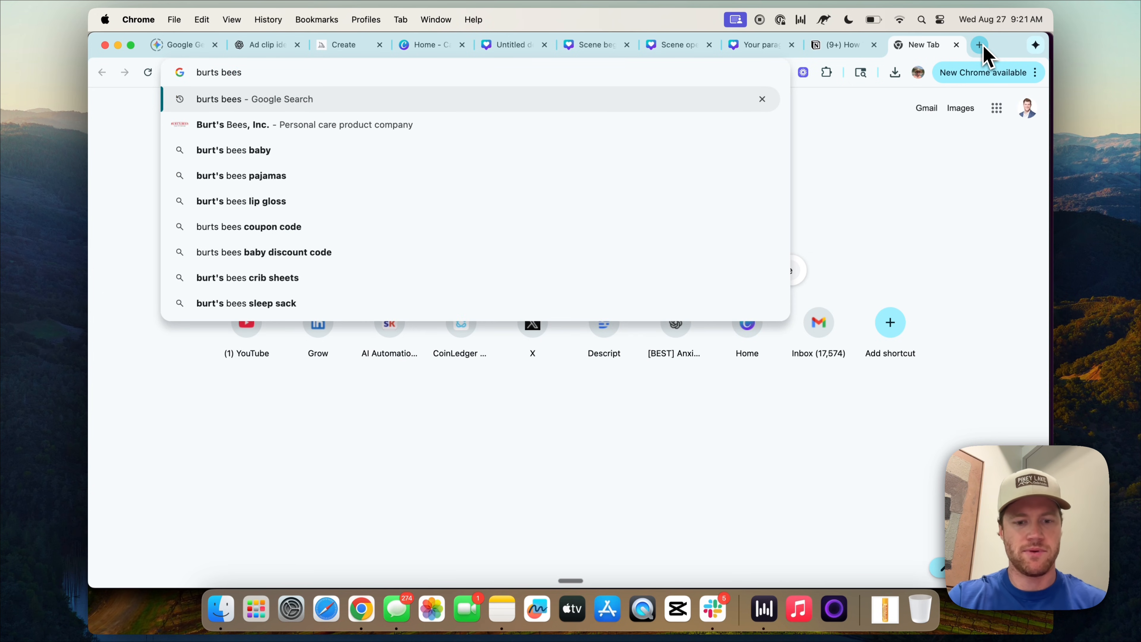
key(Return)
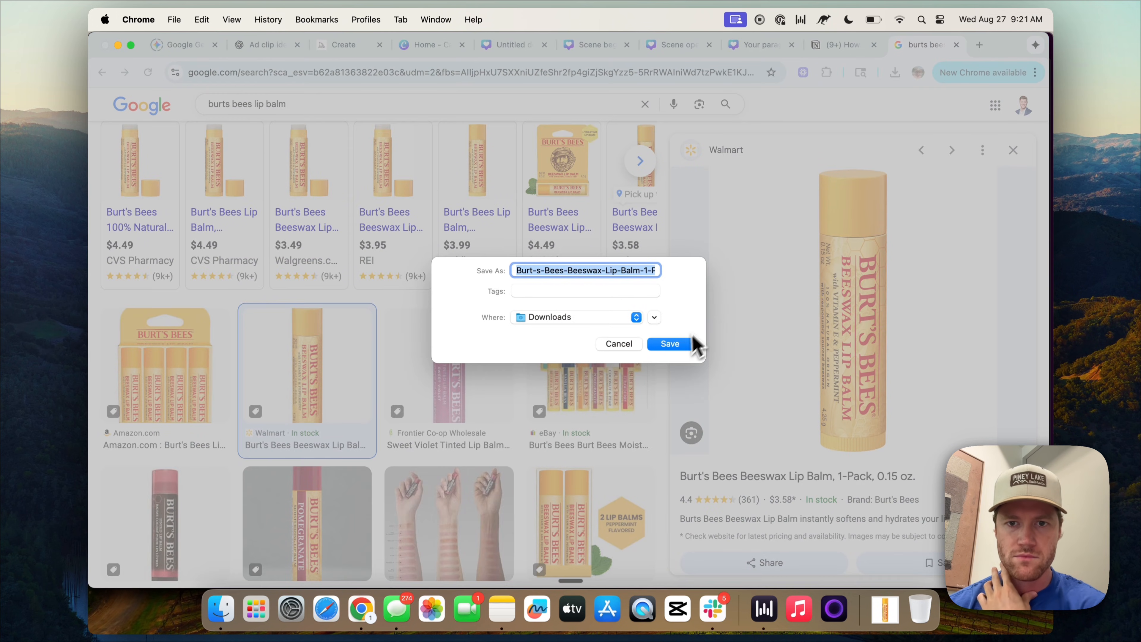
click(667, 343)
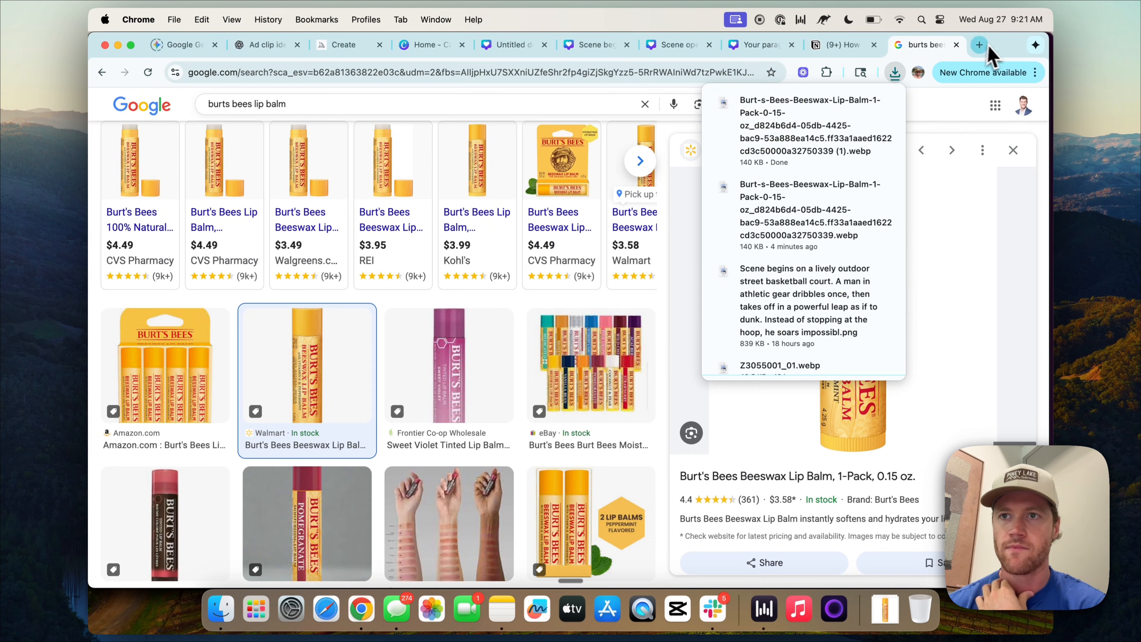
Return to the Midjourney creations page
click(344, 45)
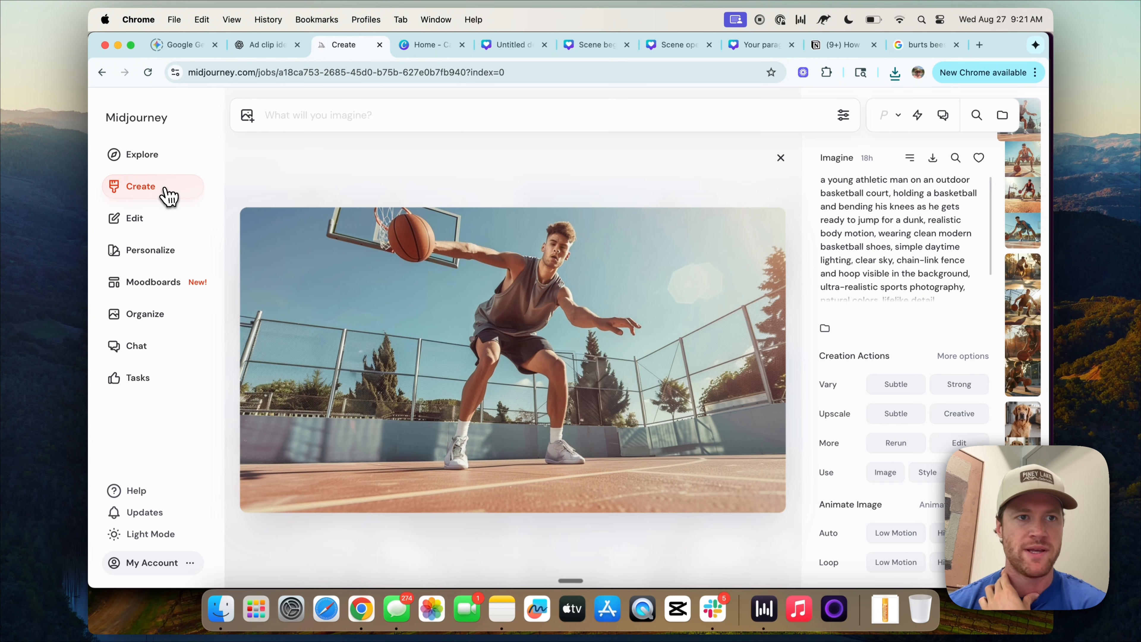
click(781, 158)
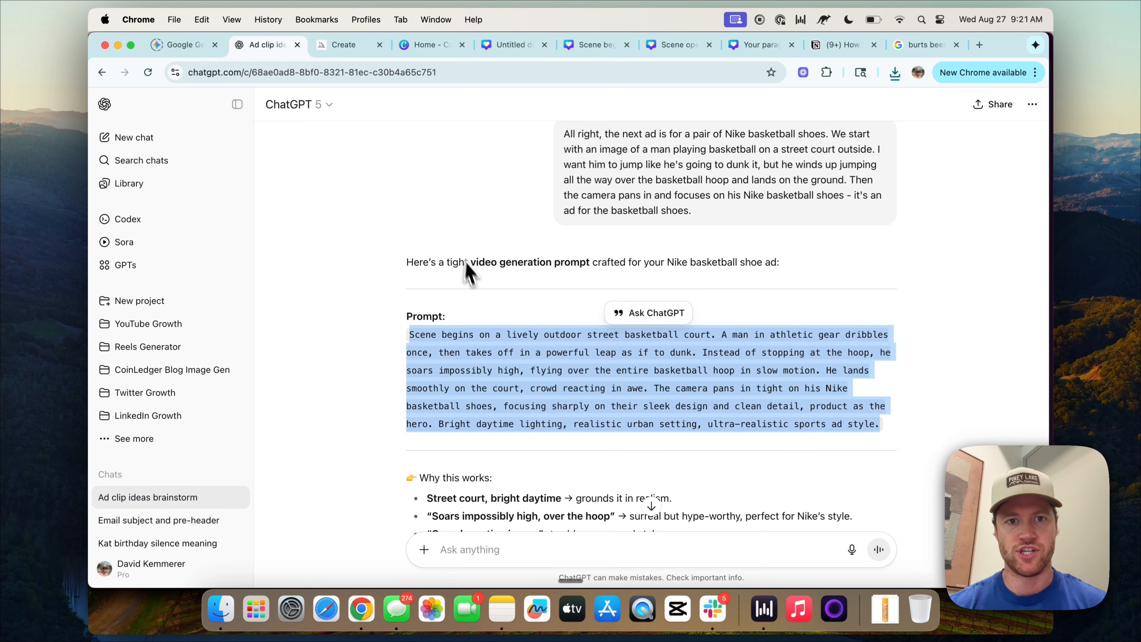
Ask ChatGPT for an influencer-style UGC image prompt of a woman in her kitchen and copy it
scroll(down, 3)
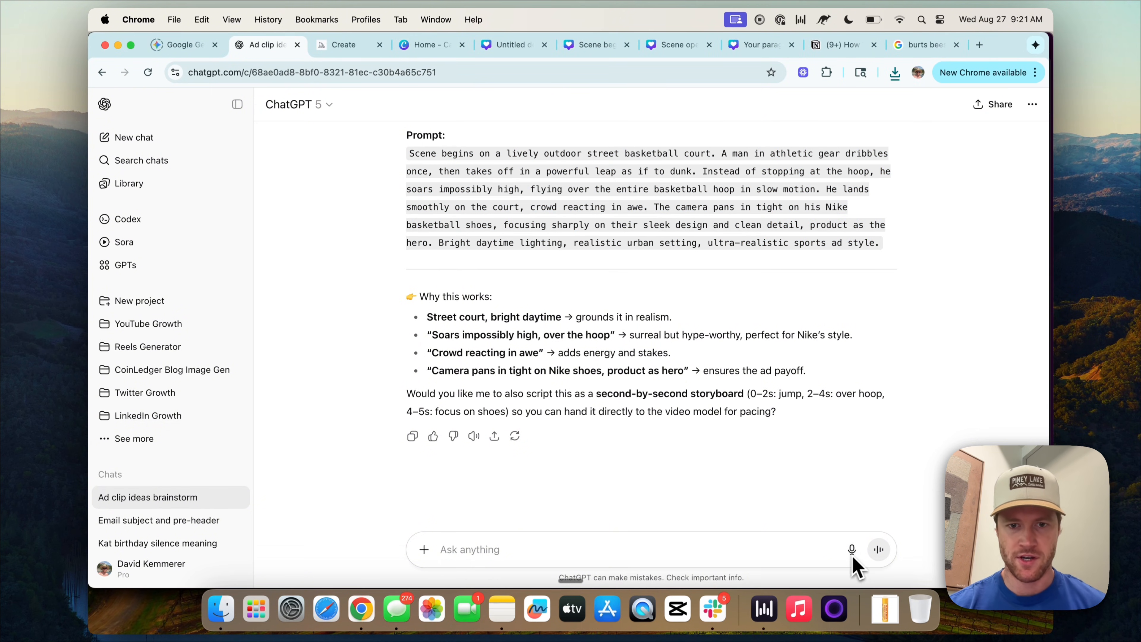
click(878, 549)
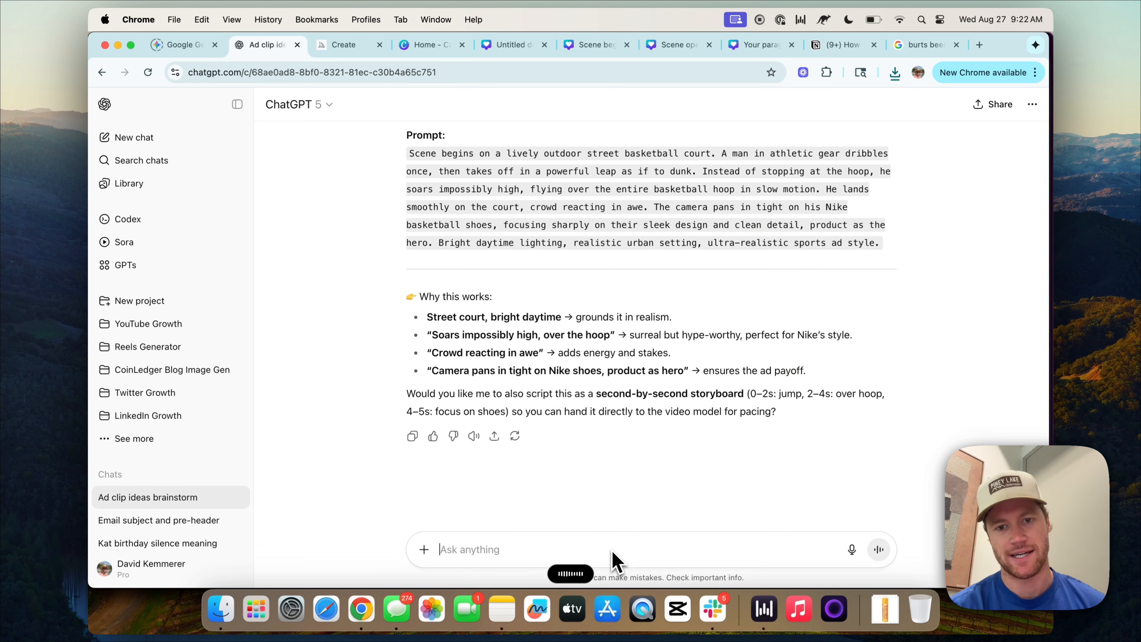
text(You're an expert image prompt generator. I need you to come up with a prompt that shows a middle-aged, attractive woman in her kitchen. Influencer UGC style - look natural, realistic.)
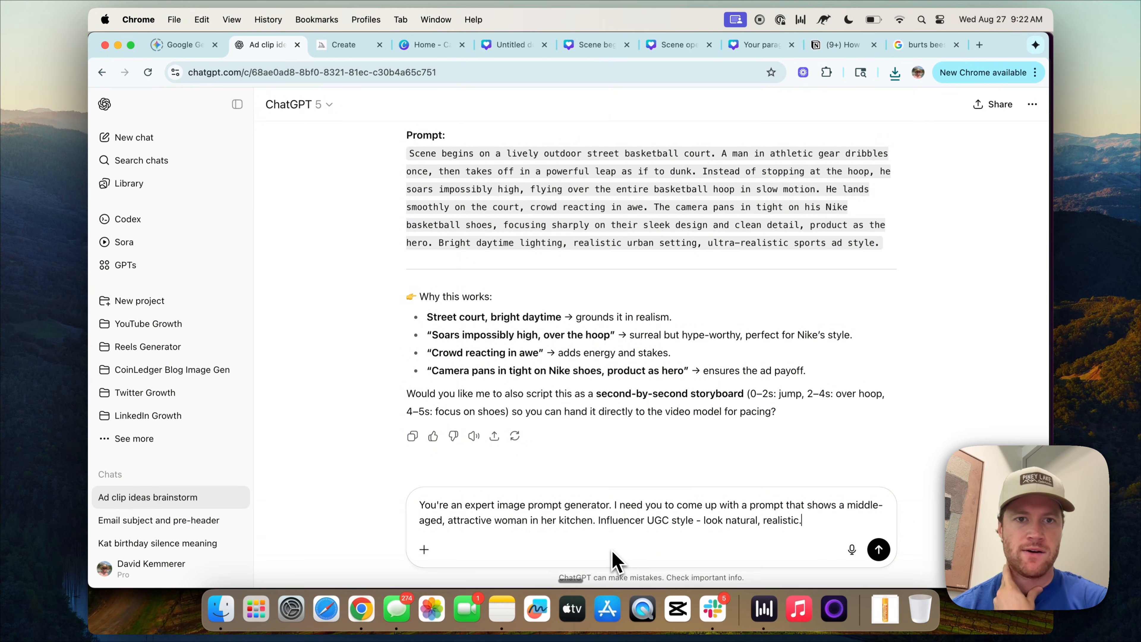
click(878, 549)
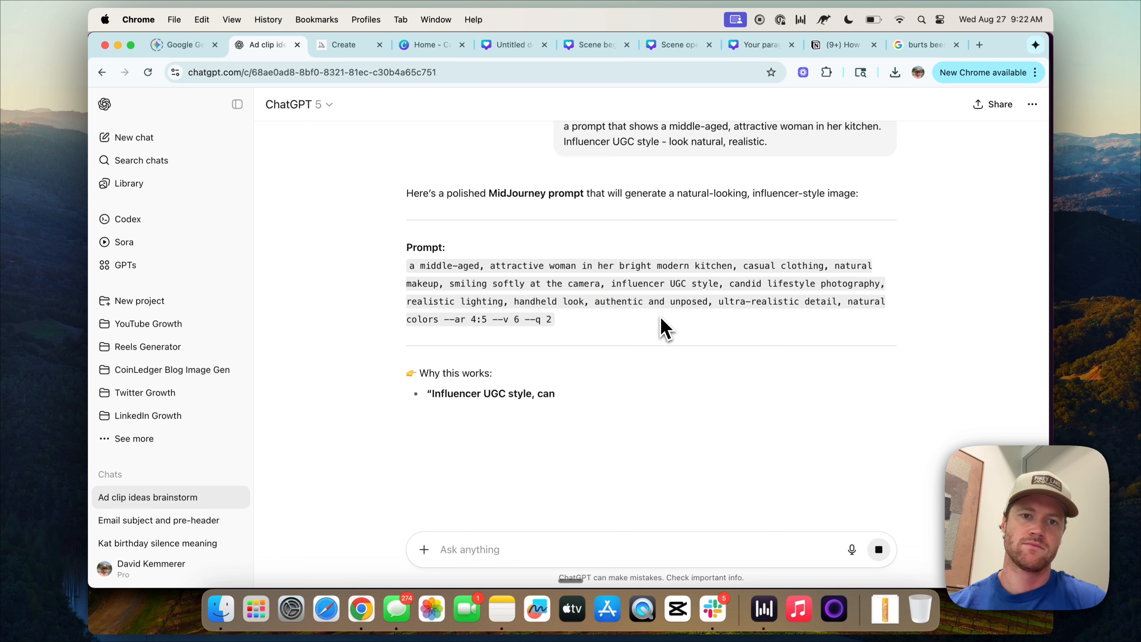
click(348, 44)
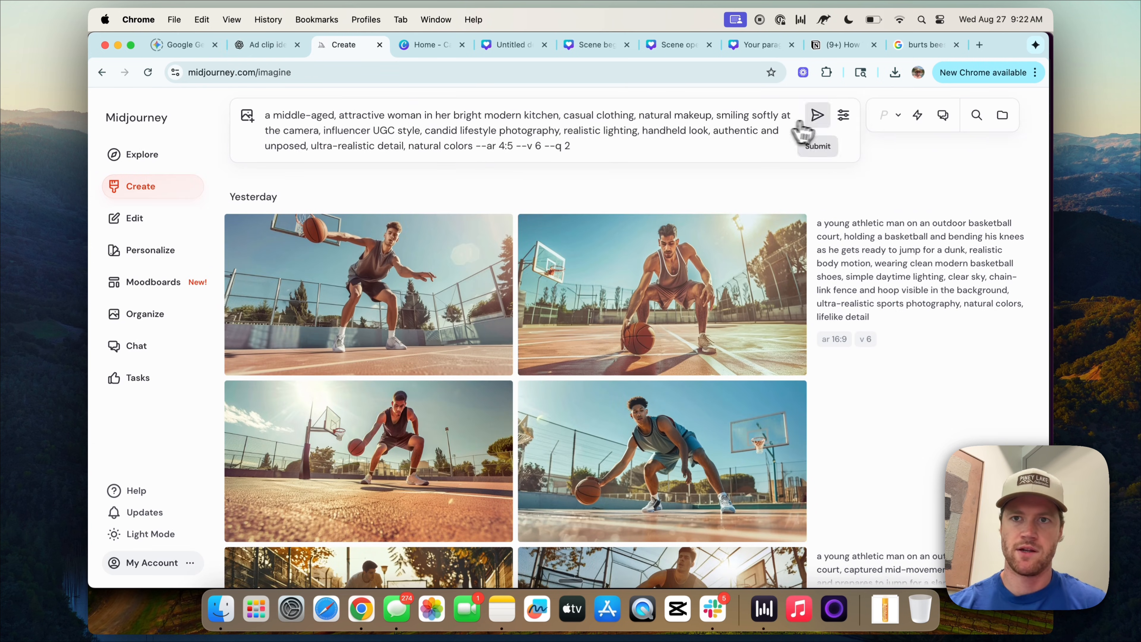
Generate four Midjourney images of the middle-aged kitchen woman, then return to ChatGPT
click(817, 114)
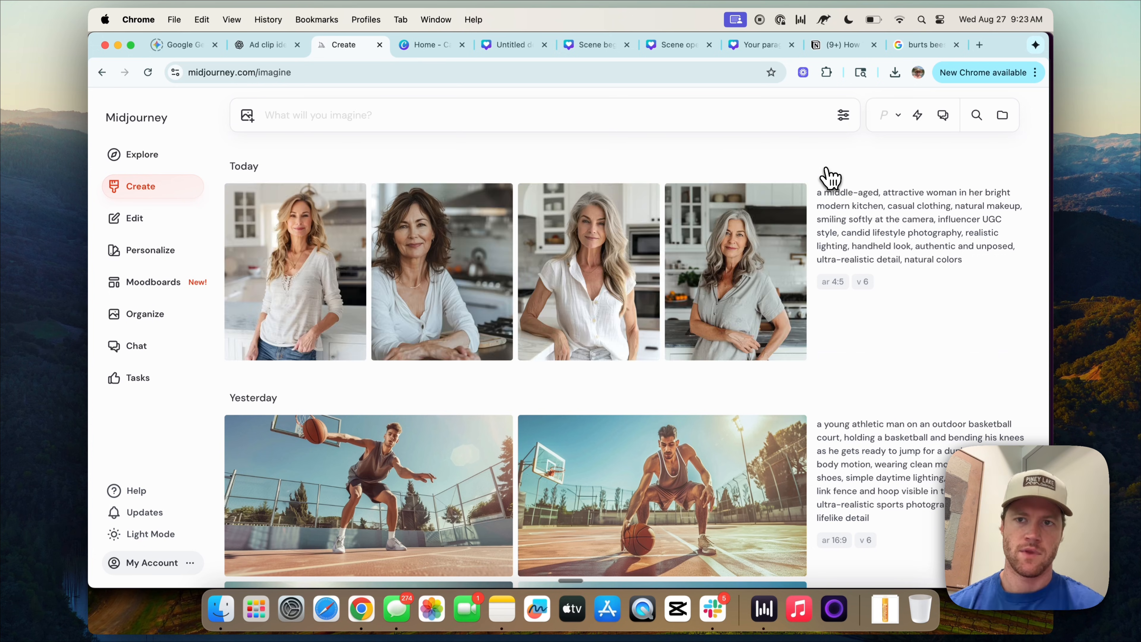
mouse_move(566, 240)
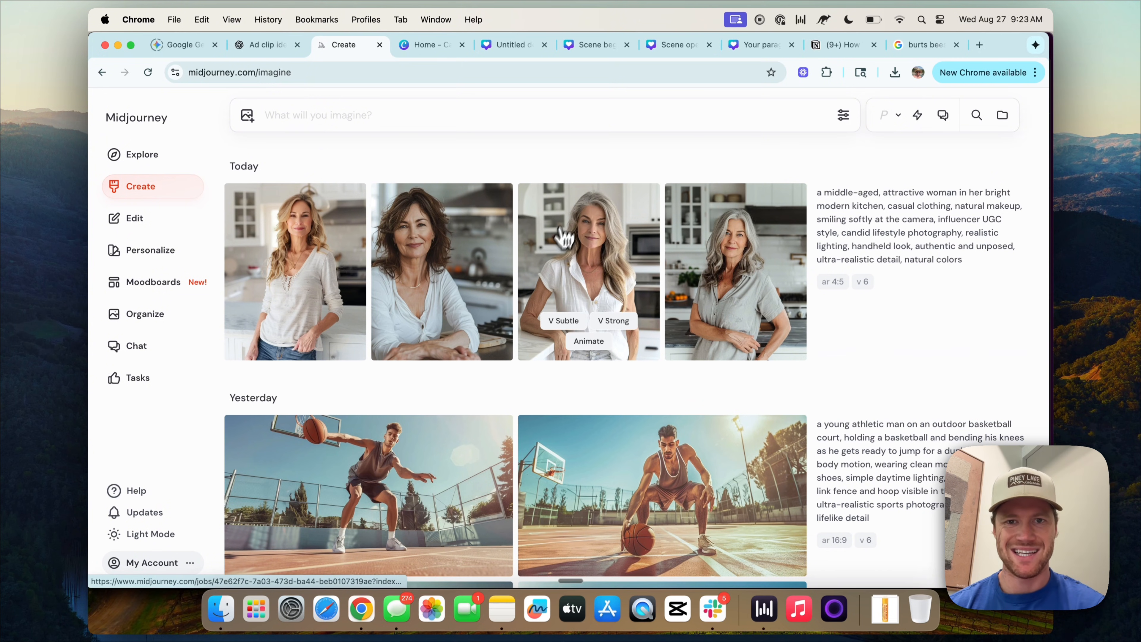
mouse_move(597, 262)
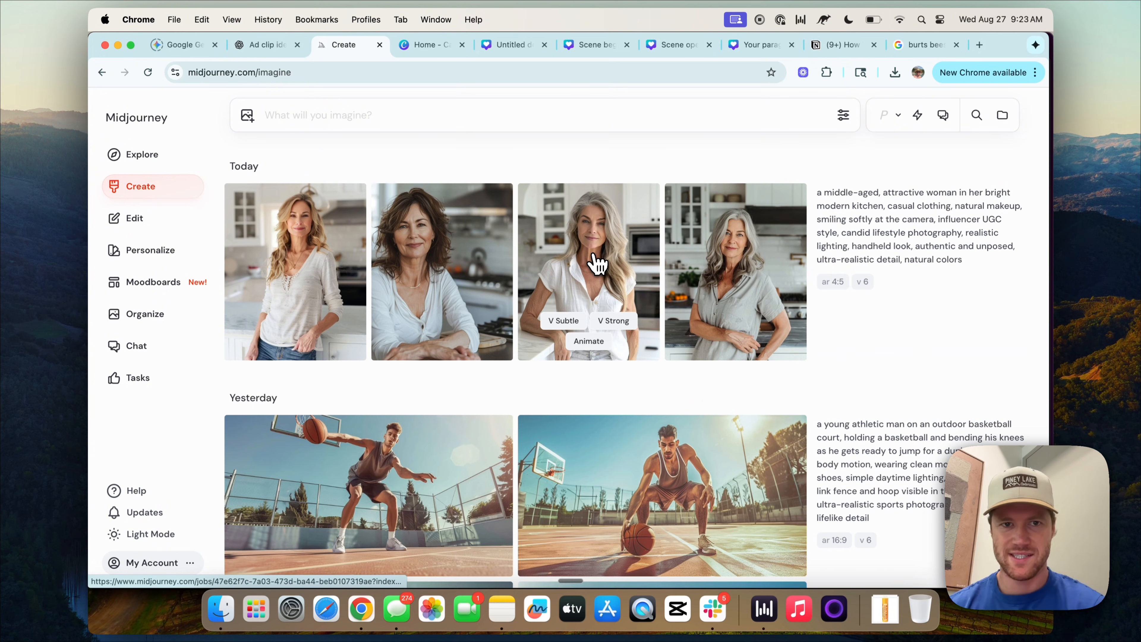
mouse_move(677, 284)
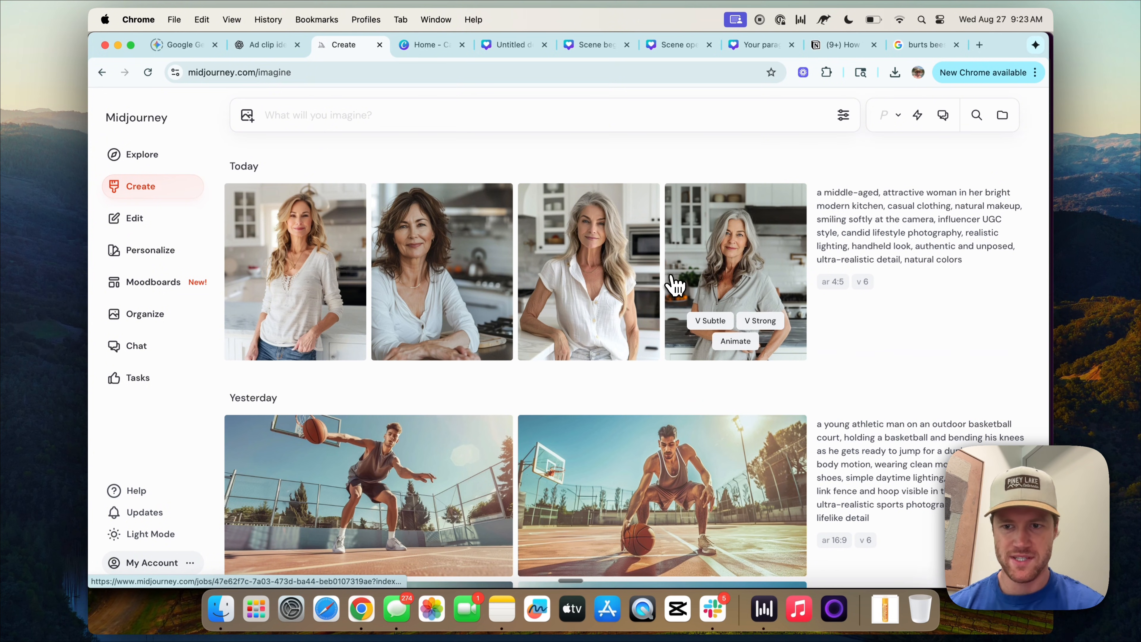
click(263, 44)
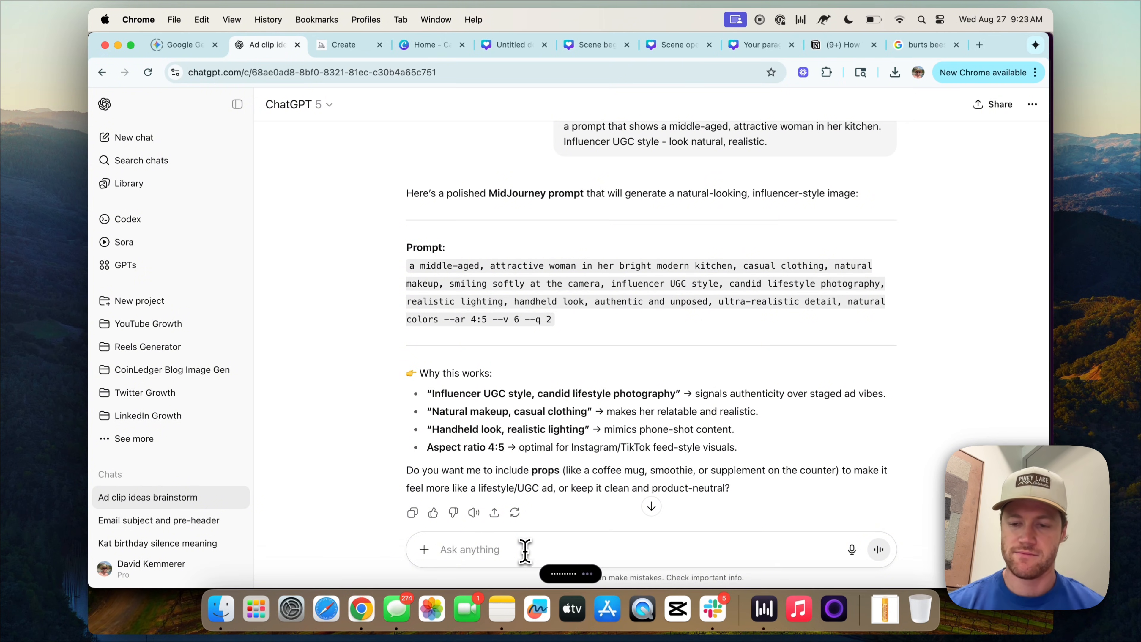
Send ChatGPT the request for a younger, landscape 16:9, less cinematic woman prompt
key(Return)
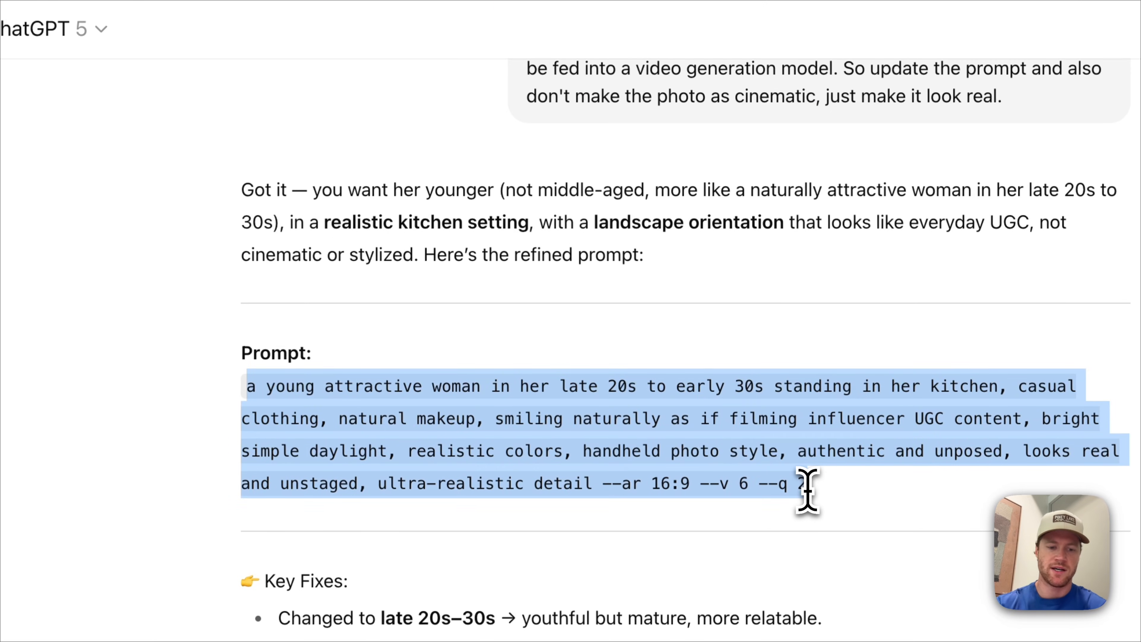
Generate Midjourney images from the refined prompt and save the crossed-arms kitchen woman image
click(342, 75)
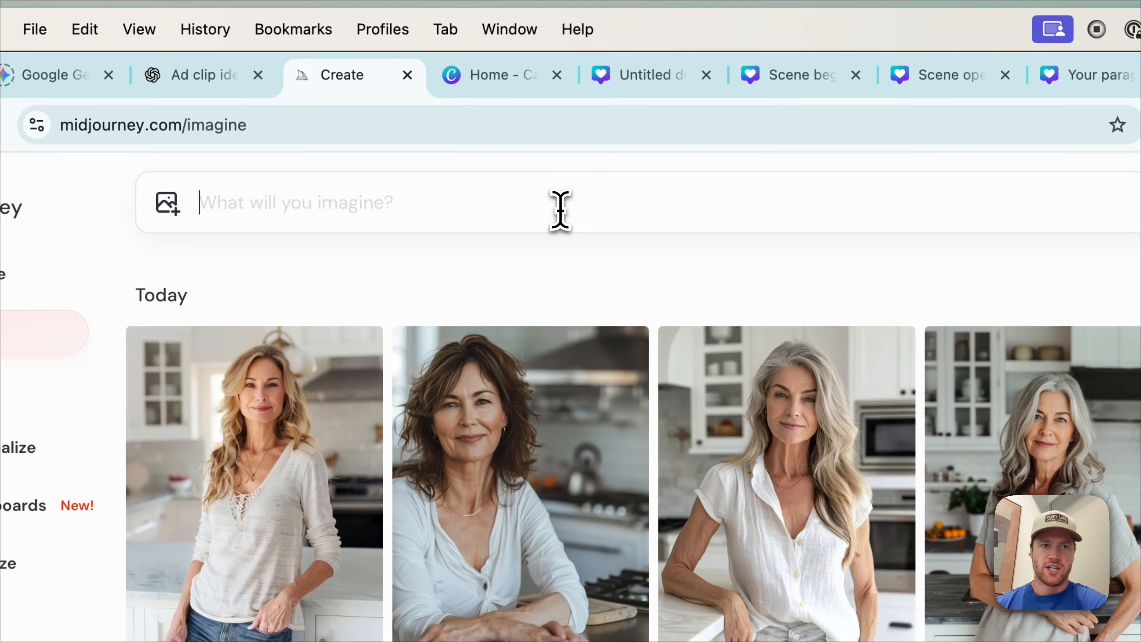
key(Return)
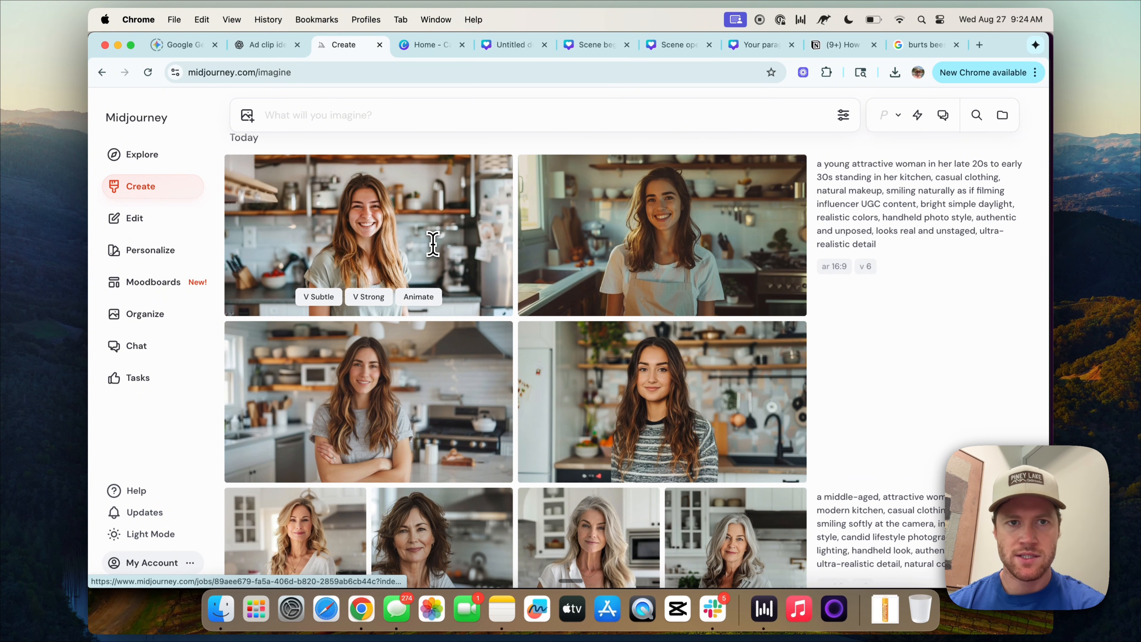
click(367, 401)
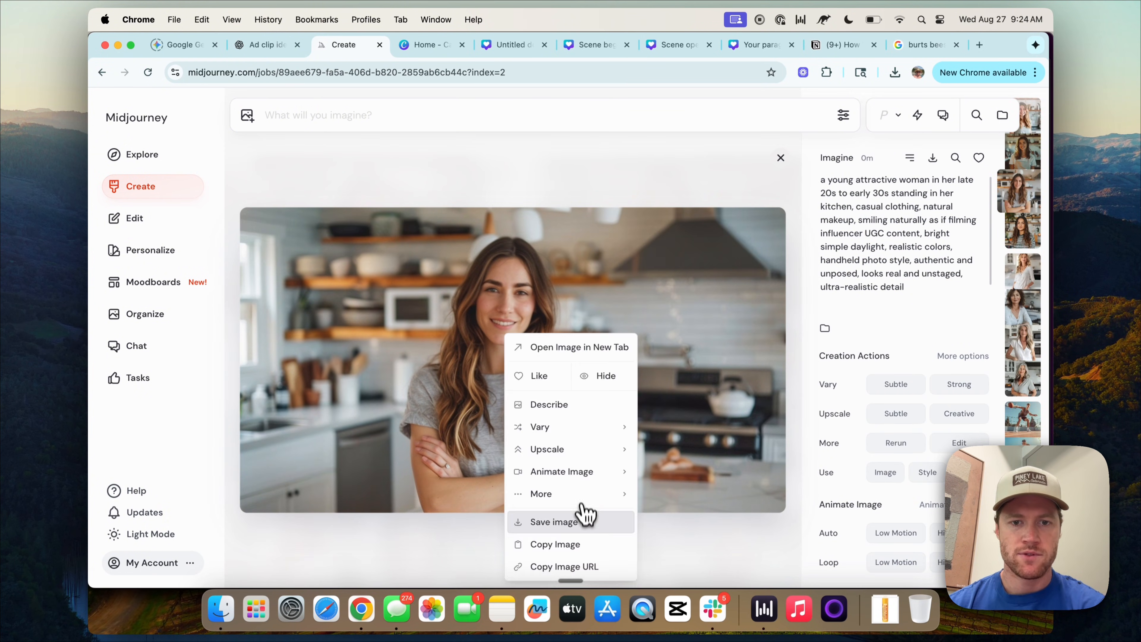
click(557, 522)
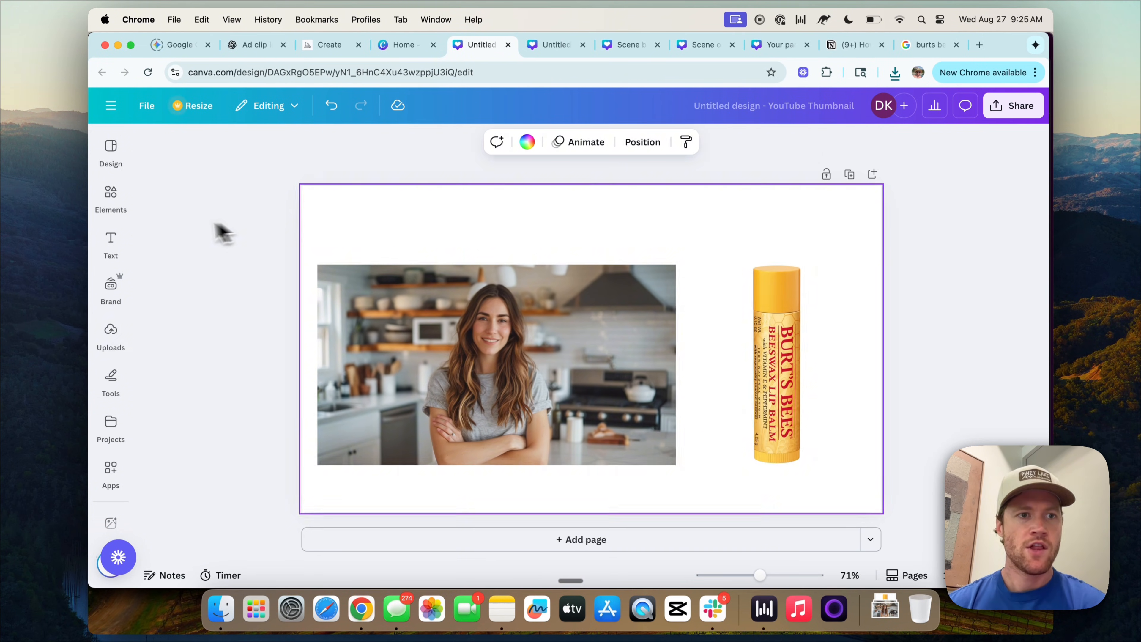
mouse_move(292, 169)
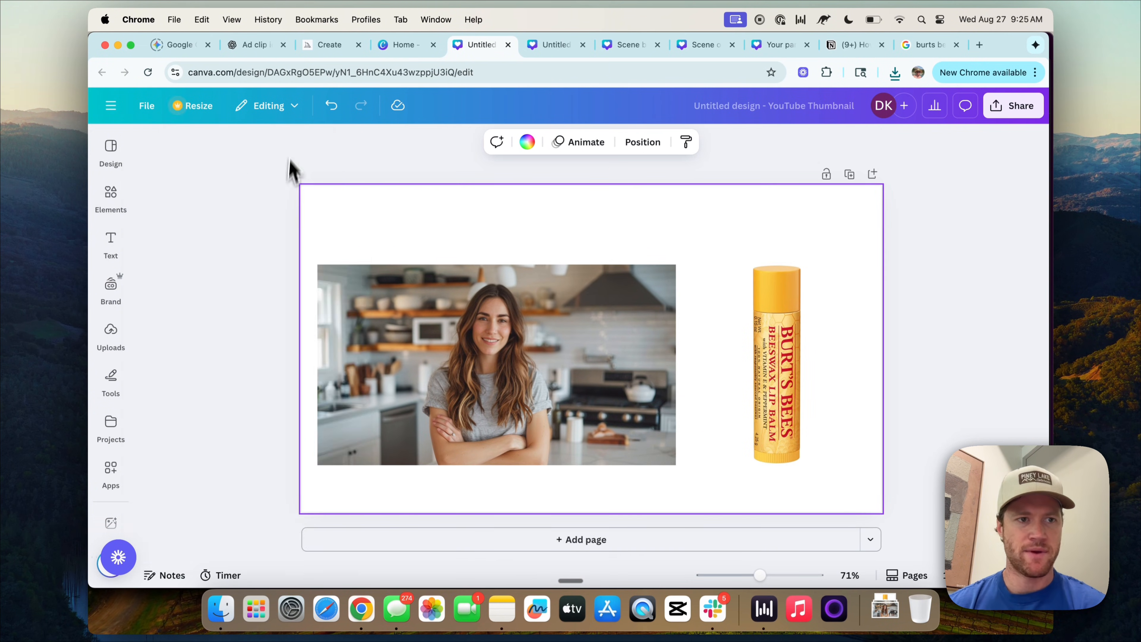
Draw a red freehand arrow pointing to the Burt's Bees lip balm
click(110, 375)
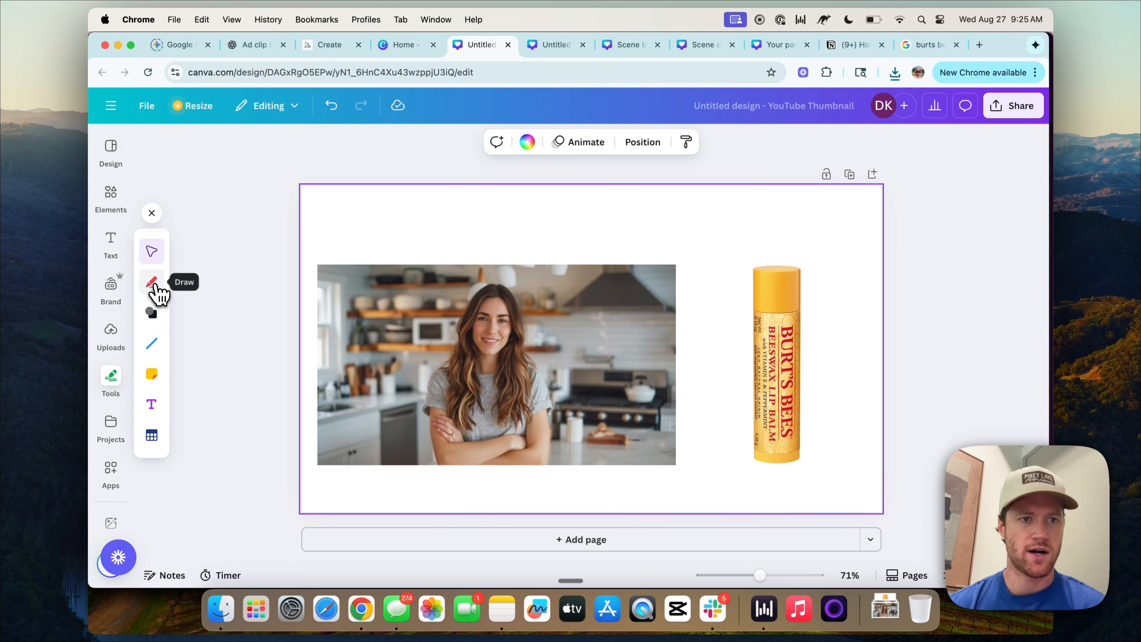
click(152, 282)
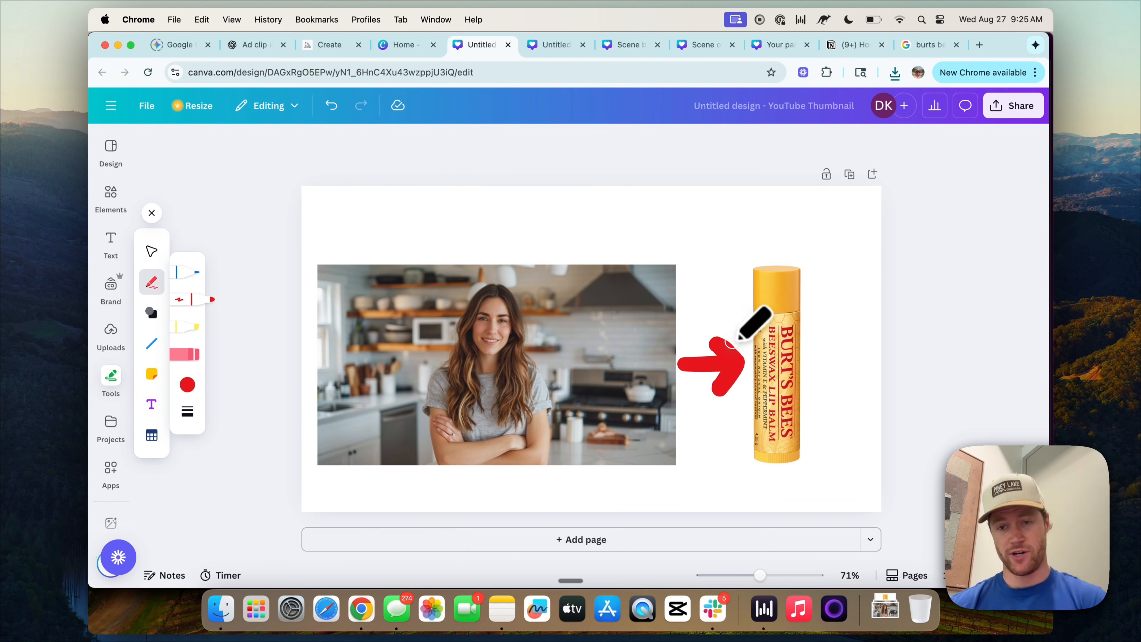
click(152, 213)
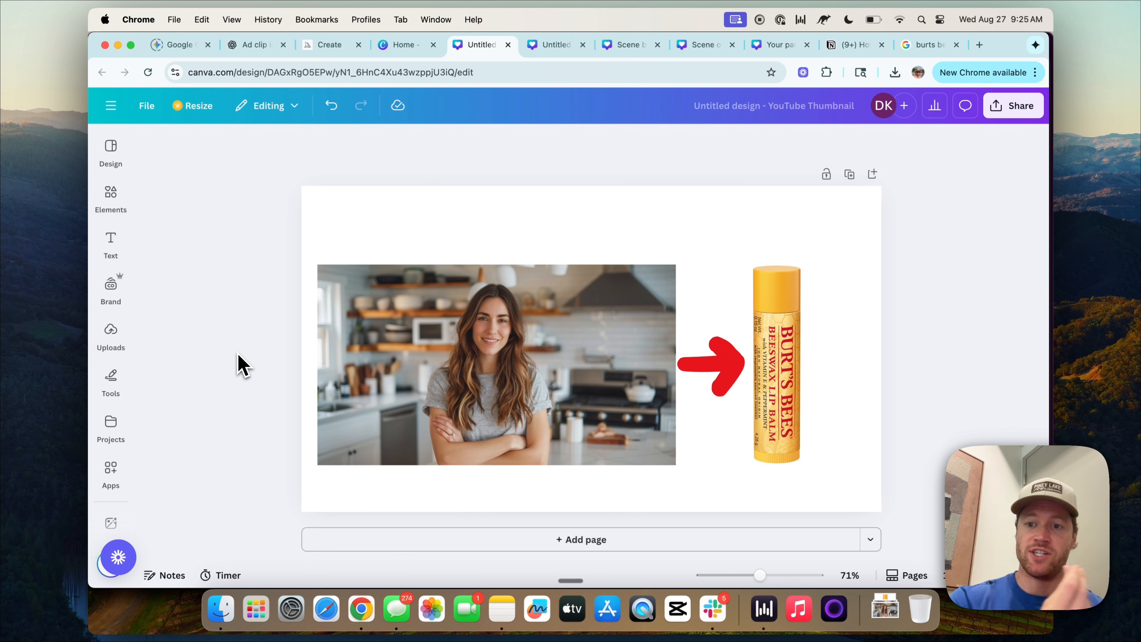
Add a placeholder paragraph text box above the images and return to the ChatGPT chat
click(111, 244)
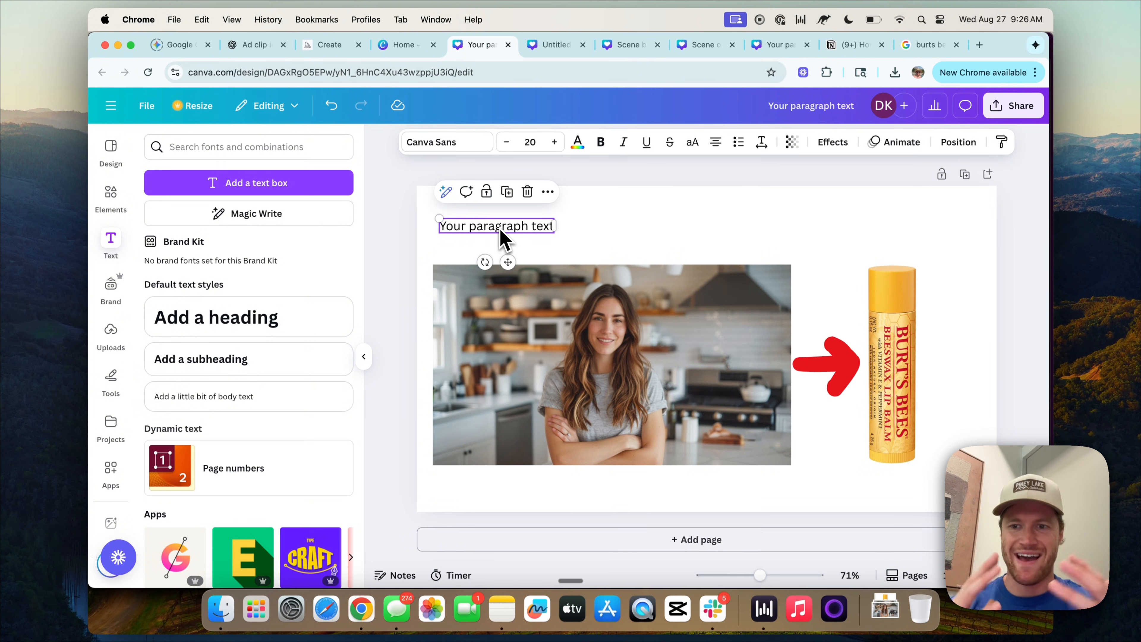
click(393, 217)
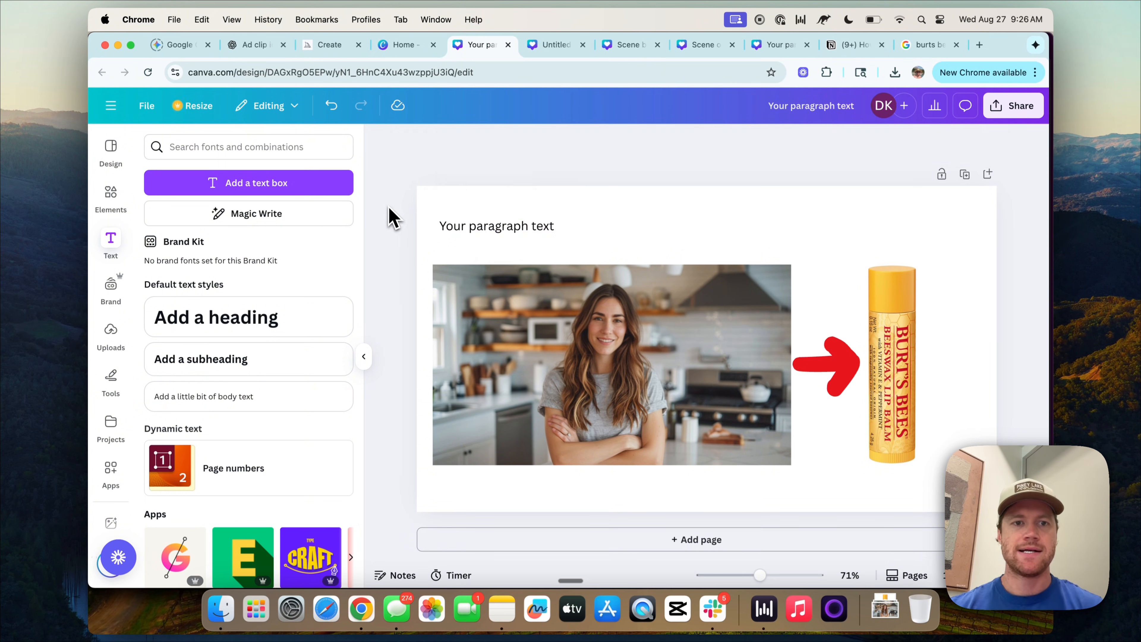
click(252, 44)
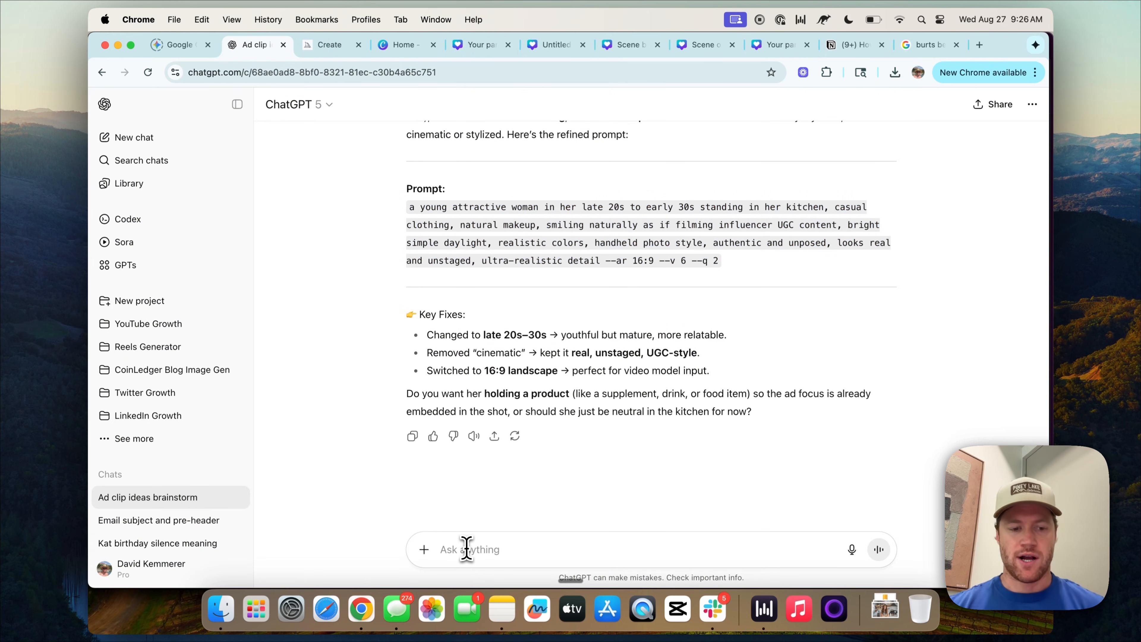
Request a Google Veo 3 video prompt of the woman applying and endorsing Burt's Bees lip balm
click(469, 550)
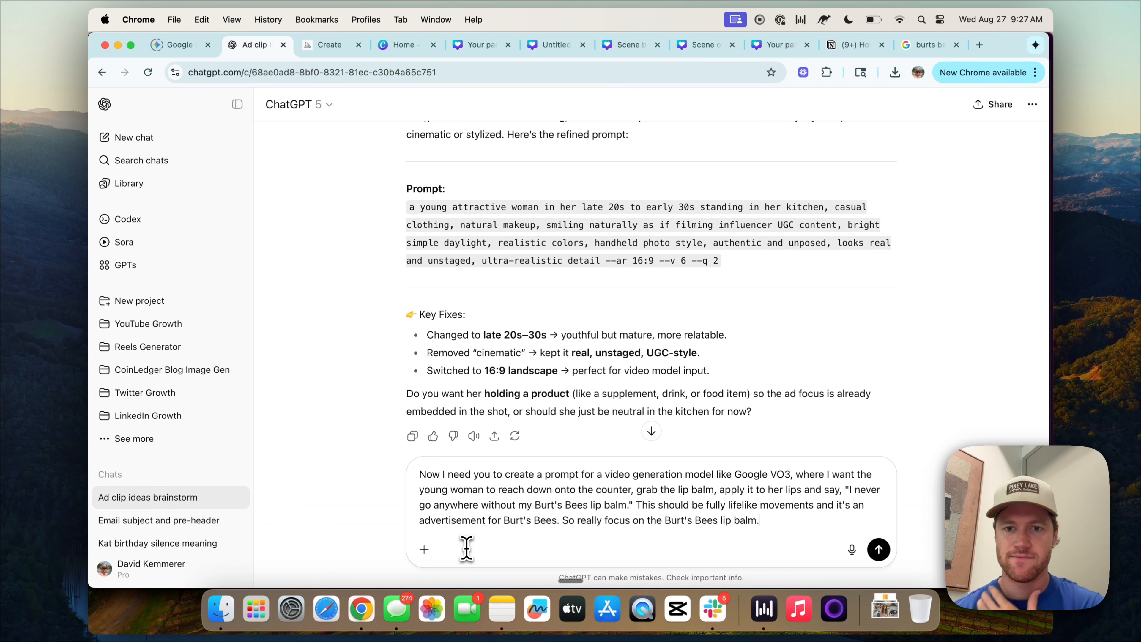
click(878, 549)
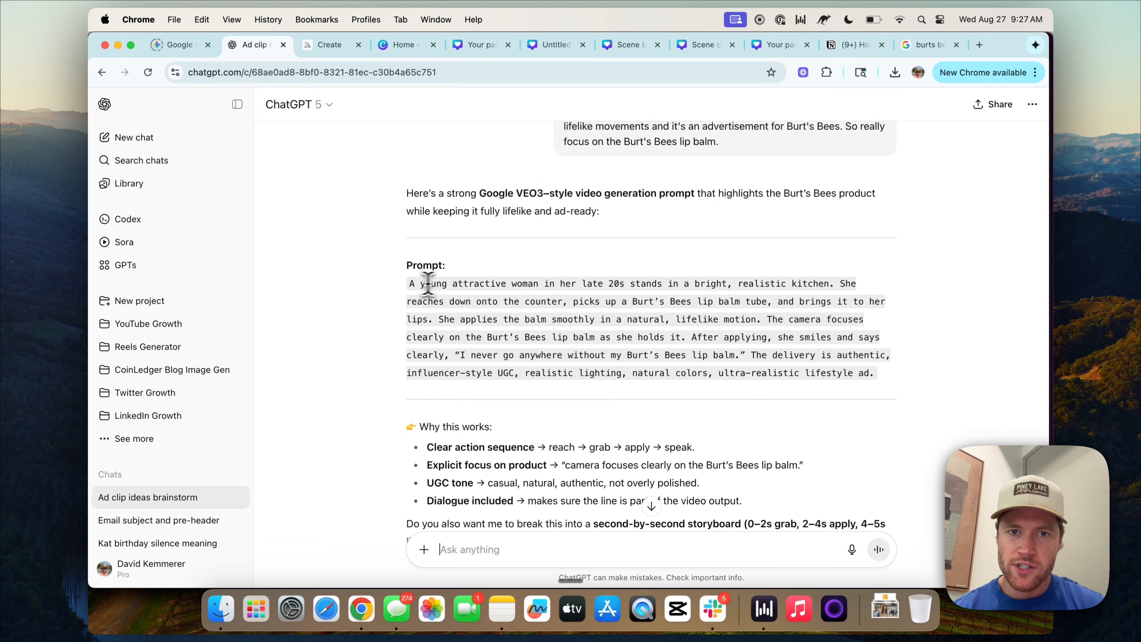
mouse_move(776, 285)
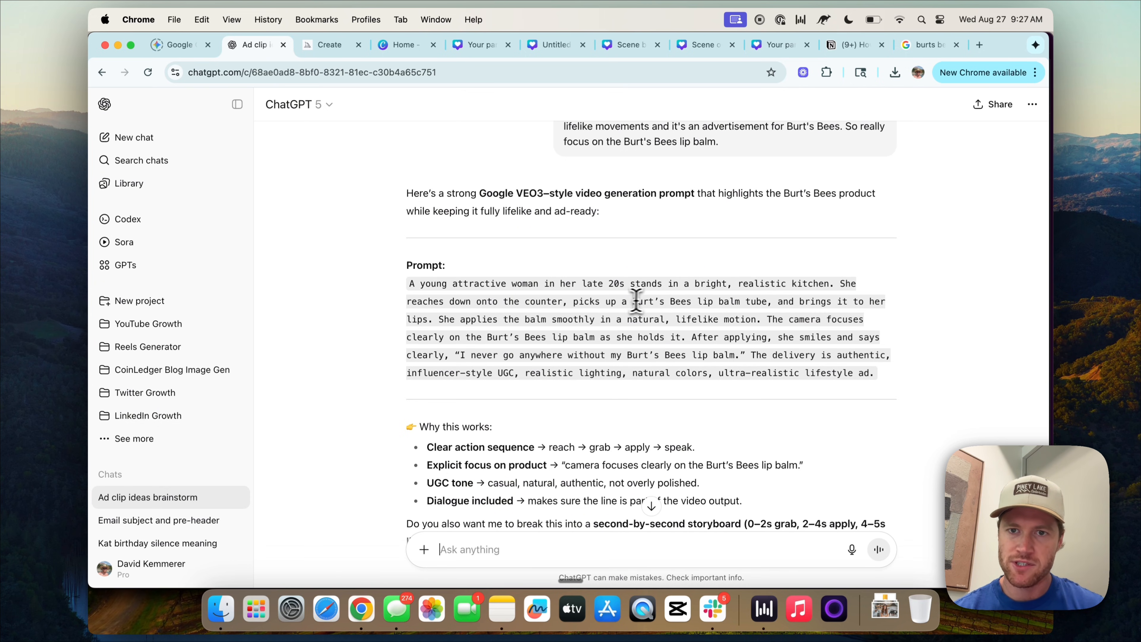
mouse_move(540, 337)
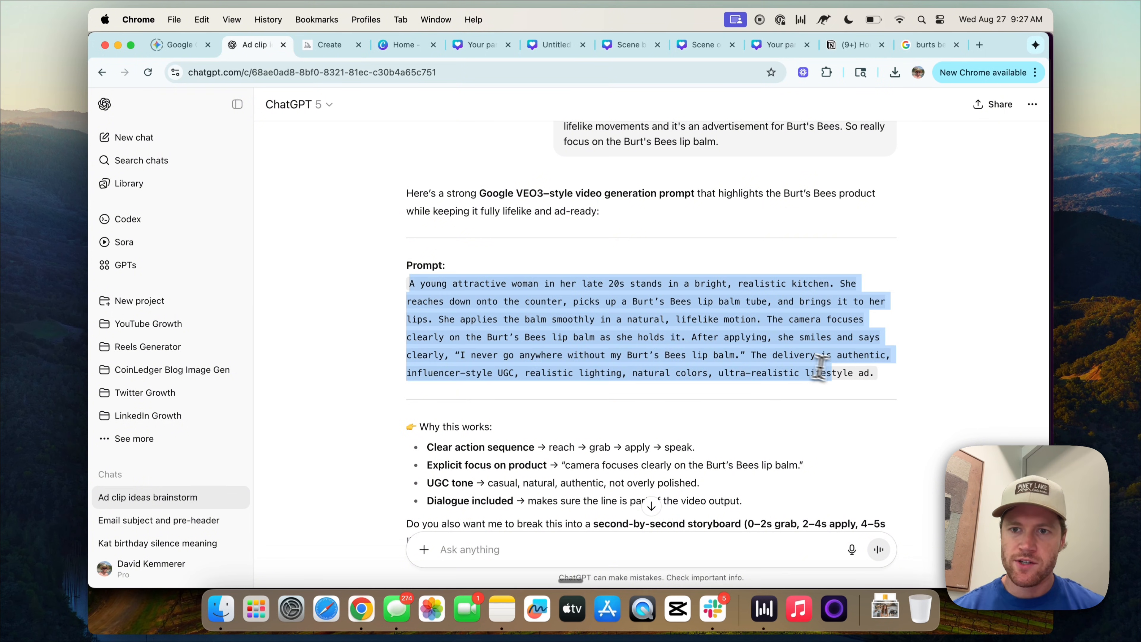
Paste the video prompt into the frame's text box, left-aligned, and colour it red
click(405, 44)
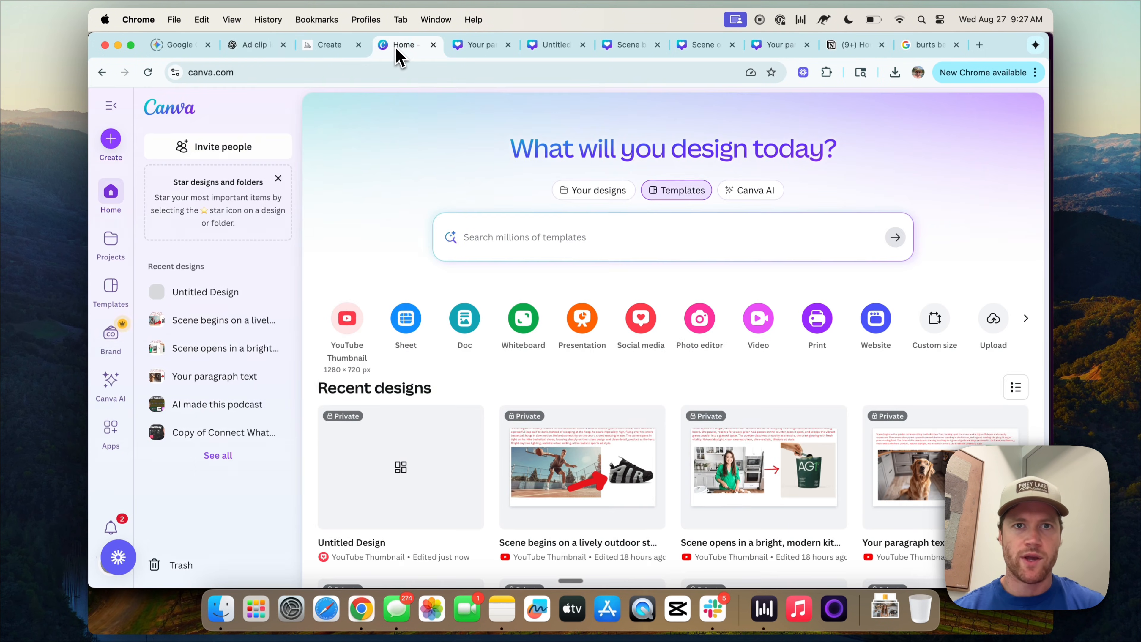
click(477, 45)
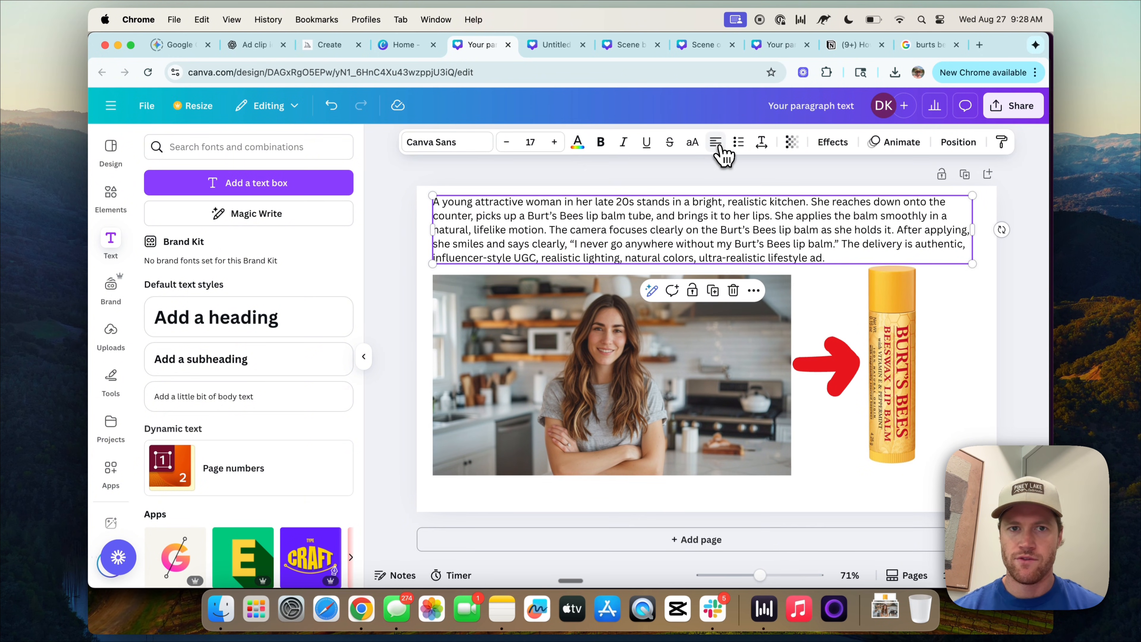
click(404, 282)
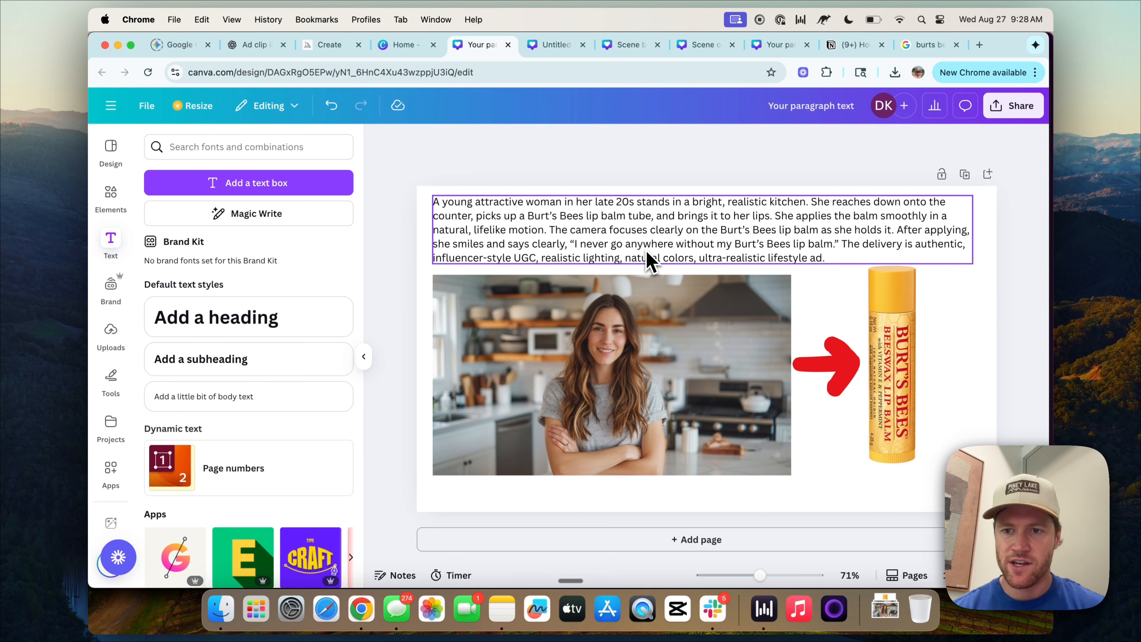
click(648, 244)
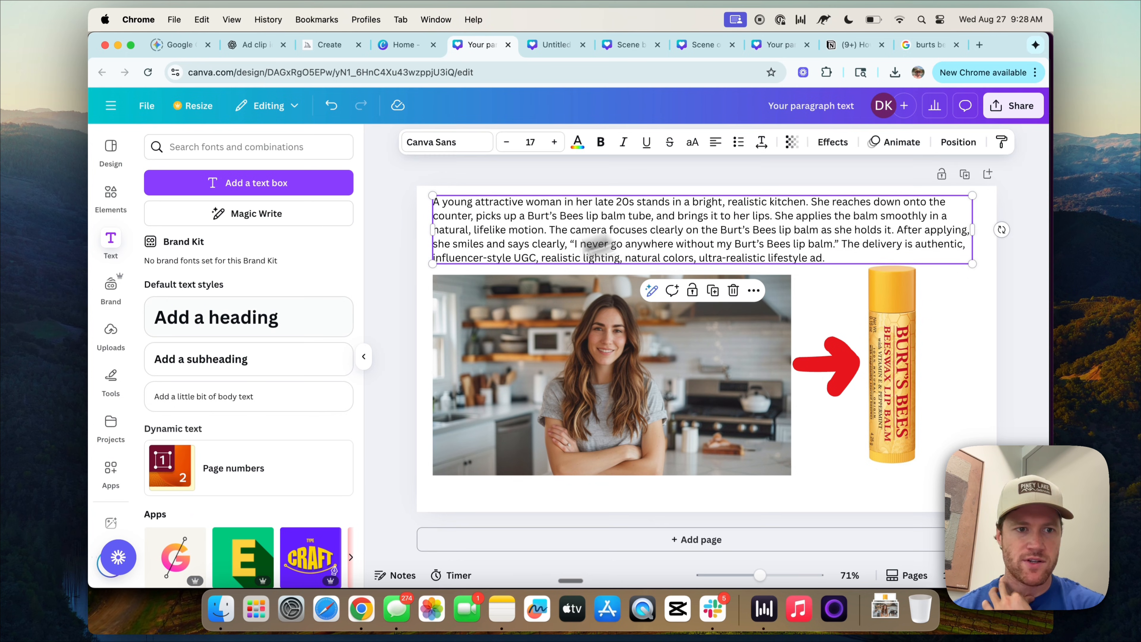
click(577, 142)
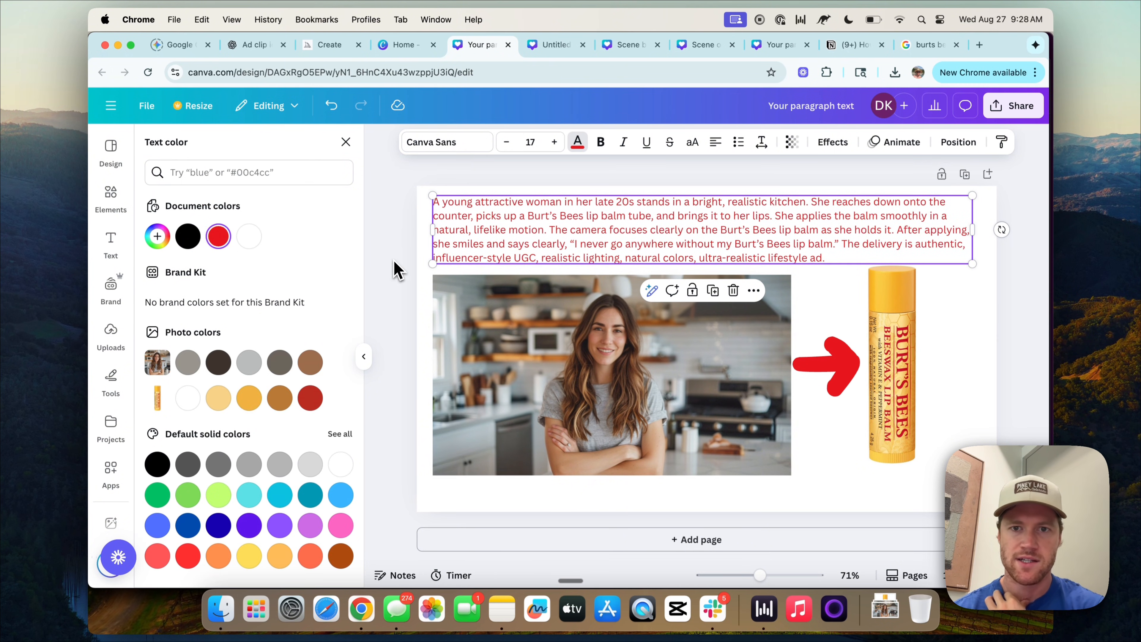
click(110, 244)
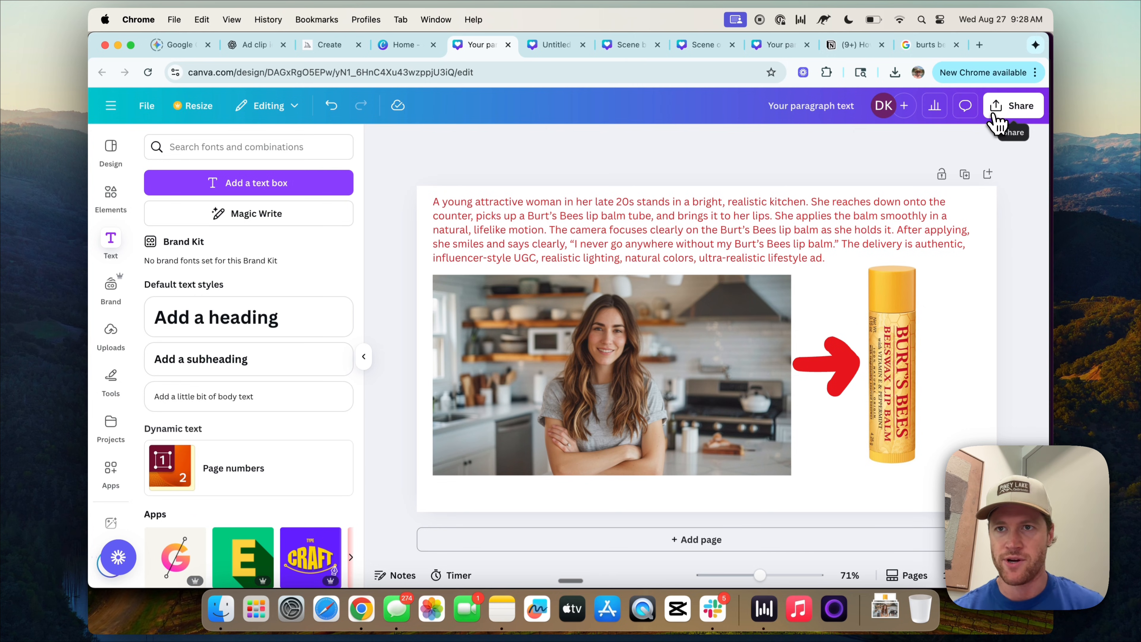
Download the Burt's Bees storyboard frame as a PNG
click(1013, 106)
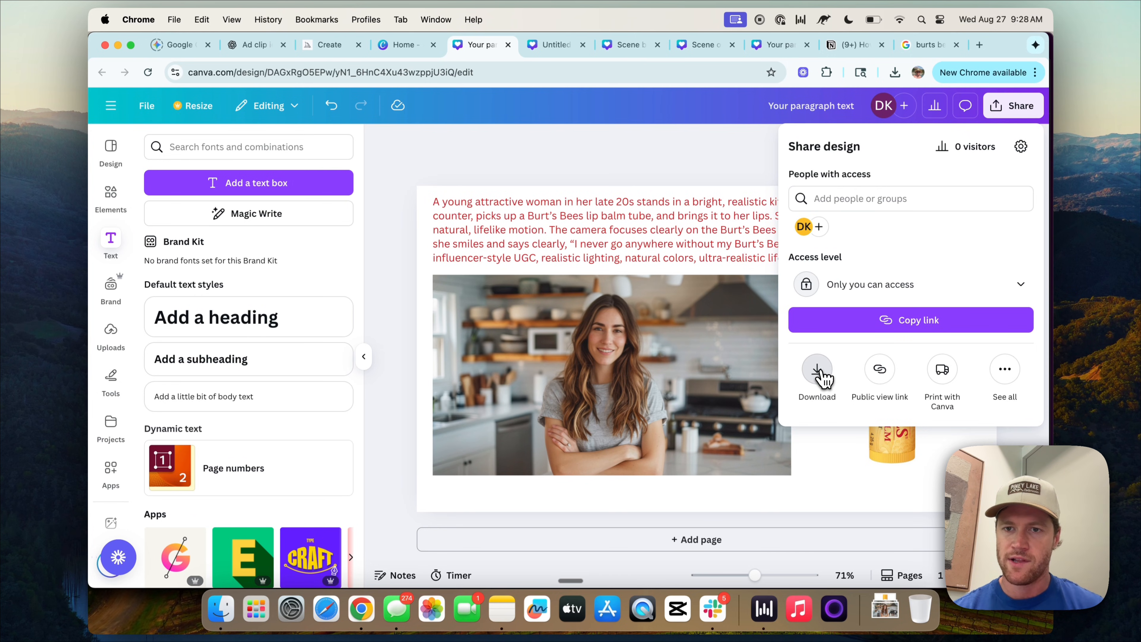
click(817, 367)
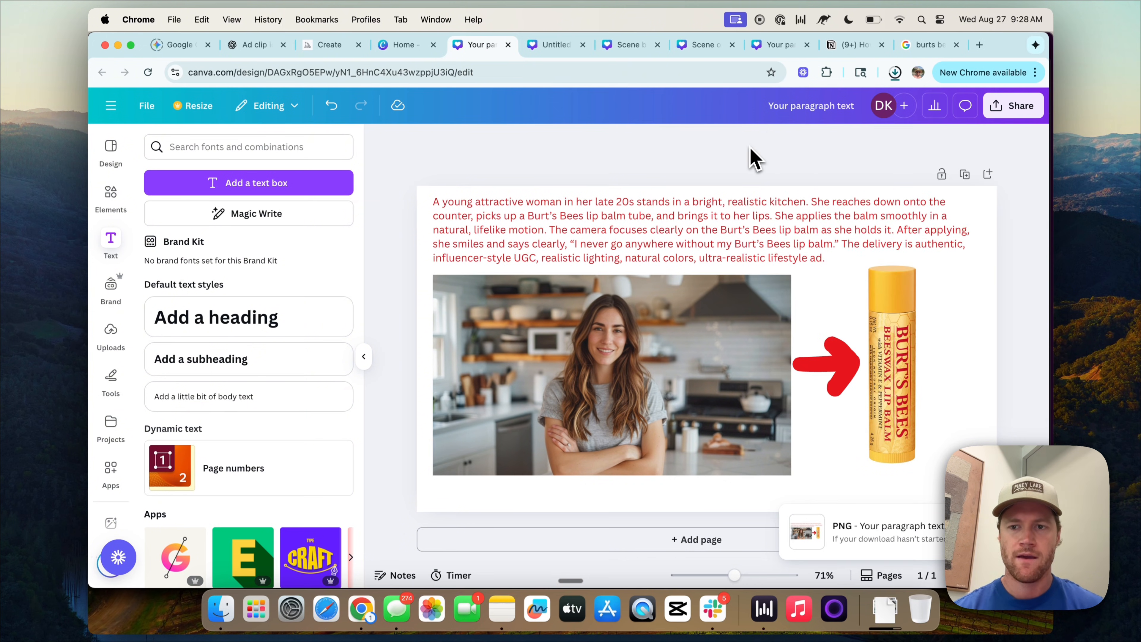
mouse_move(636, 164)
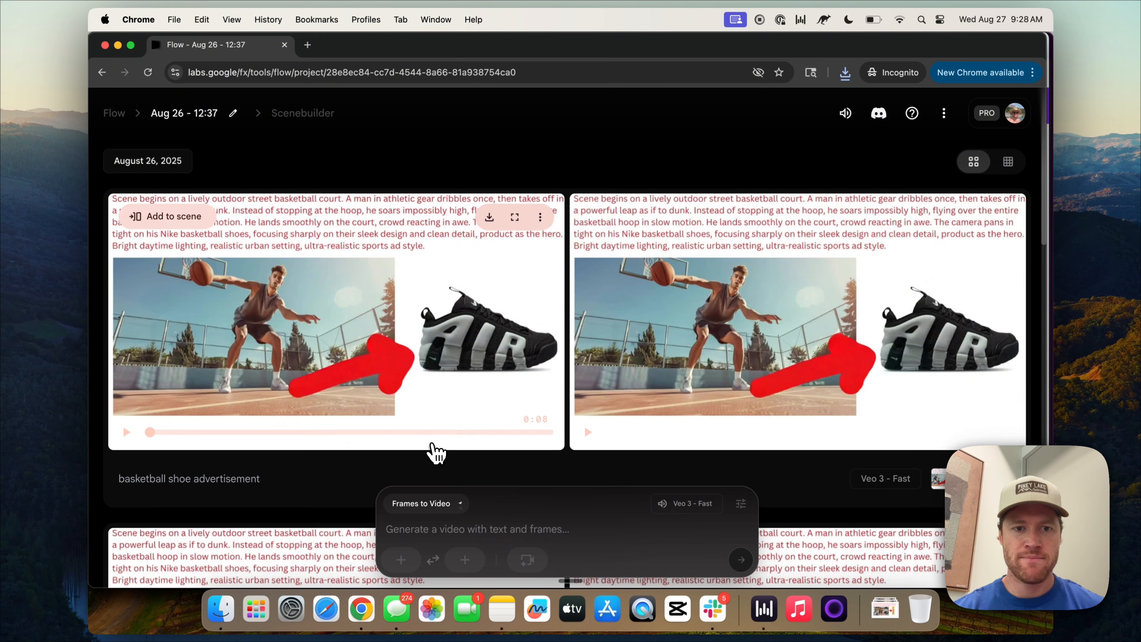
Upload 'Your paragraph text (1).png' as the starting frame of the Flow video request
click(401, 559)
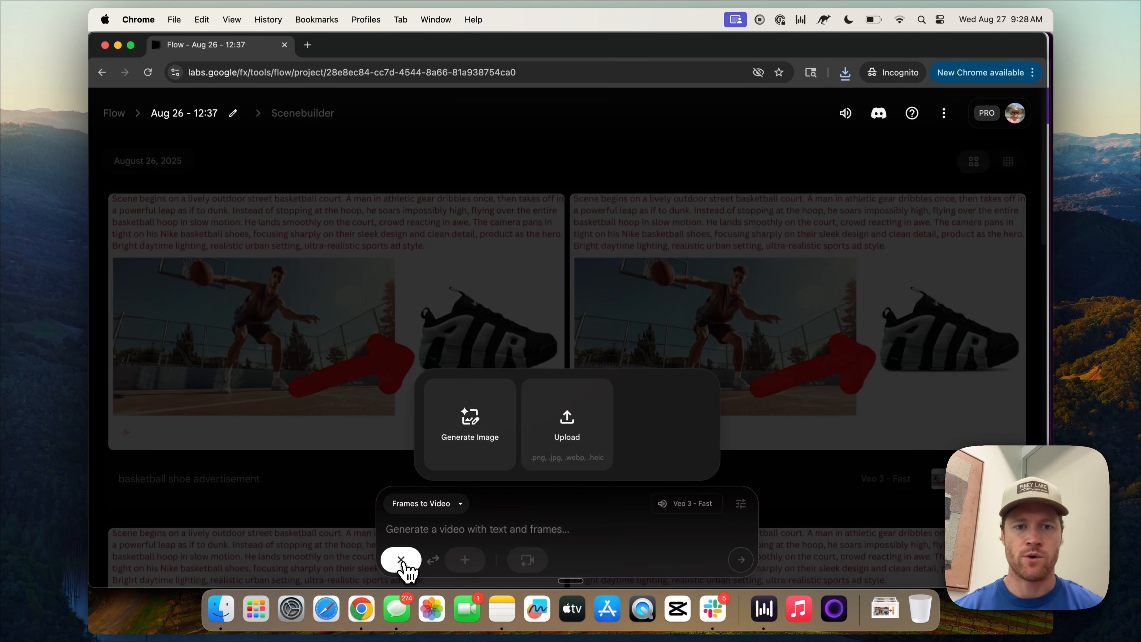
click(566, 425)
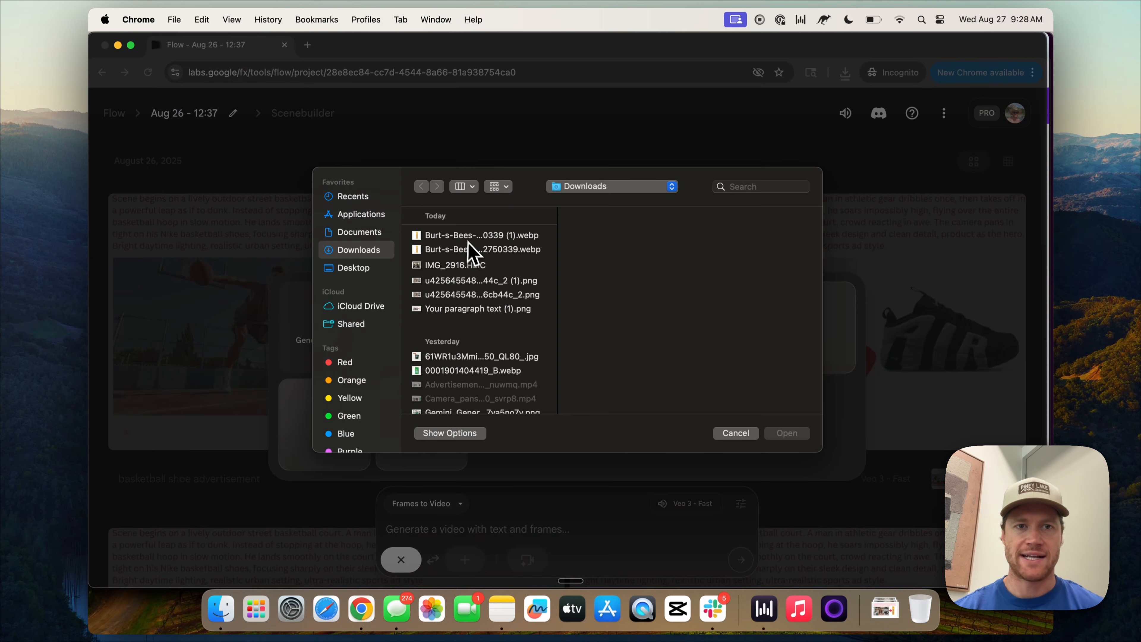
click(475, 308)
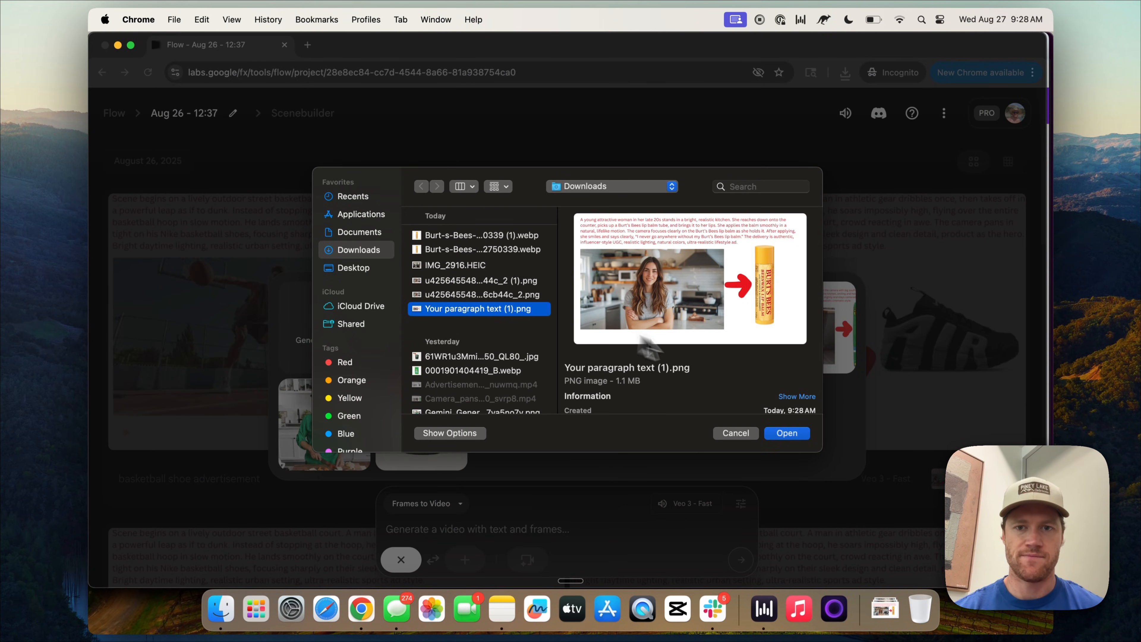
click(786, 433)
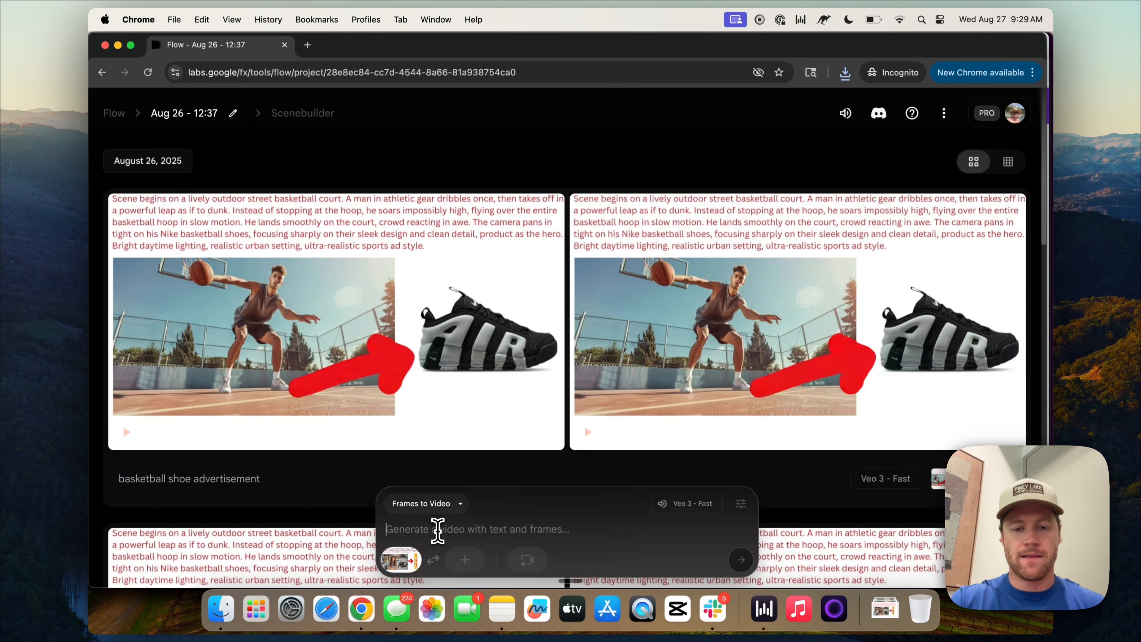
Enter the video prompt 'Lip balm advertisement.'
text(Lip balm a)
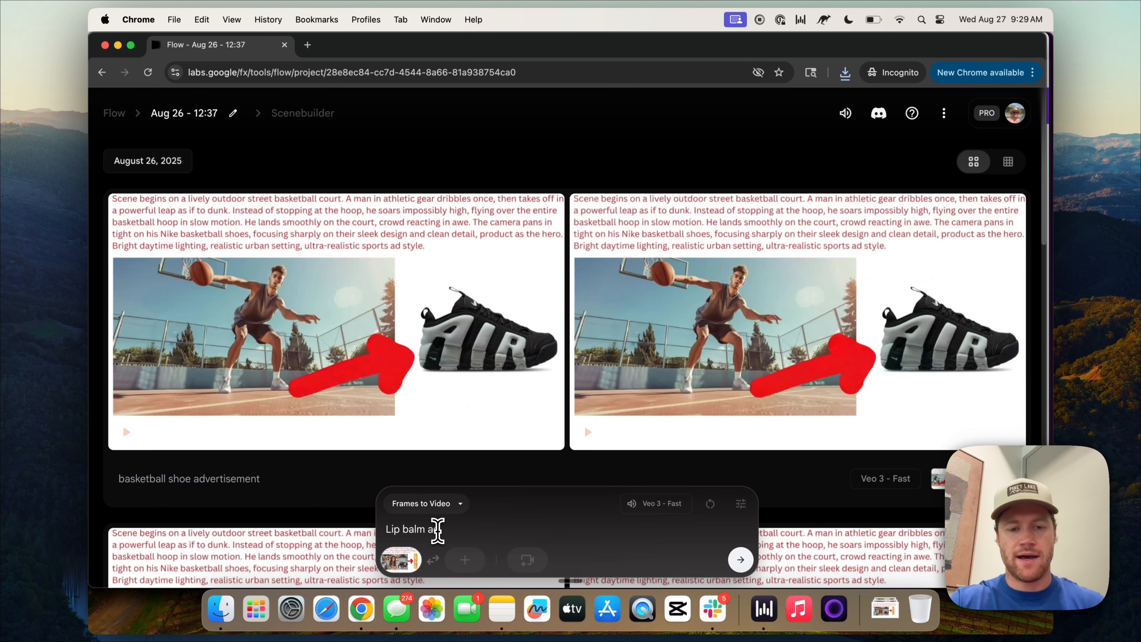
text(dvertisement)
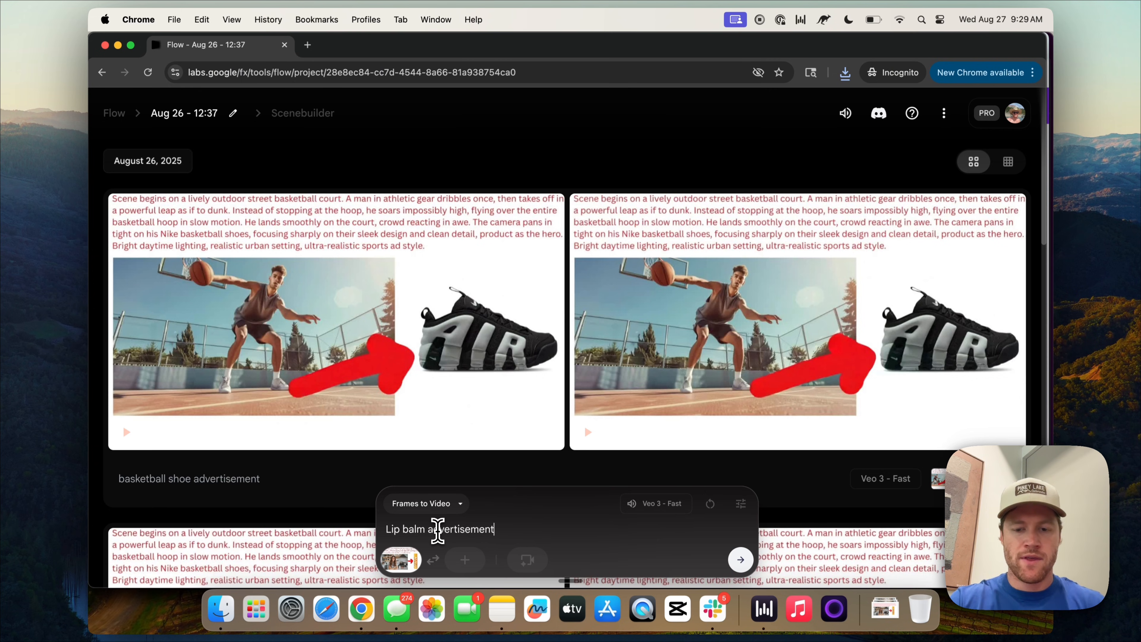
text(.)
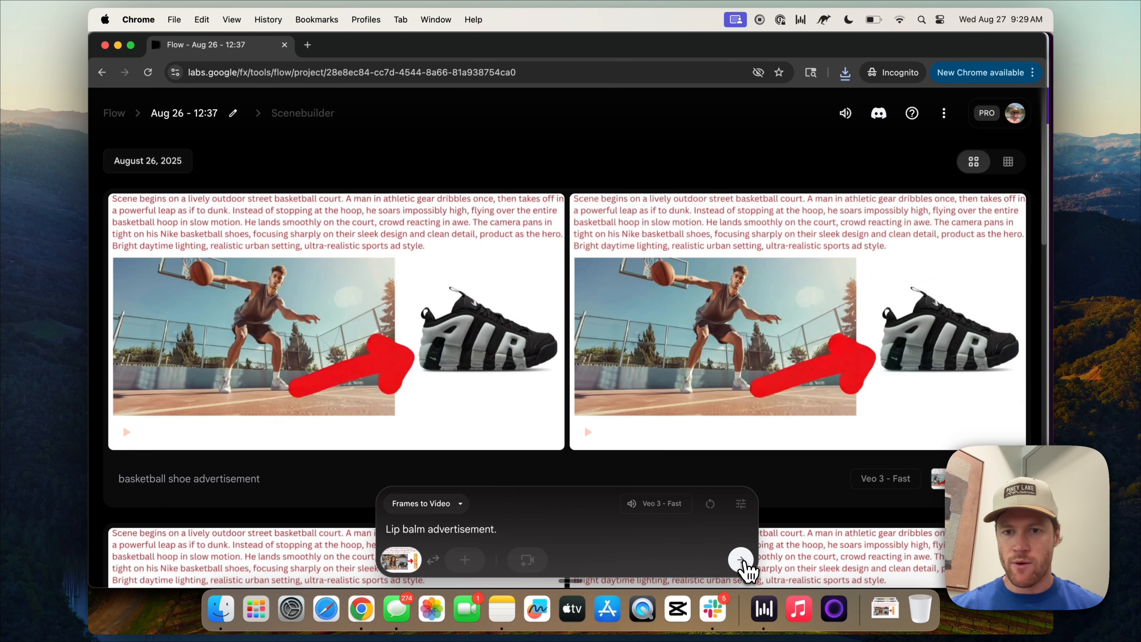
click(740, 560)
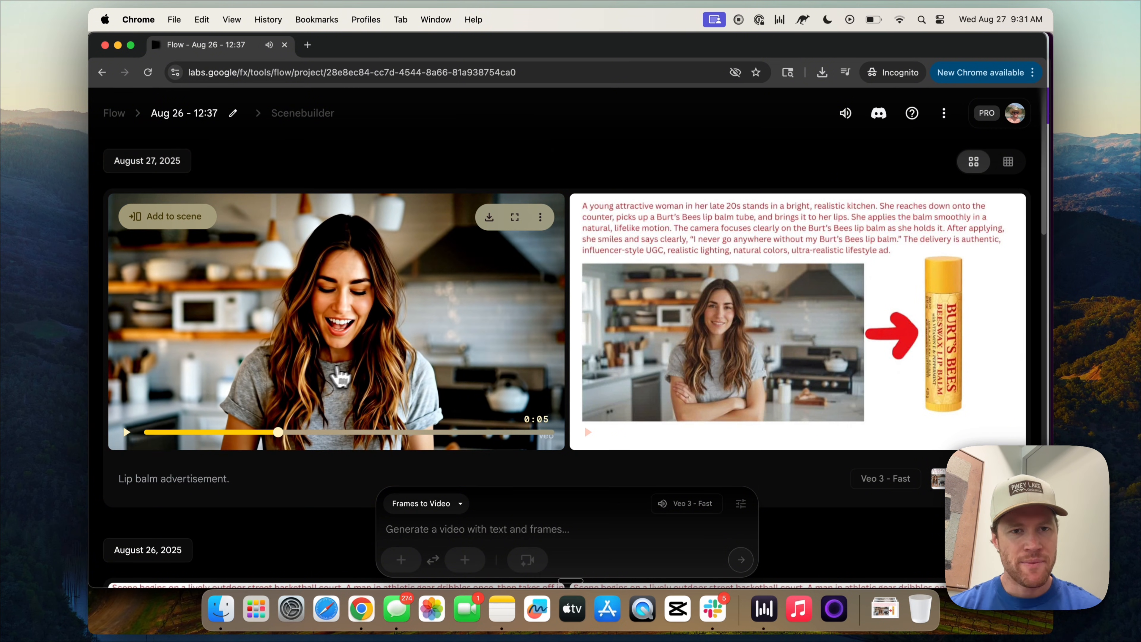
mouse_move(270, 444)
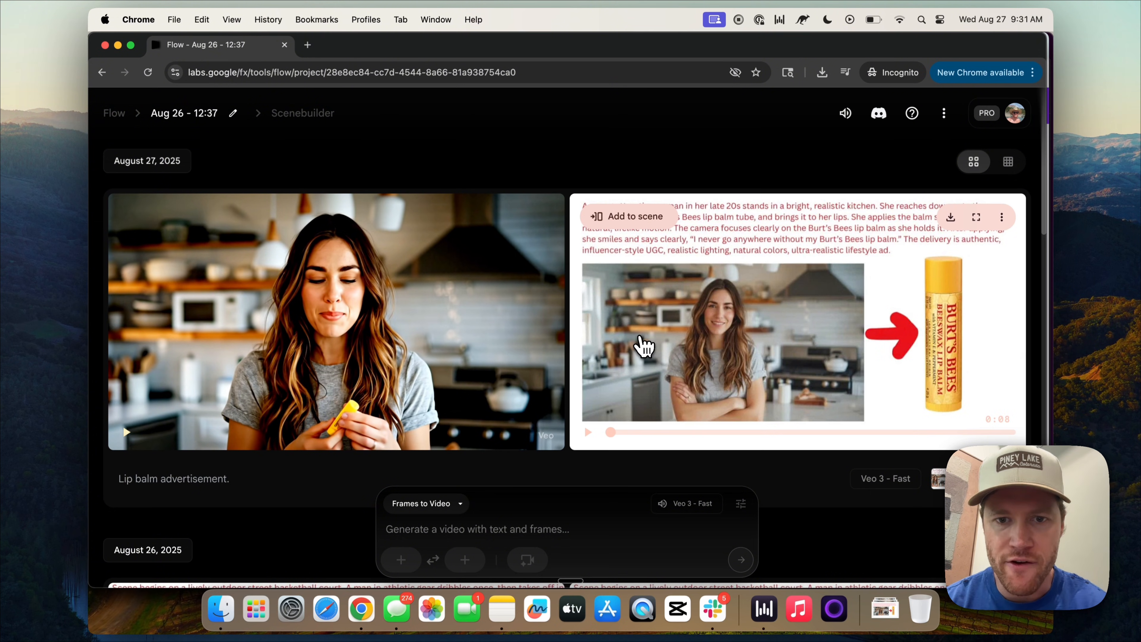
mouse_move(546, 153)
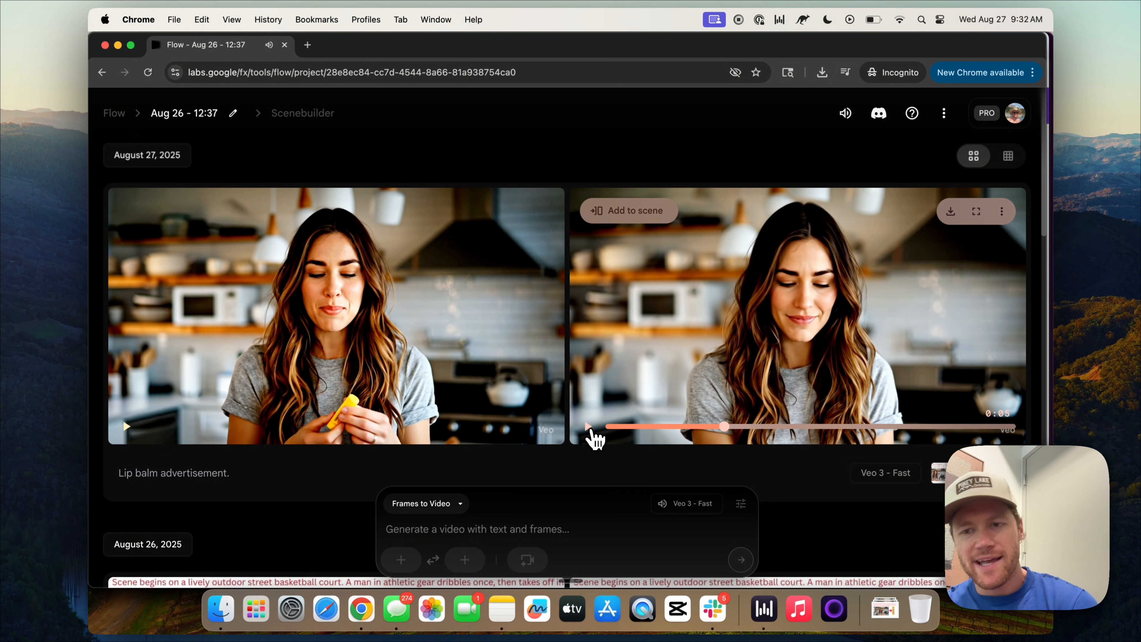
mouse_move(692, 346)
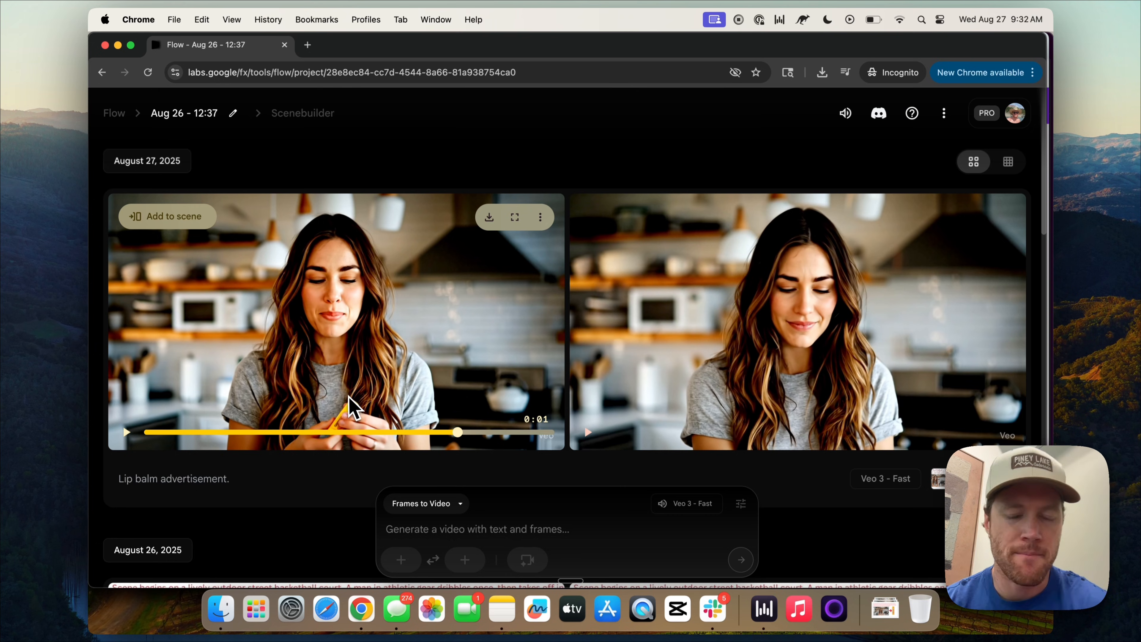
mouse_move(525, 169)
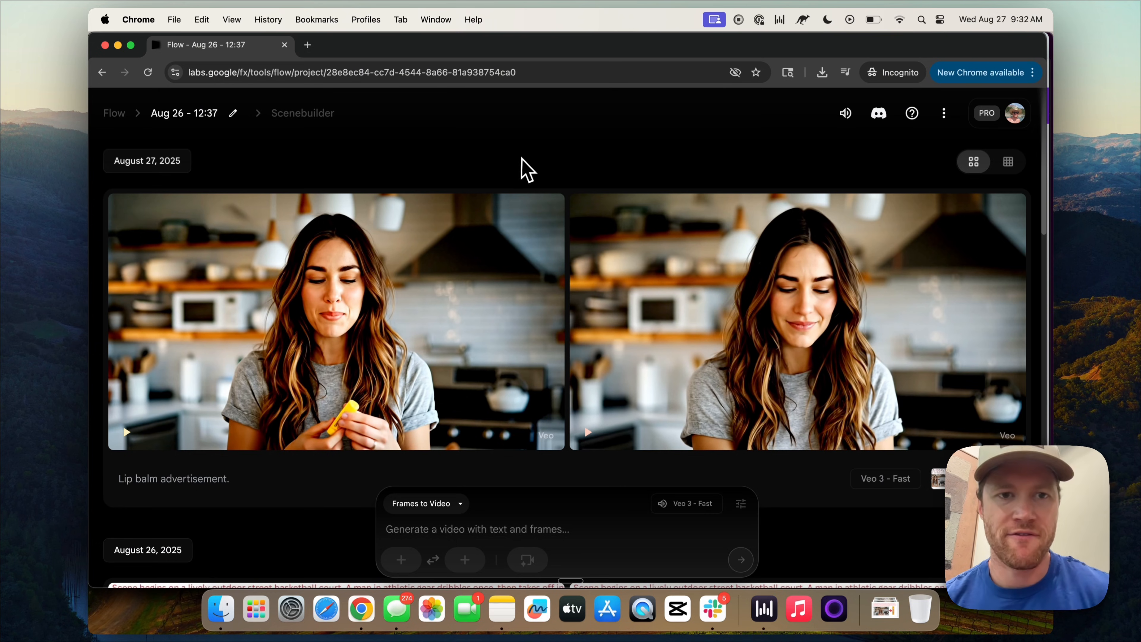
mouse_move(655, 334)
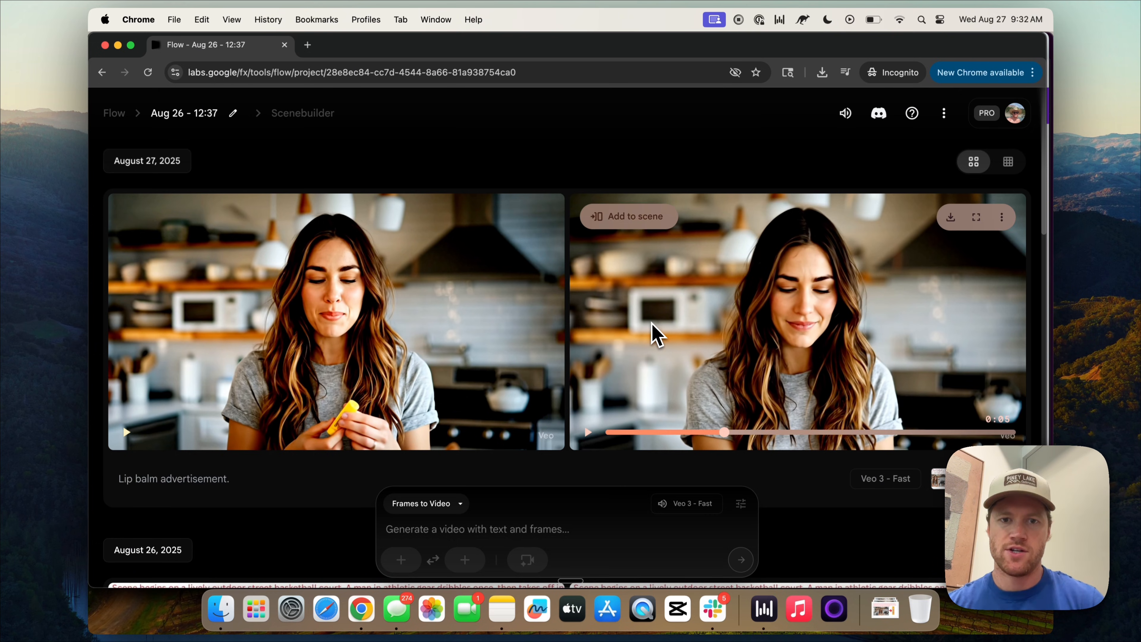
mouse_move(361, 607)
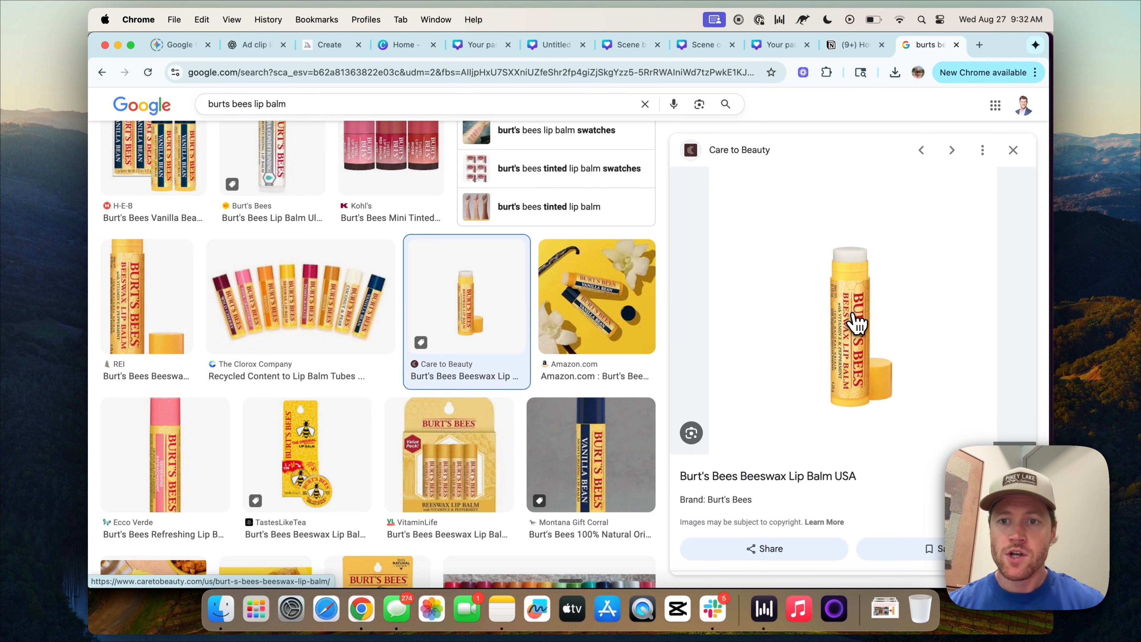
Copy the Burt's Bees product image into the Canva design and remove its background
right_click(859, 324)
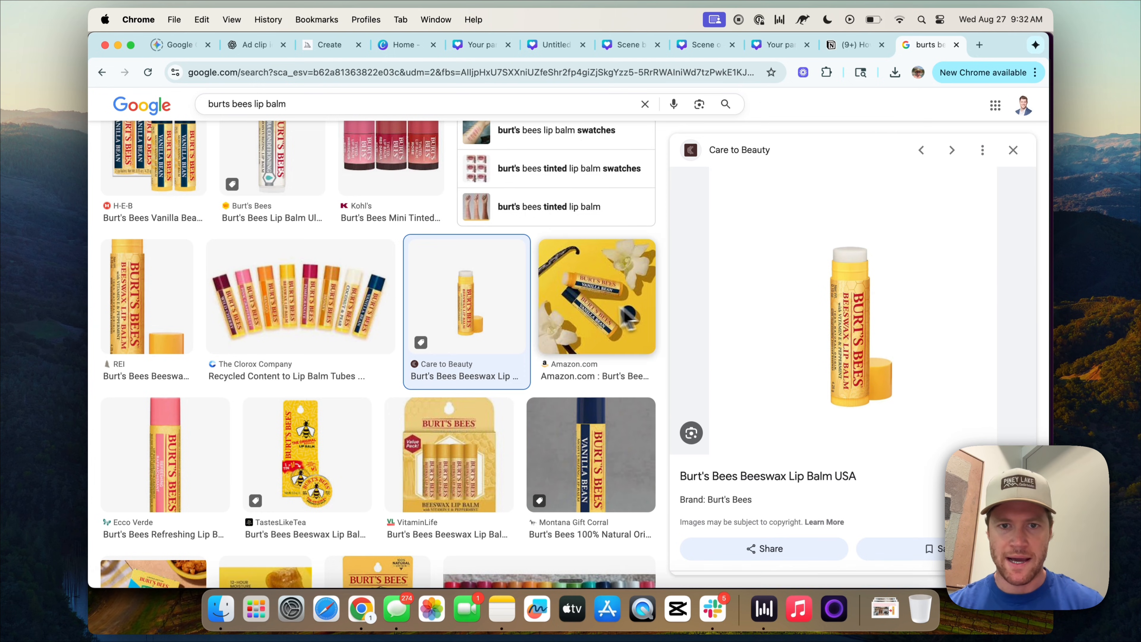
click(473, 44)
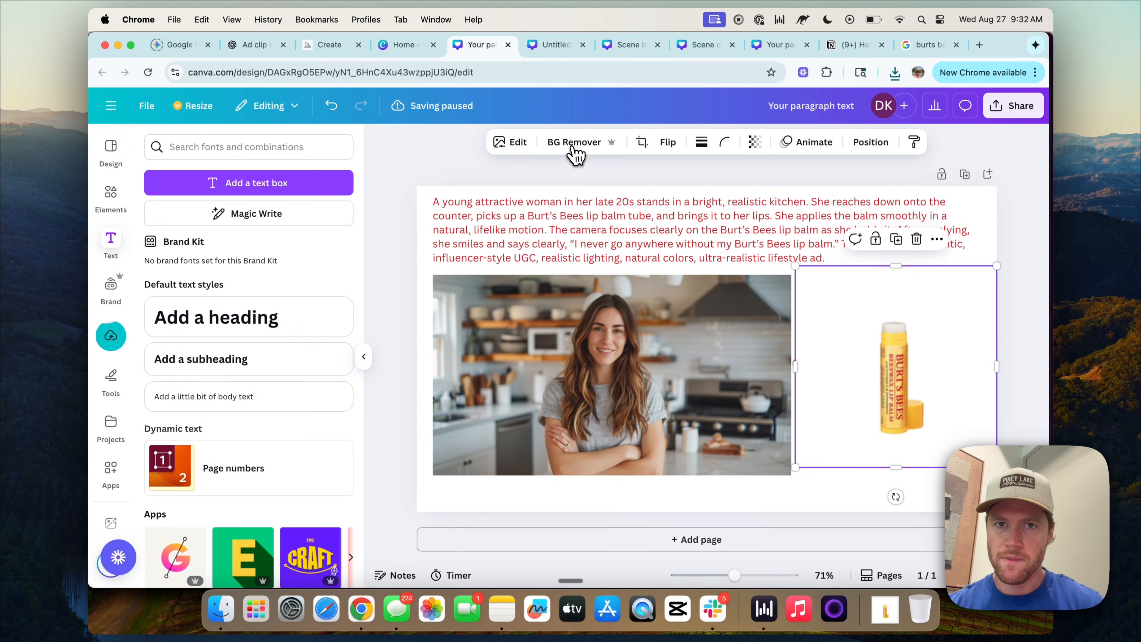
click(574, 142)
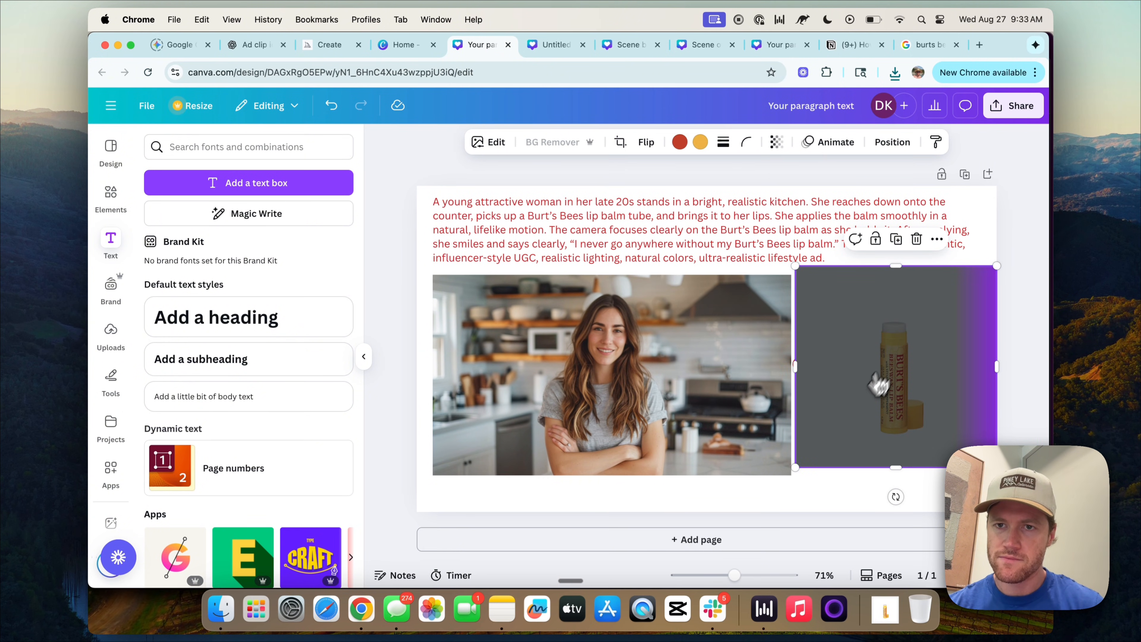
click(552, 142)
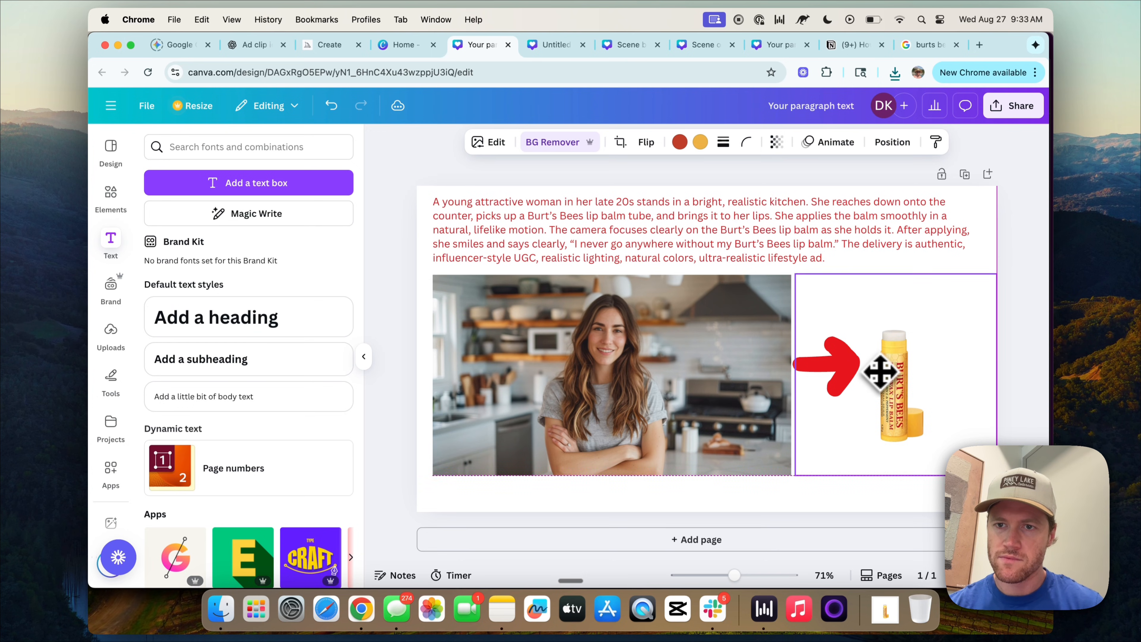
click(892, 357)
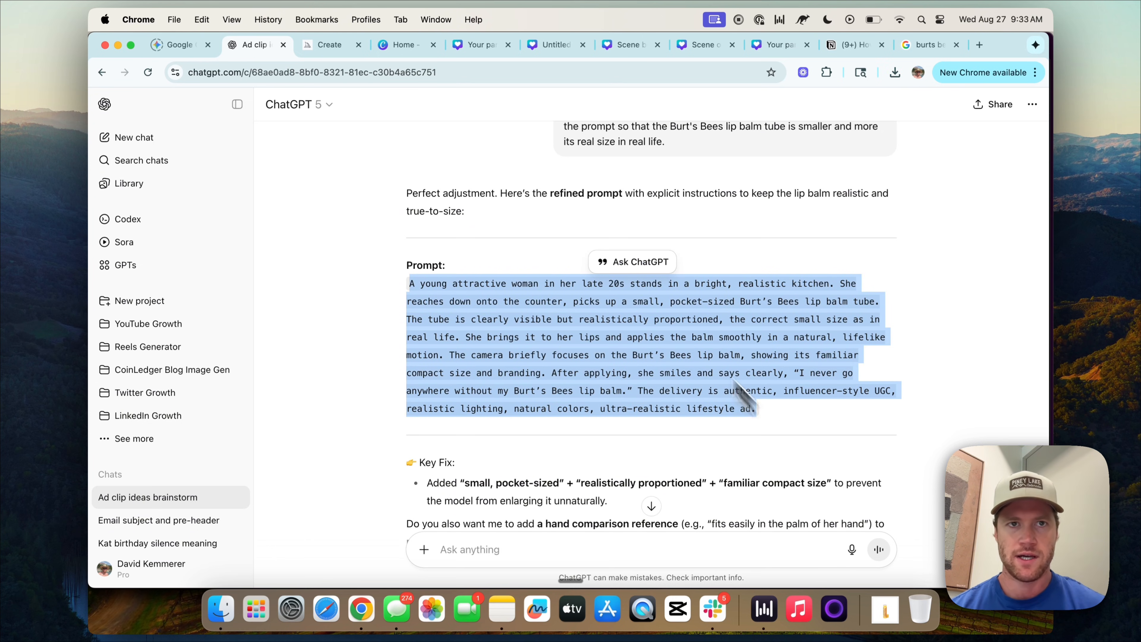
Shrink the refined prompt text to size 15 and download the design as a PNG
click(477, 44)
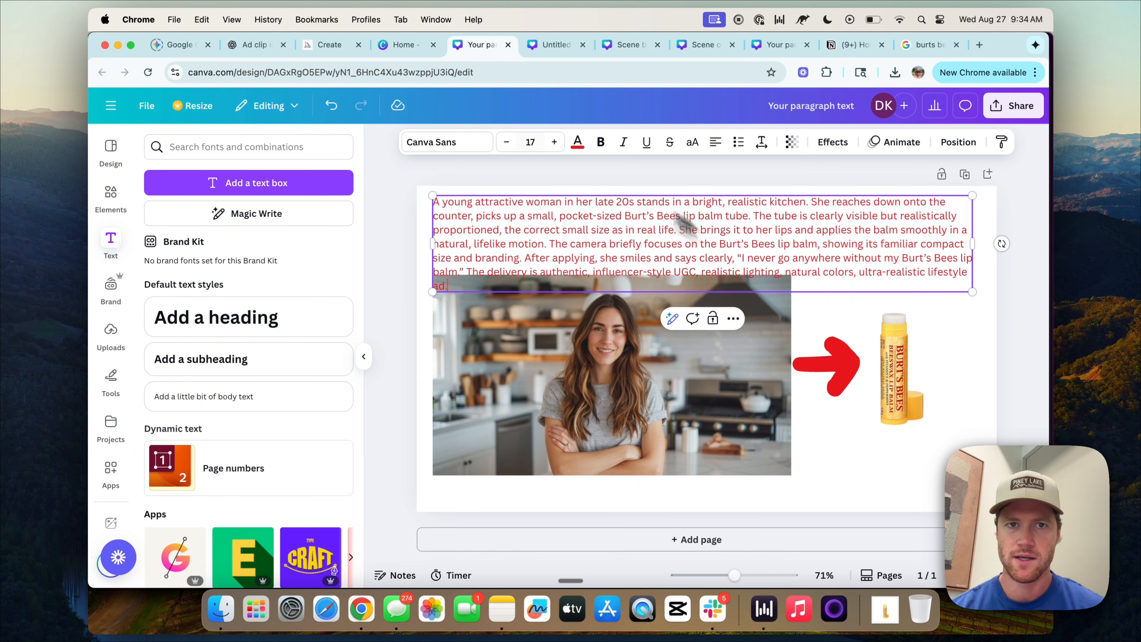
click(505, 142)
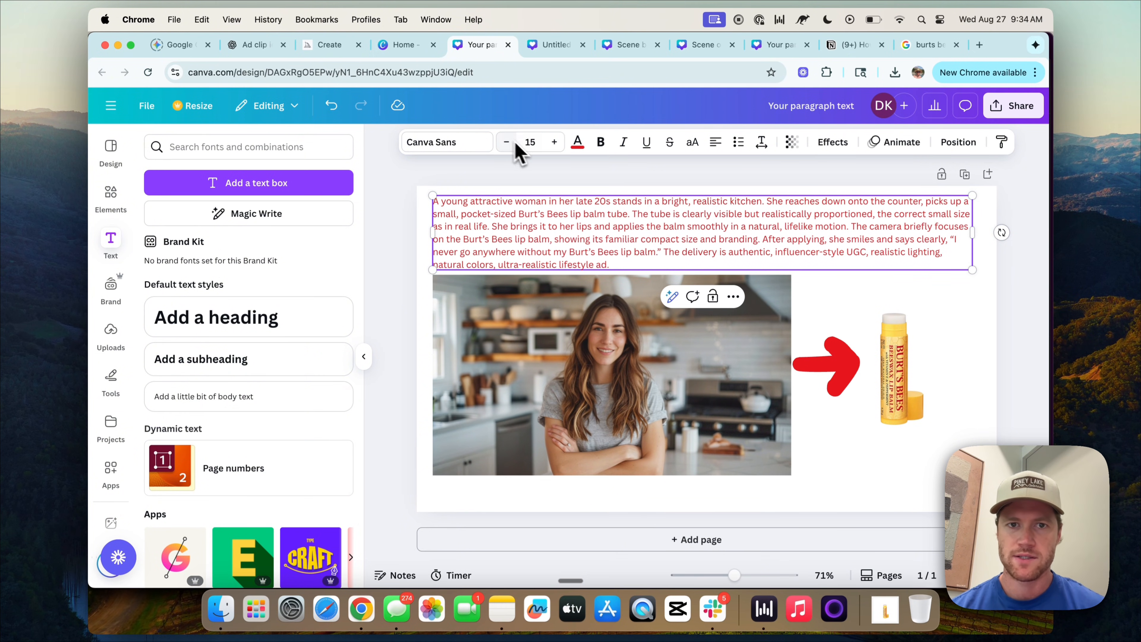
click(1012, 105)
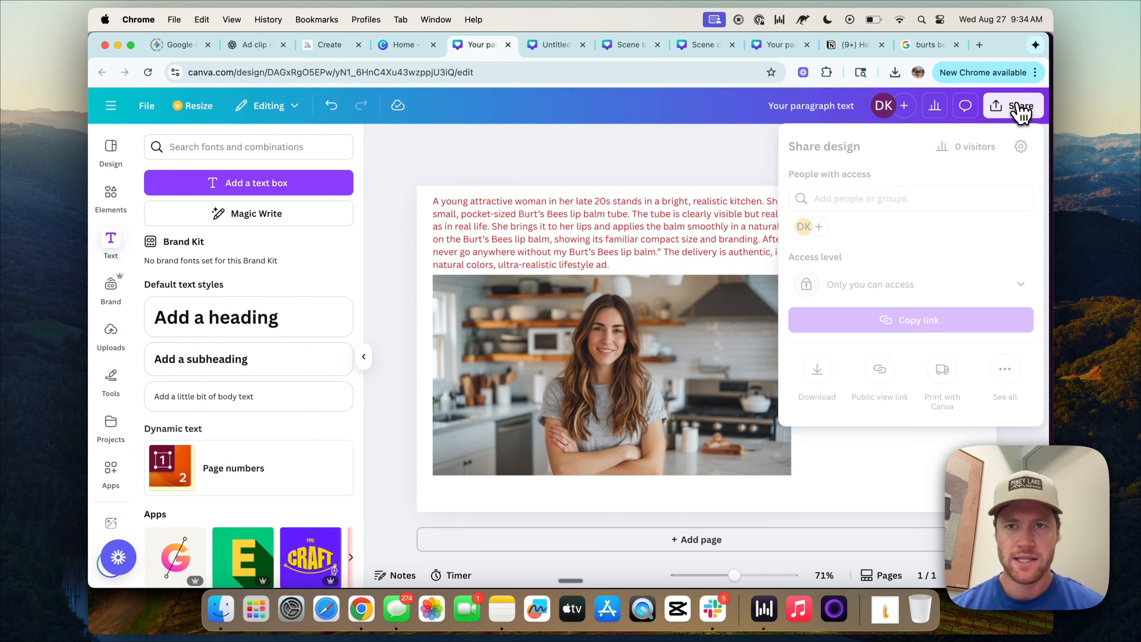
click(817, 378)
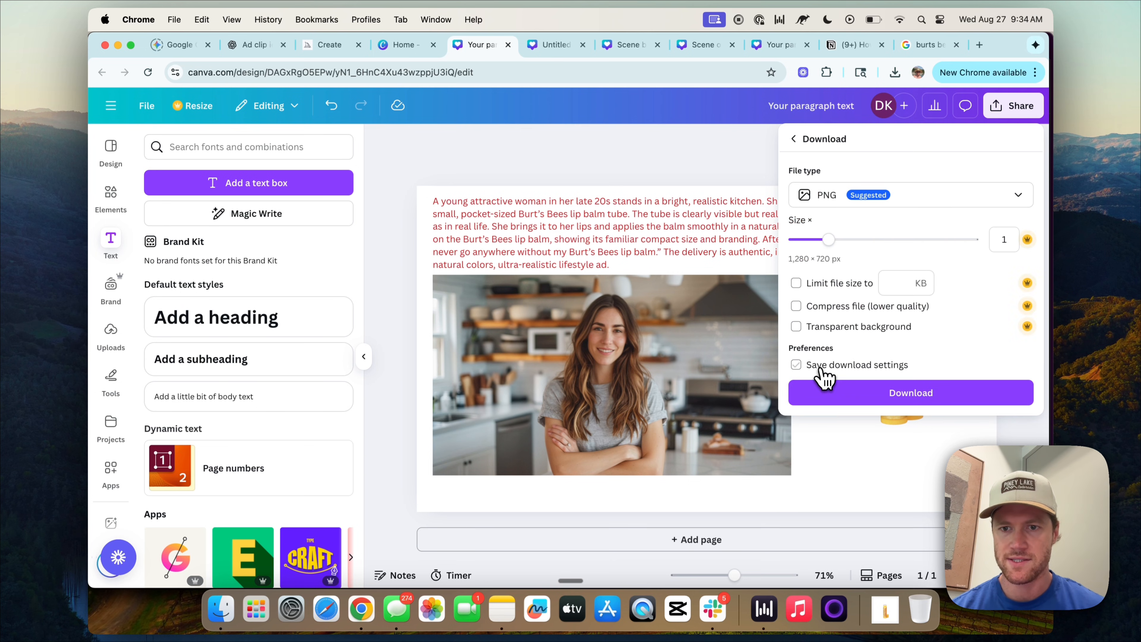
key(F3)
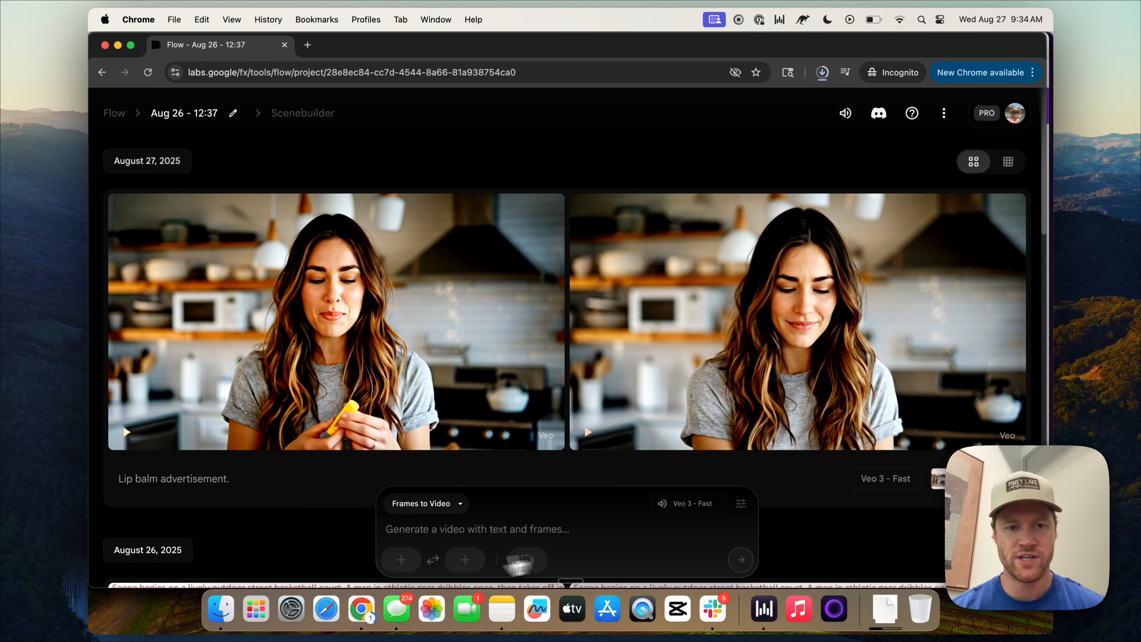
Attach the new Canva PNG as the starting frame and begin the prompt 'Advert'
click(401, 560)
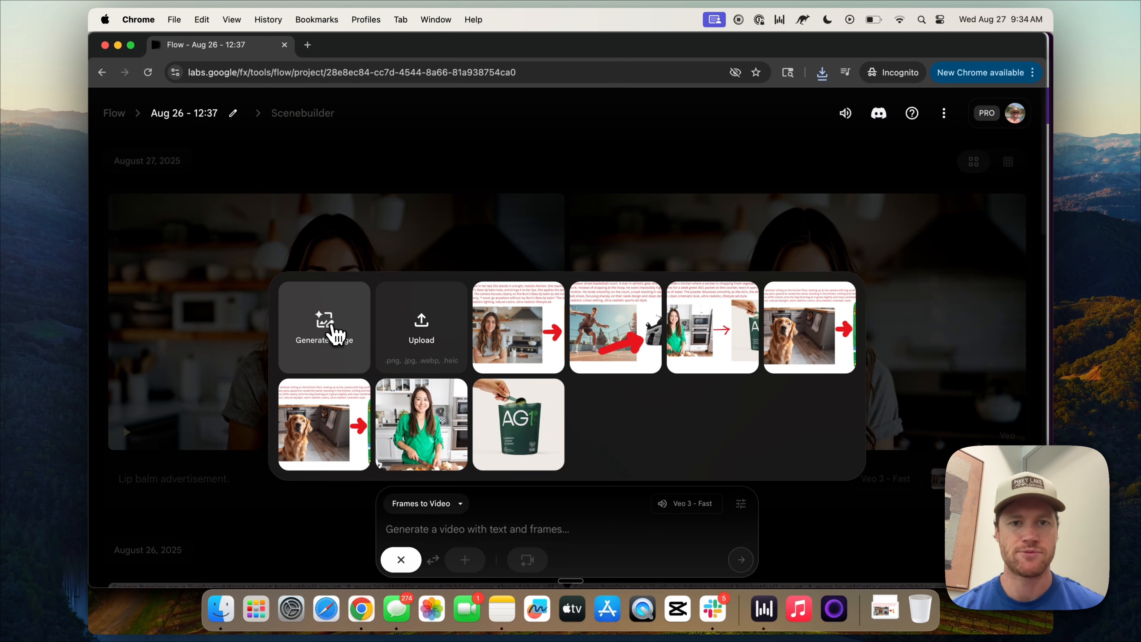
click(324, 327)
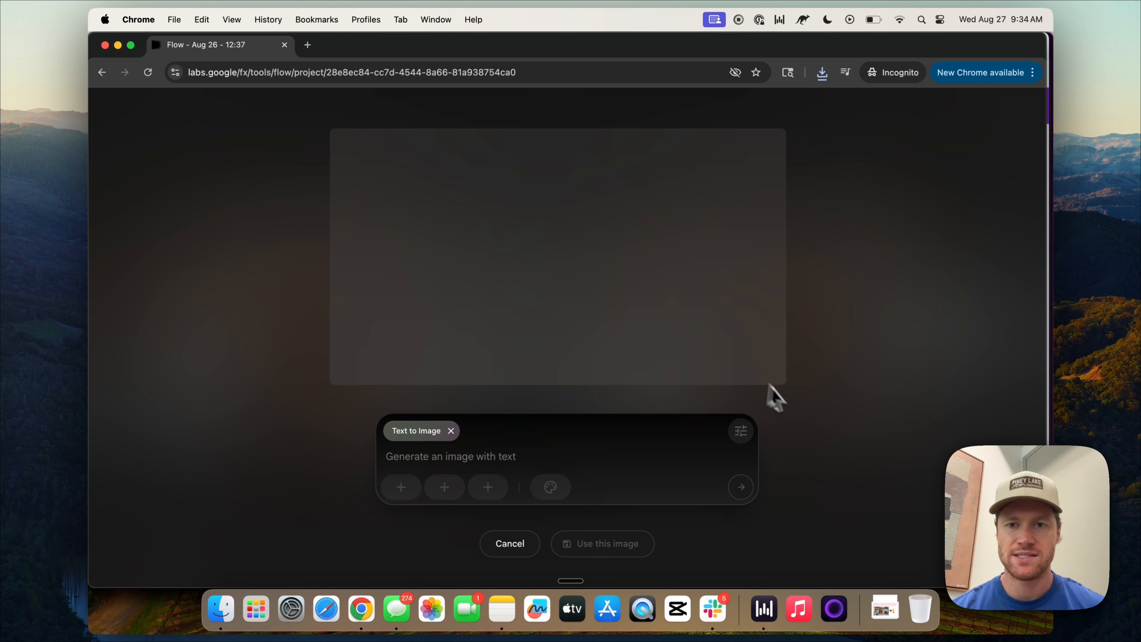
click(509, 544)
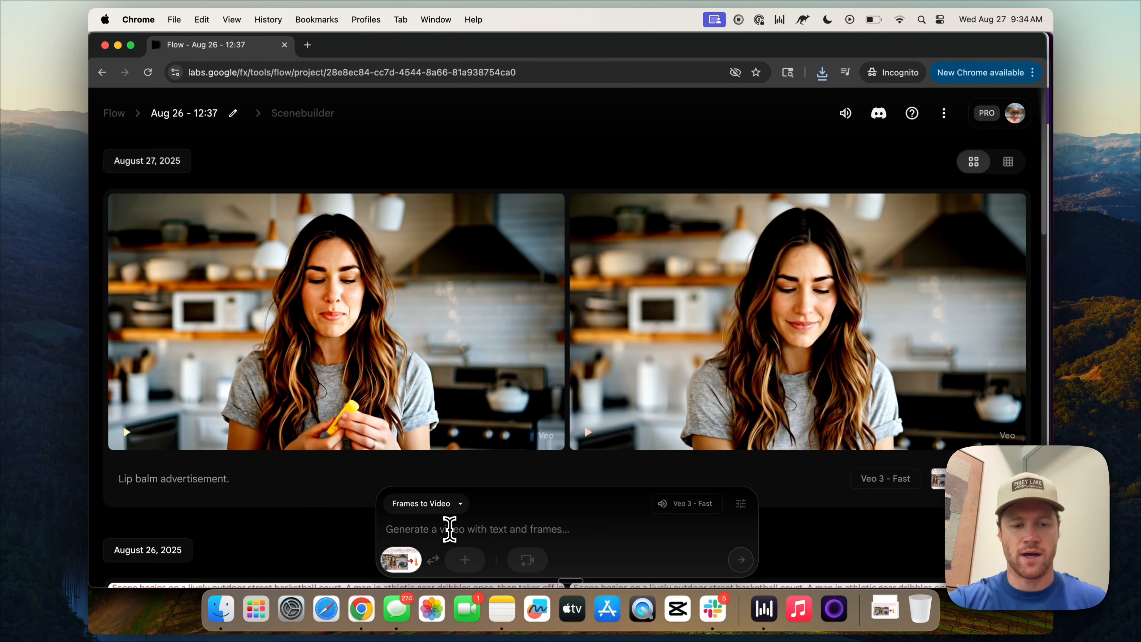
text(Advert)
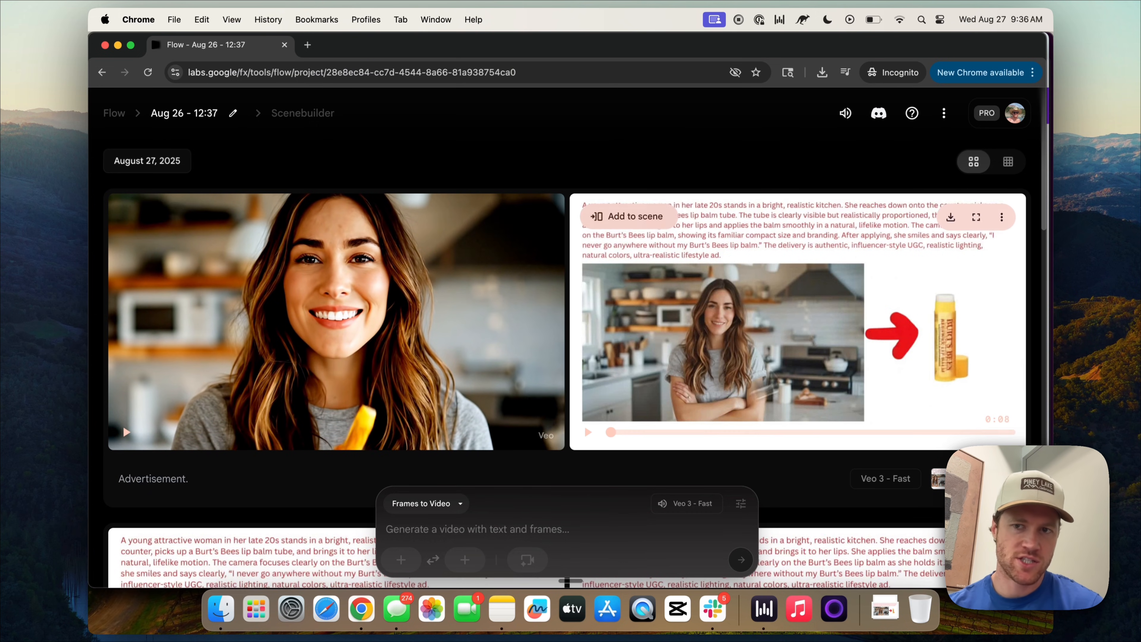
mouse_move(584, 324)
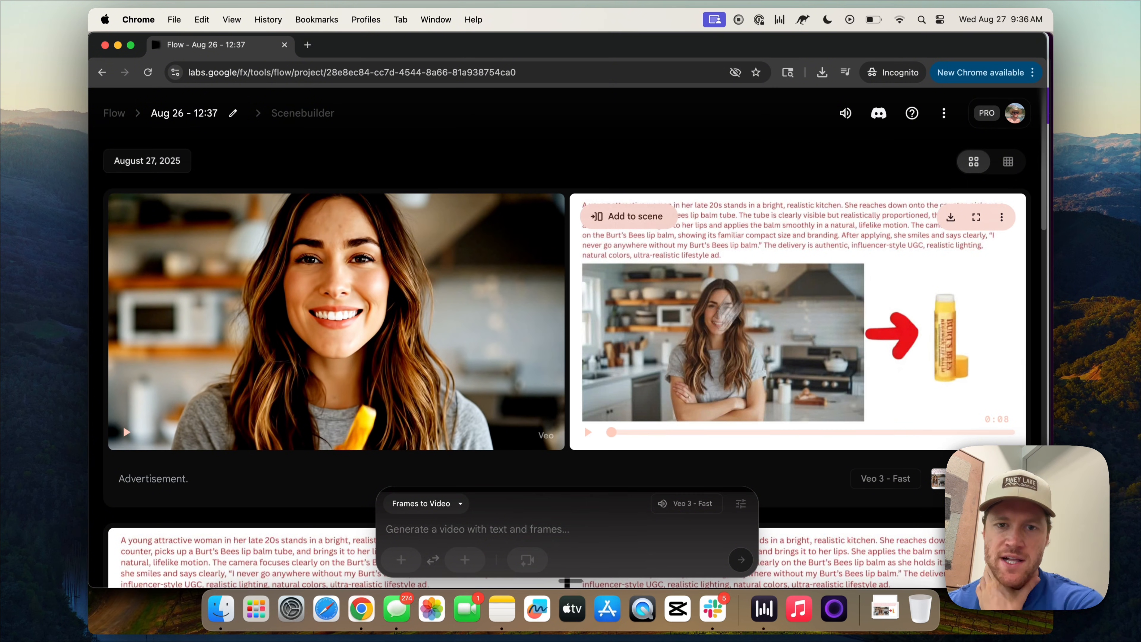
mouse_move(629, 131)
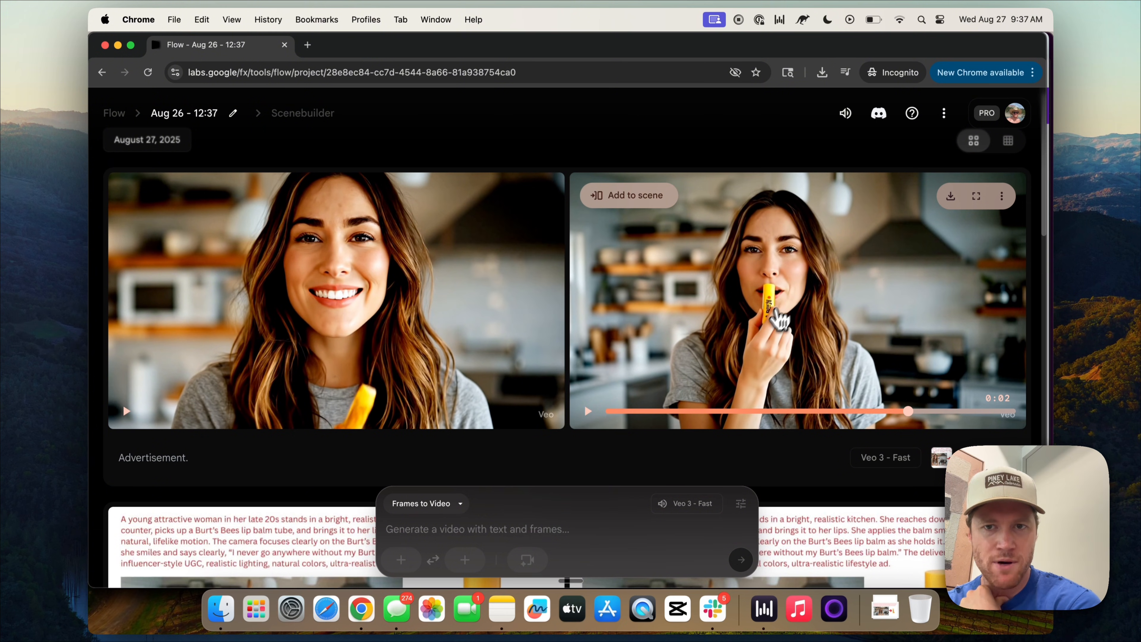
scroll(down, 3)
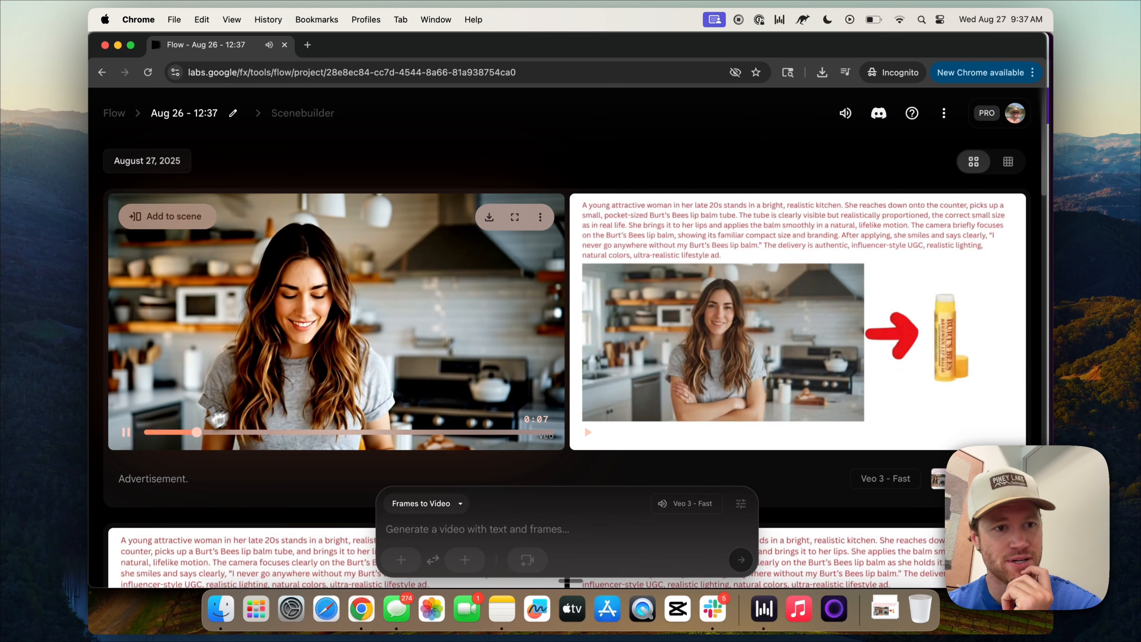
click(919, 13)
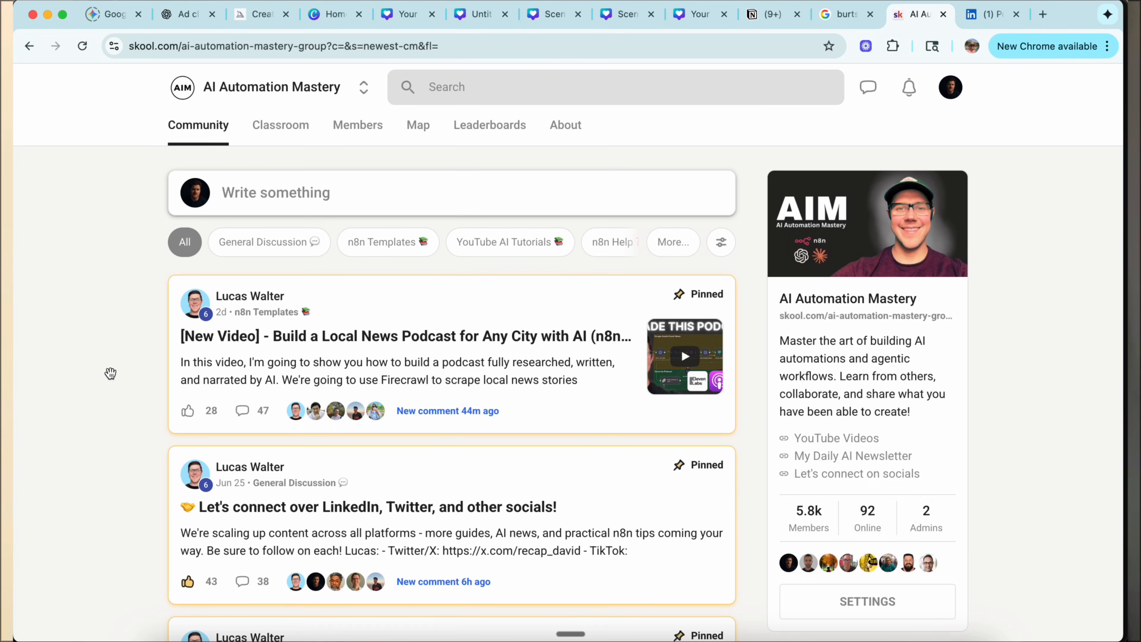
mouse_move(719, 447)
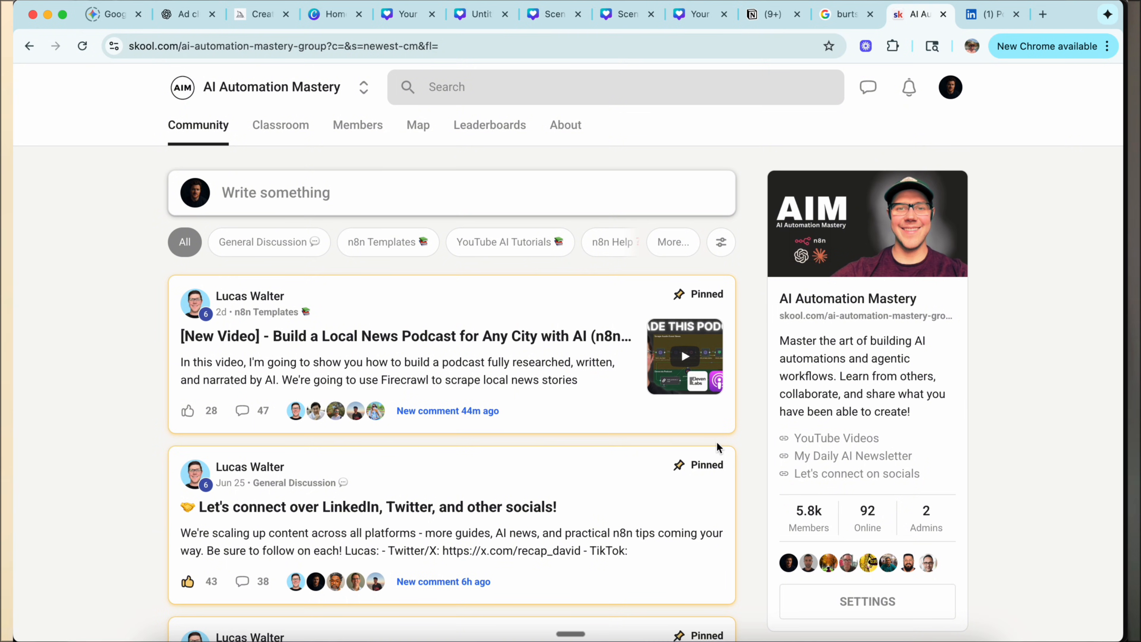
Scroll the AI Automation Mastery community feed in Skool
scroll(down, 3)
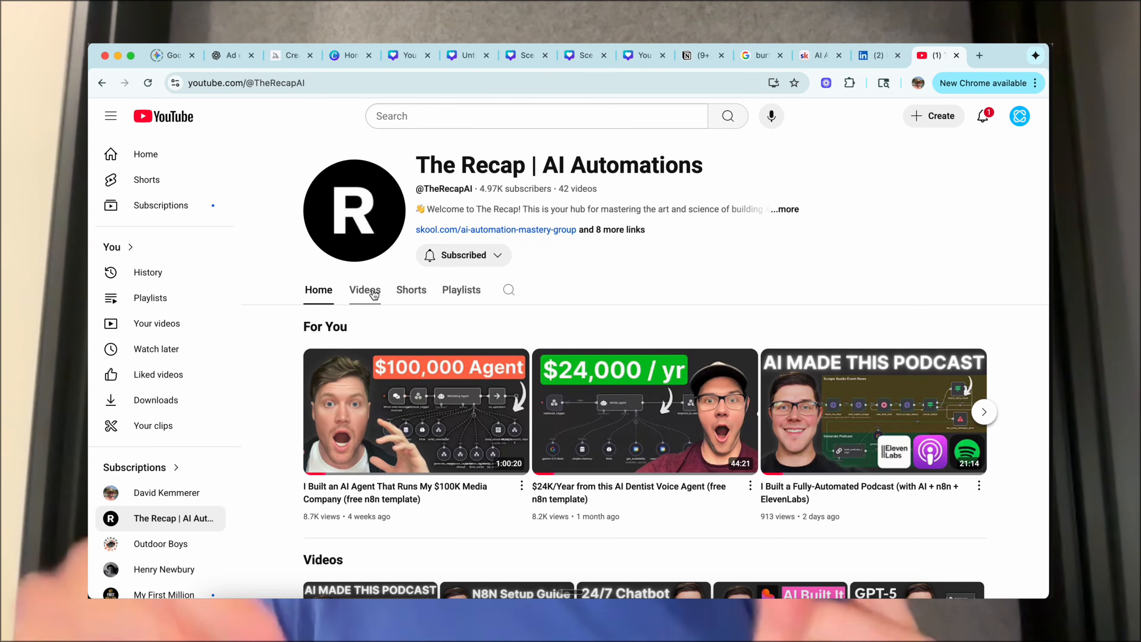
Browse The Recap | AI Automations channel's Videos list, newest first
click(364, 289)
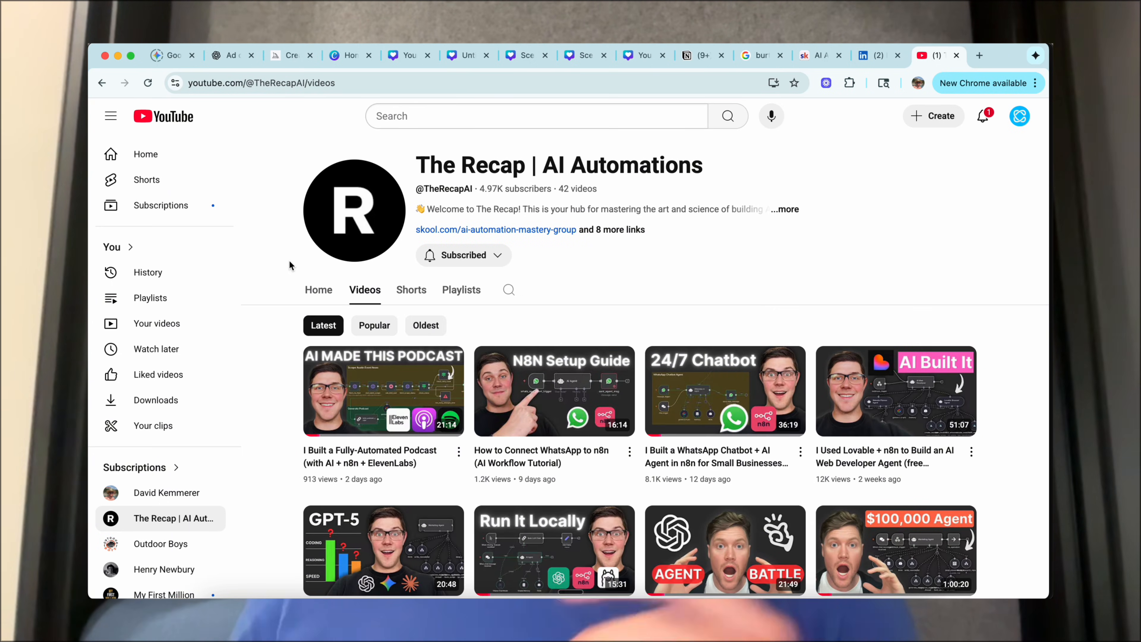
scroll(down, 3)
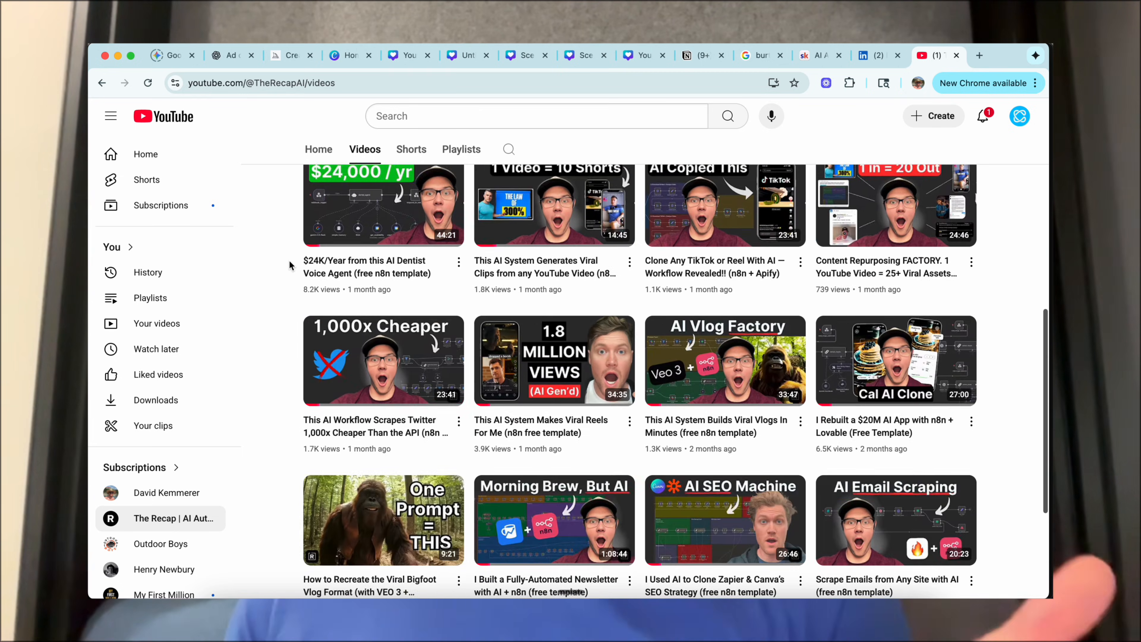
scroll(up, 3)
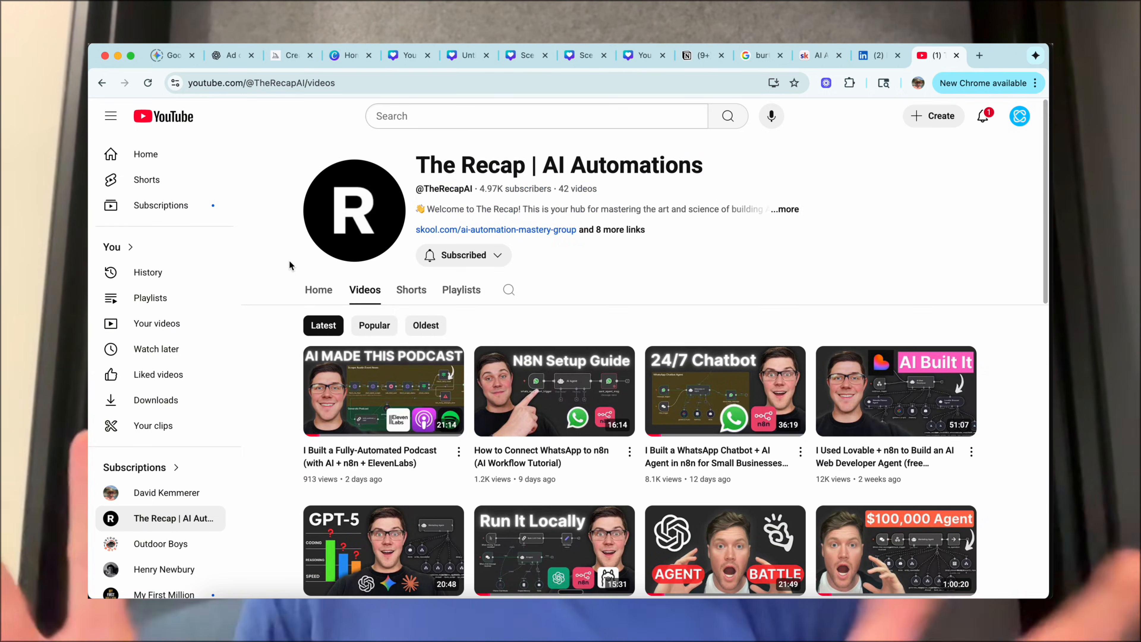